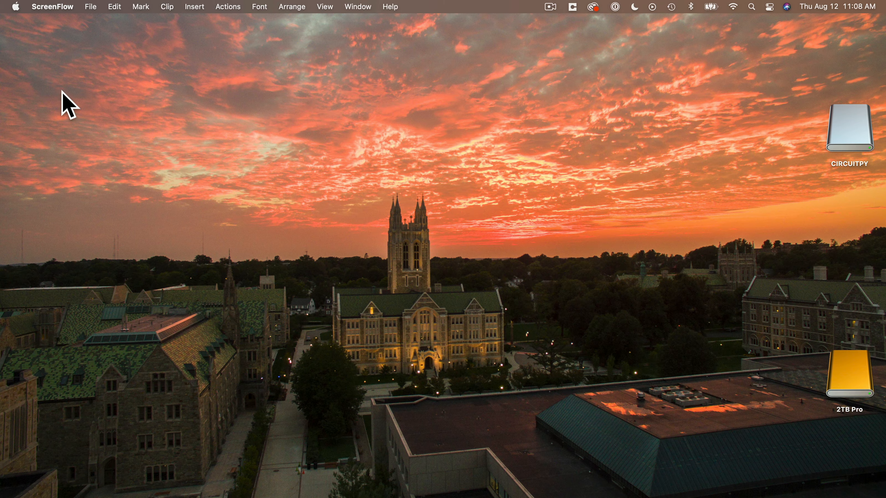
{"action": "mouse_move", "coordinate": [876, 191]}
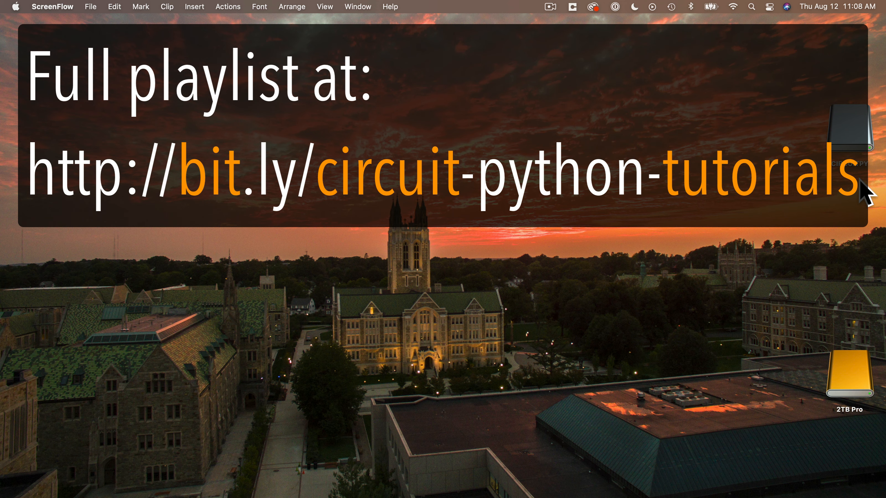
{"action": "mouse_move", "coordinate": [399, 366]}
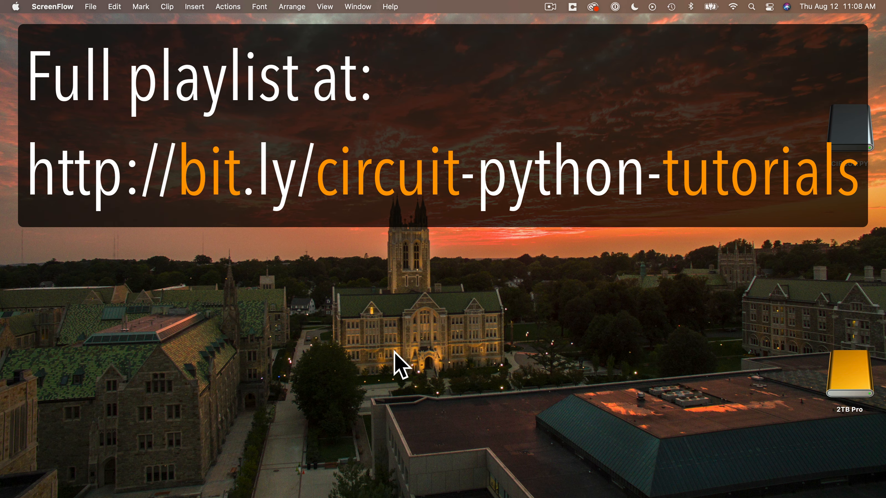
{"action": "mouse_move", "coordinate": [347, 442]}
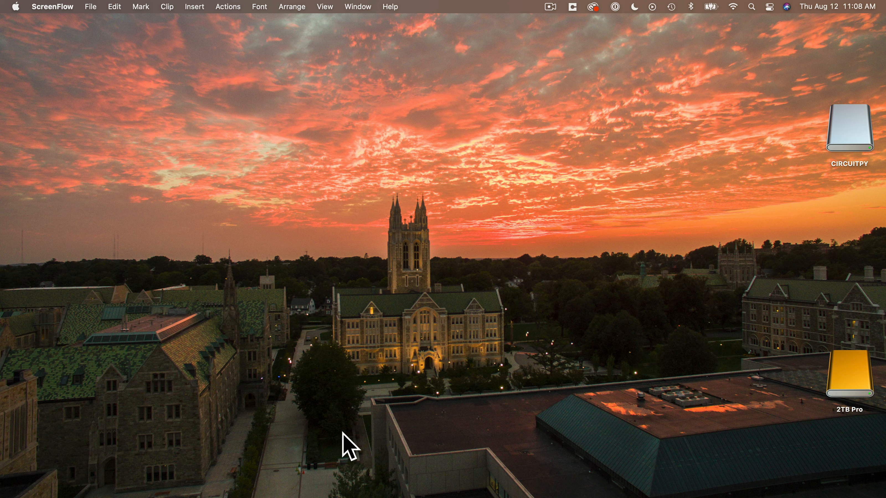
Launch Mu and replace the placeholder with the comment 'This is my first CircuitPython program and this is my first comment line'
{"action": "left_click", "coordinate": [849, 136]}
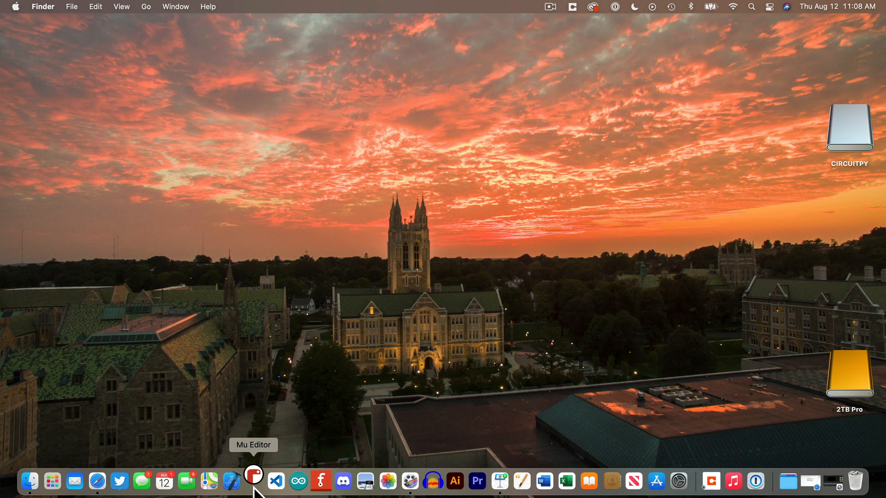
{"action": "left_click", "coordinate": [253, 481]}
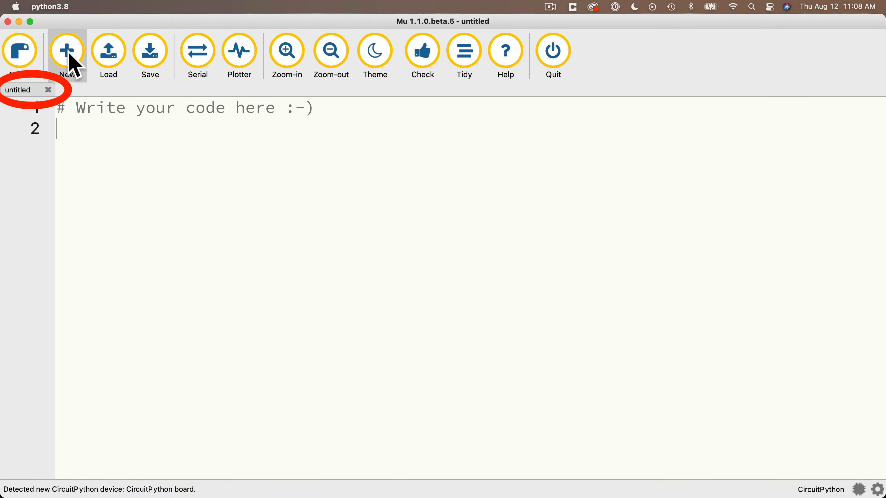
{"action": "mouse_move", "coordinate": [336, 106]}
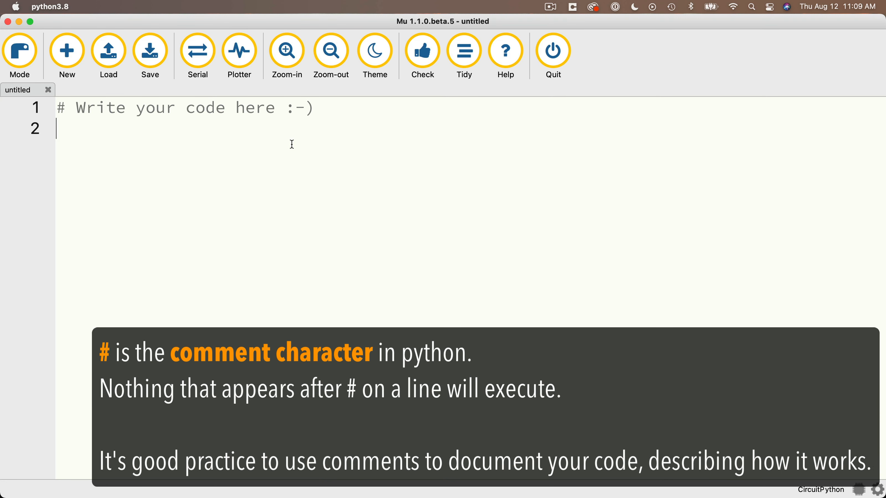
{"action": "mouse_move", "coordinate": [323, 110]}
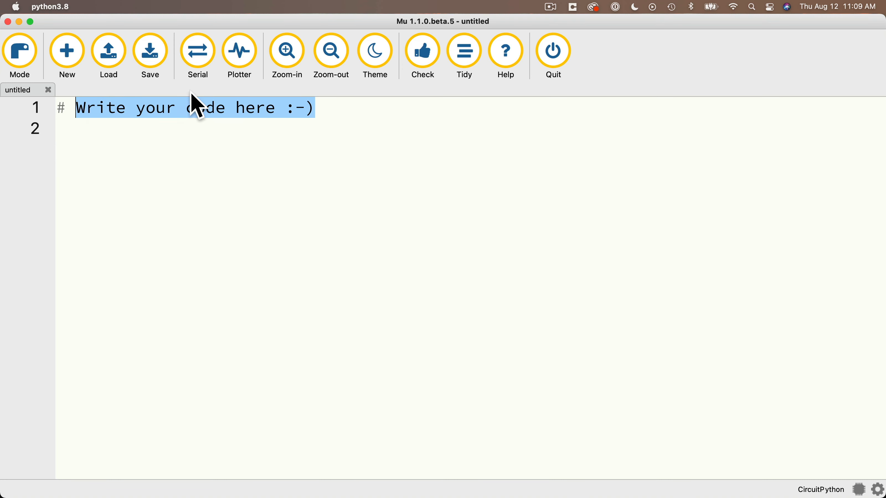
{"action": "key", "text": "Delete"}
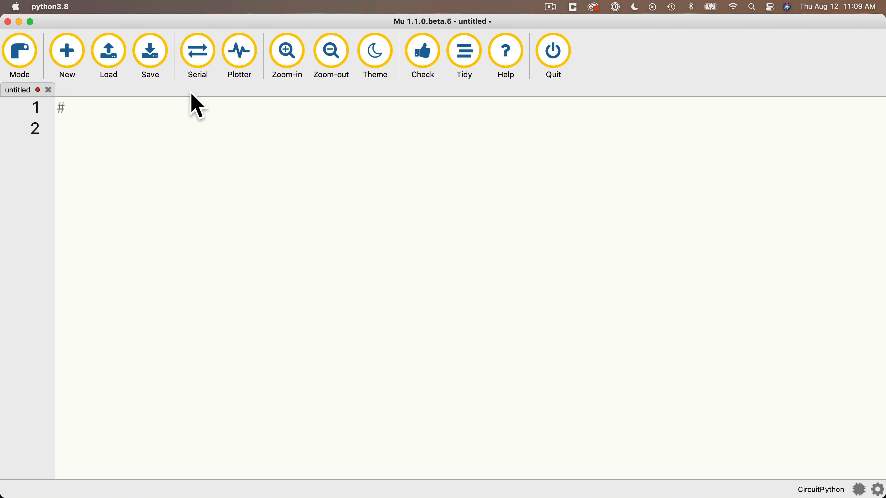
{"action": "type", "text": "This is my first"}
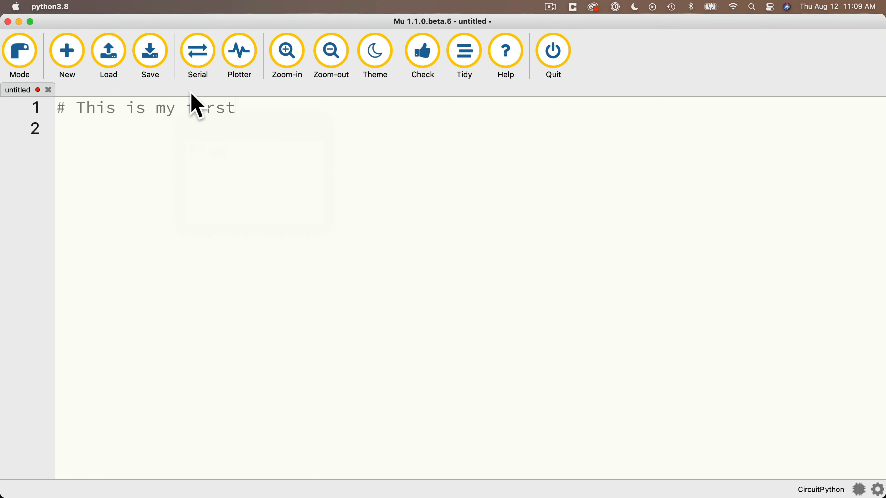
{"action": "type", "text": "CircuitPython program and this is"}
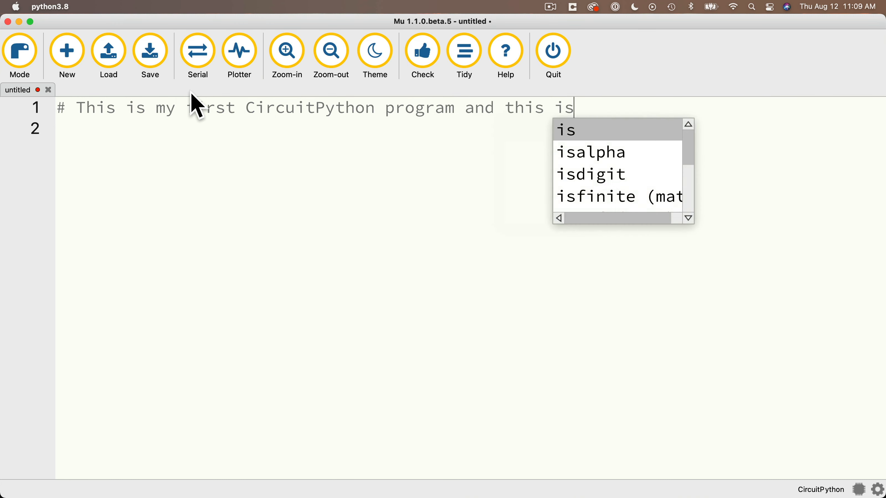
{"action": "type", "text": "my first comment line"}
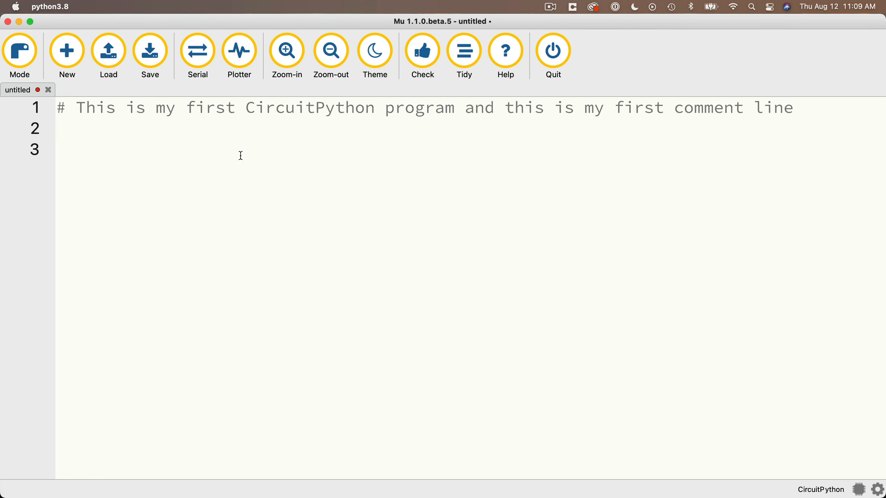
Write print("I just wrote my first CircuitPython program!") on line 2
{"action": "type", "text": "pr"}
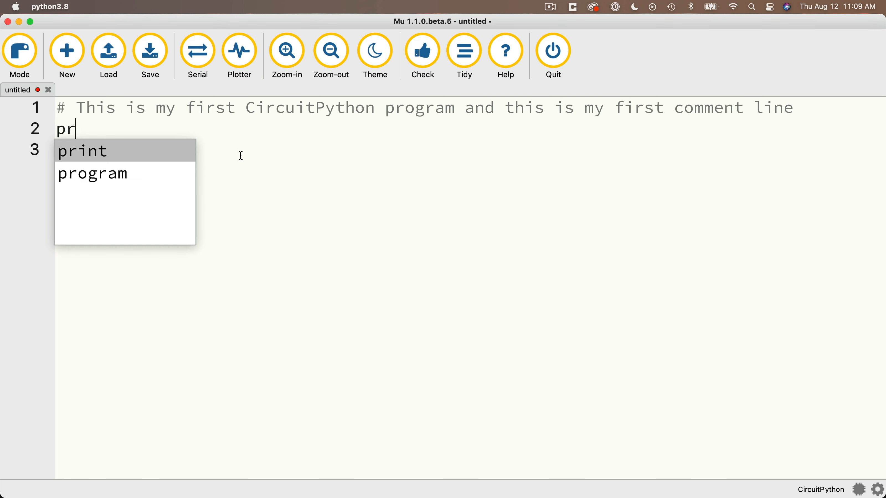
{"action": "mouse_move", "coordinate": [262, 293]}
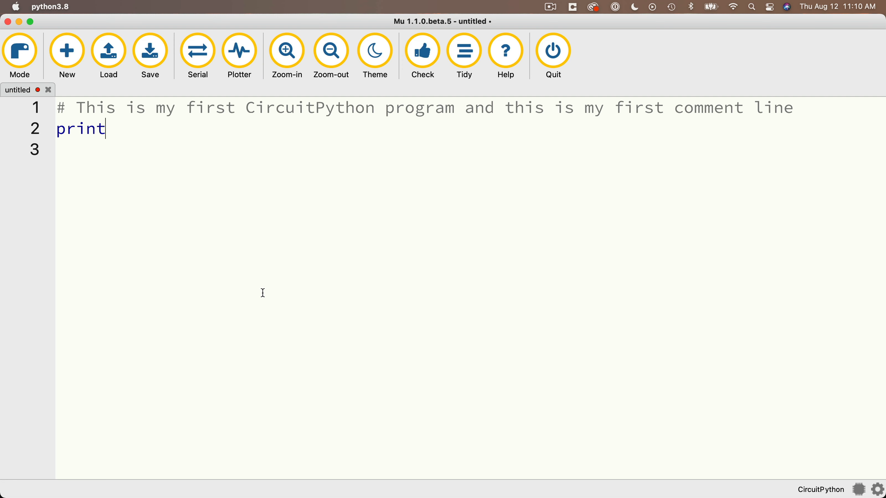
{"action": "type", "text": "("}
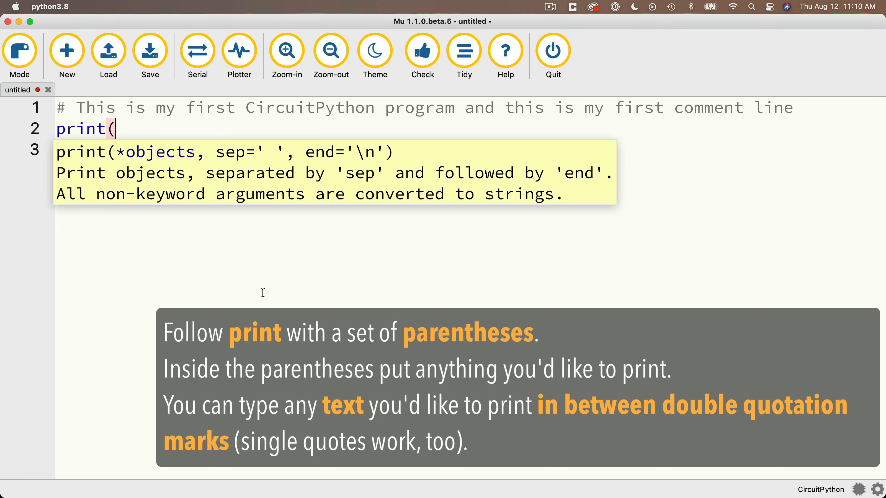
{"action": "type", "text": "\""}
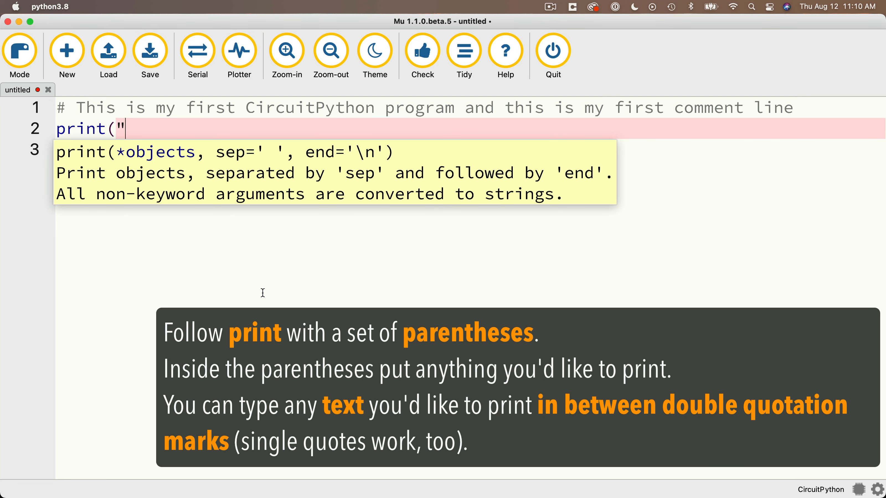
{"action": "type", "text": "I just wrote m"}
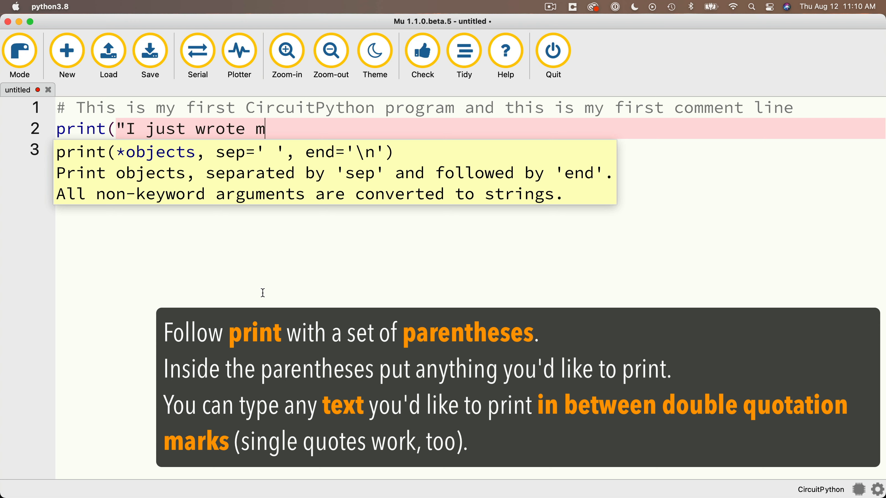
{"action": "type", "text": "y first CircuitPython program"}
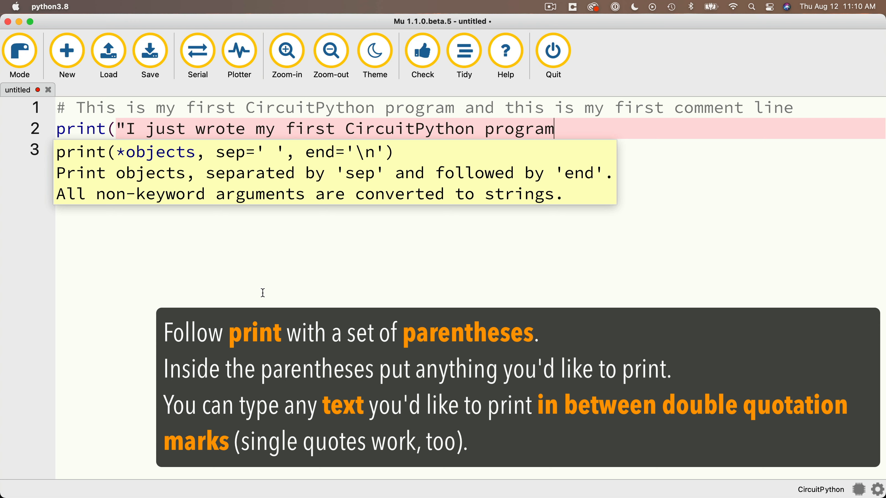
{"action": "type", "text": "!\""}
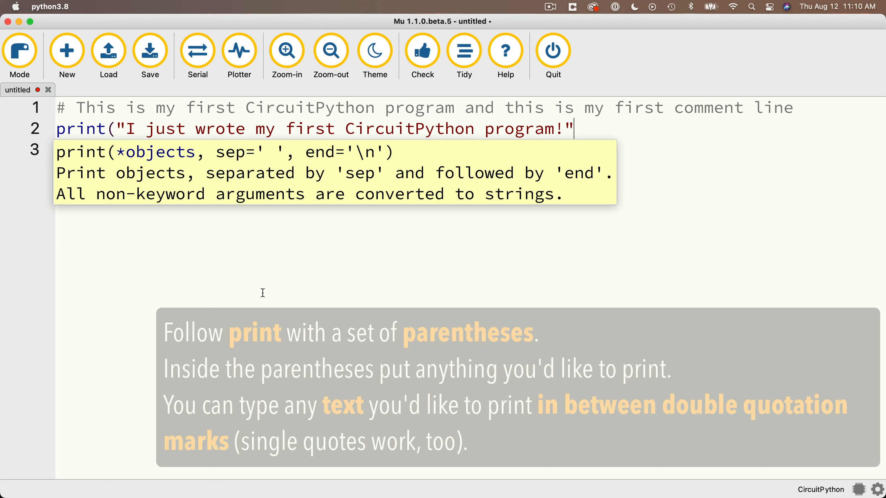
{"action": "type", "text": ")"}
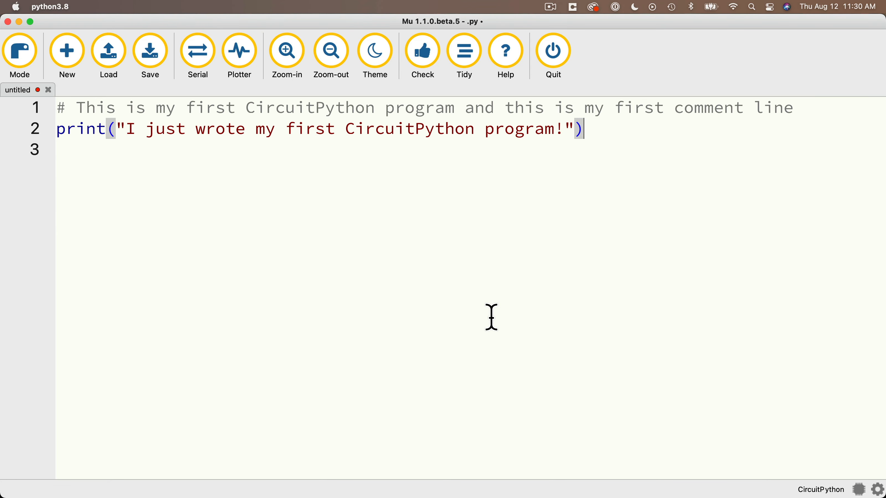
{"action": "mouse_move", "coordinate": [373, 161]}
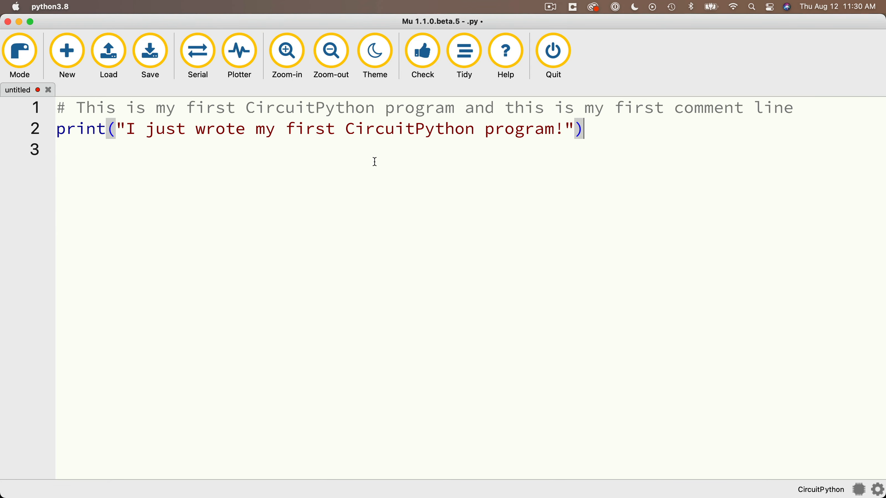
{"action": "mouse_move", "coordinate": [60, 151]}
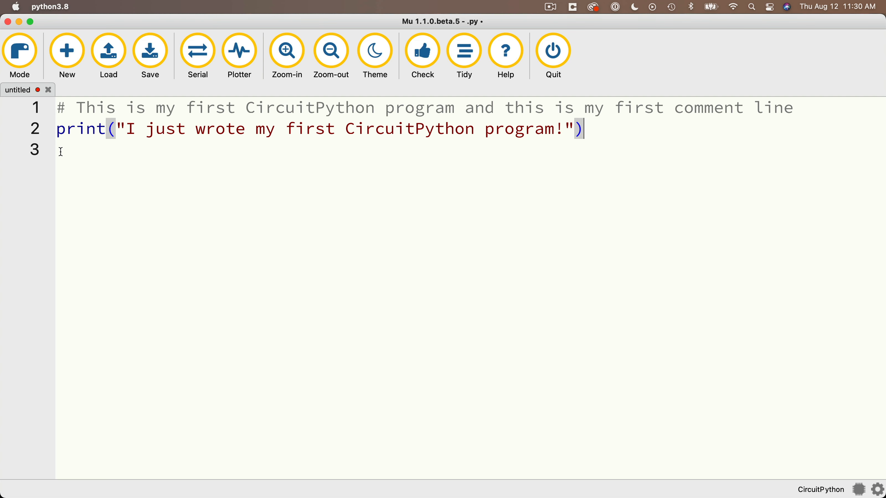
{"action": "mouse_move", "coordinate": [227, 156]}
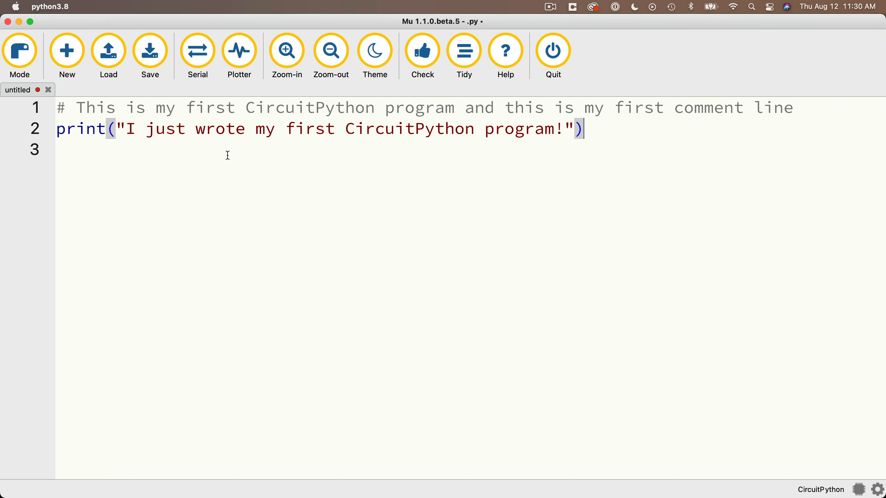
{"action": "mouse_move", "coordinate": [171, 155]}
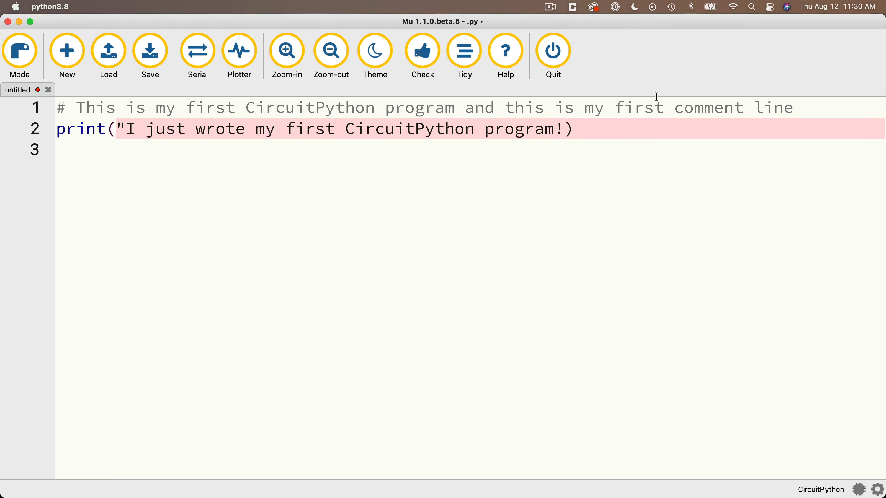
{"action": "type", "text": "\""}
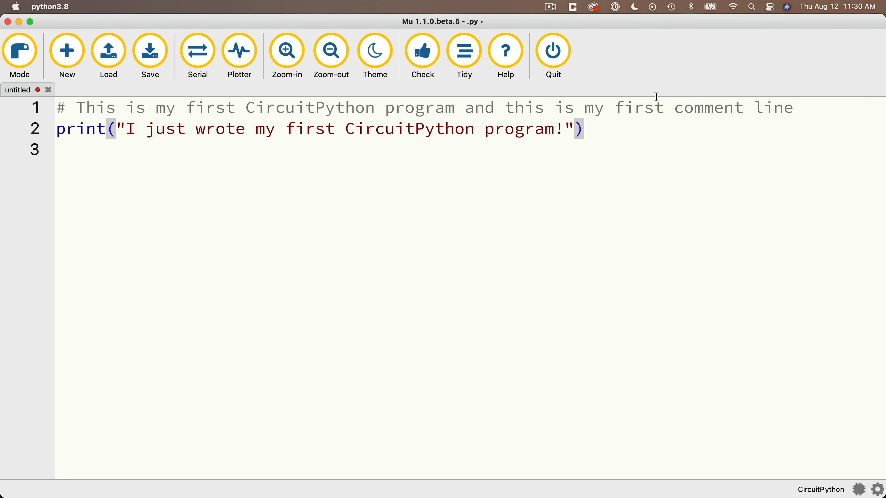
{"action": "mouse_move", "coordinate": [386, 96]}
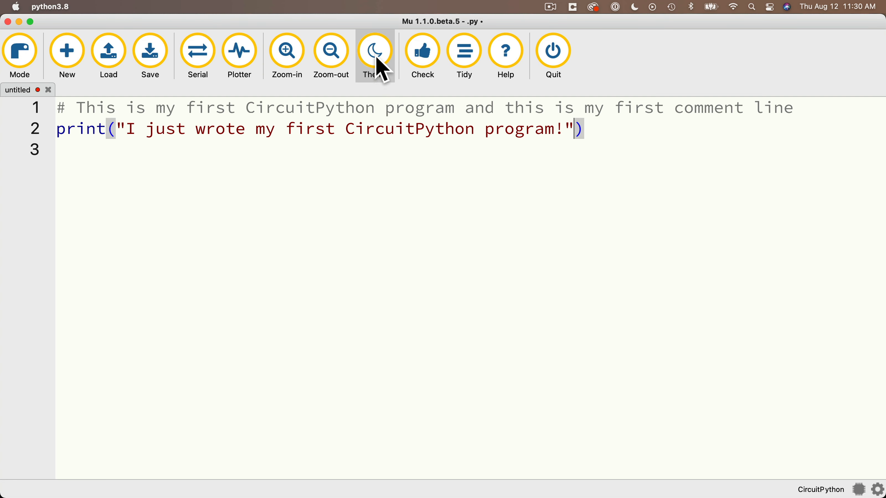
{"action": "left_click", "coordinate": [375, 50]}
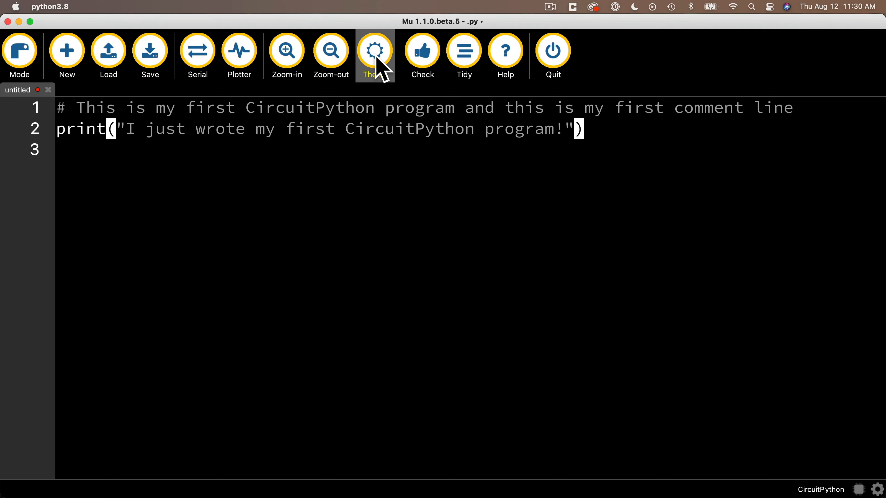
{"action": "left_click", "coordinate": [374, 51]}
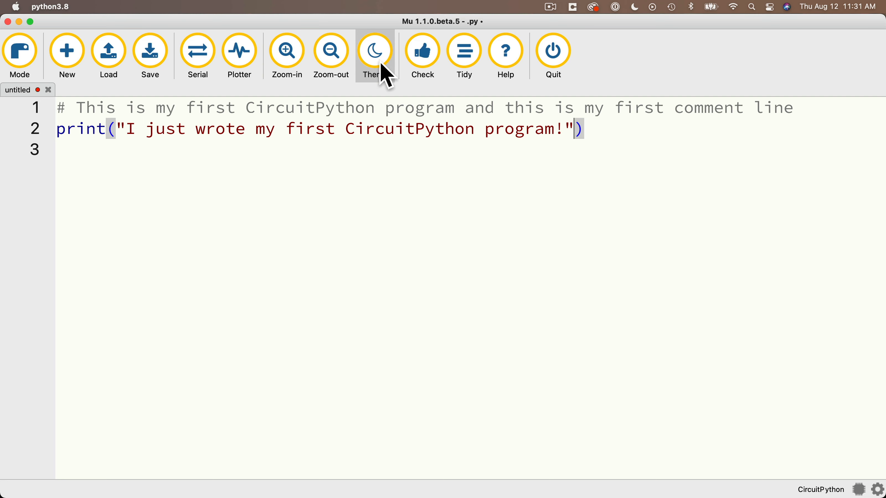
{"action": "mouse_move", "coordinate": [20, 51]}
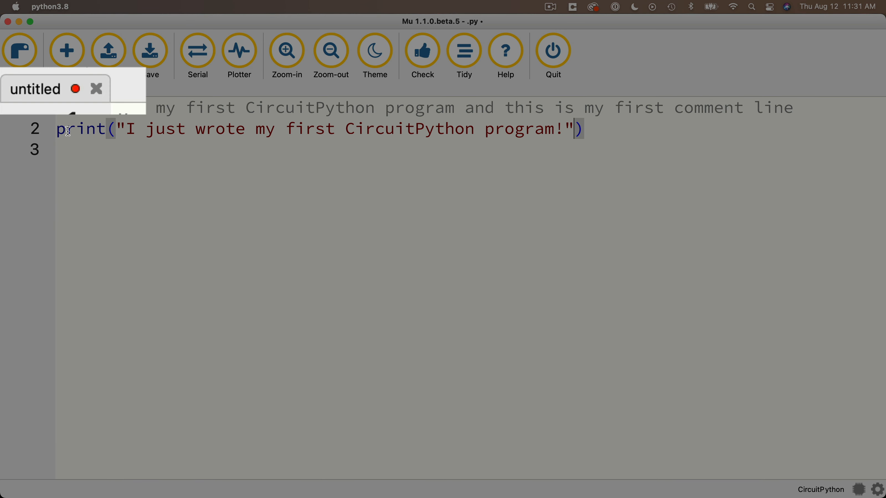
{"action": "mouse_move", "coordinate": [80, 154]}
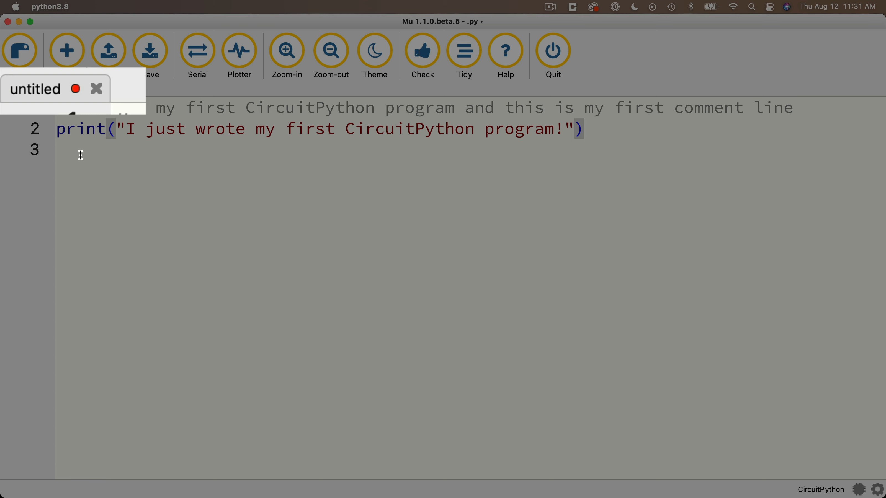
Save the program as code.py on the CIRCUITPY drive, replacing the existing code.py
{"action": "left_click", "coordinate": [150, 50]}
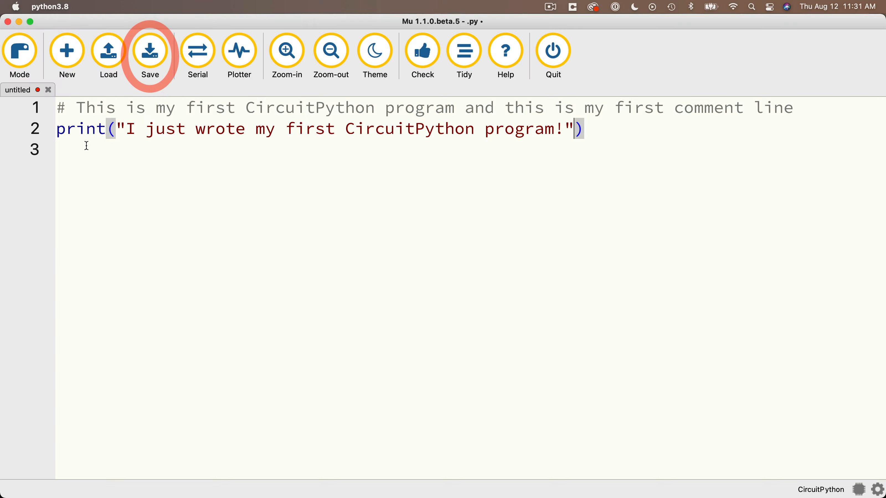
{"action": "left_click", "coordinate": [150, 51]}
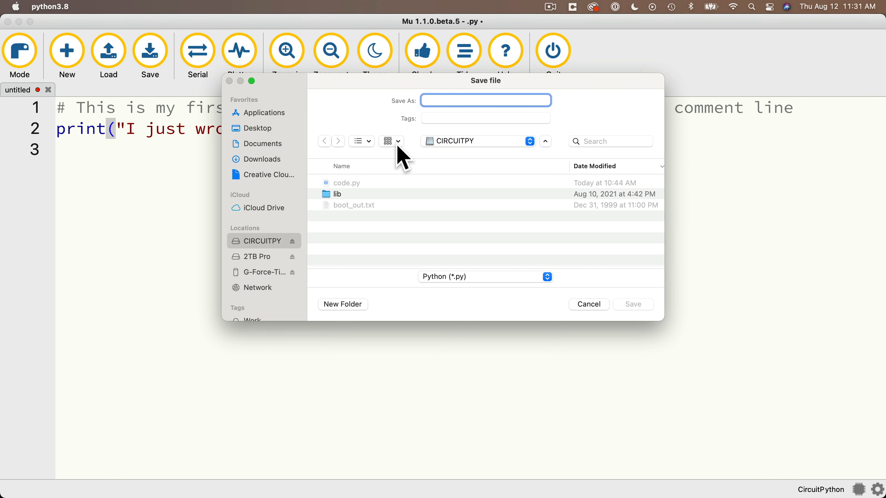
{"action": "mouse_move", "coordinate": [480, 163]}
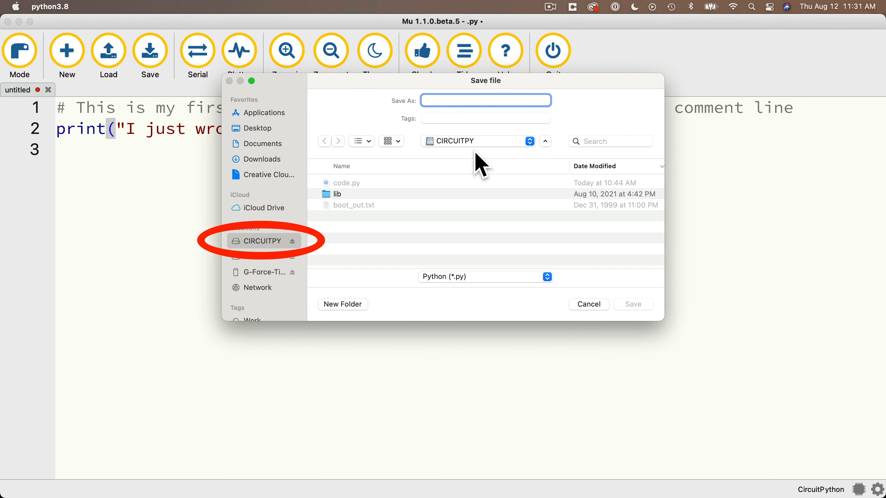
{"action": "mouse_move", "coordinate": [423, 164]}
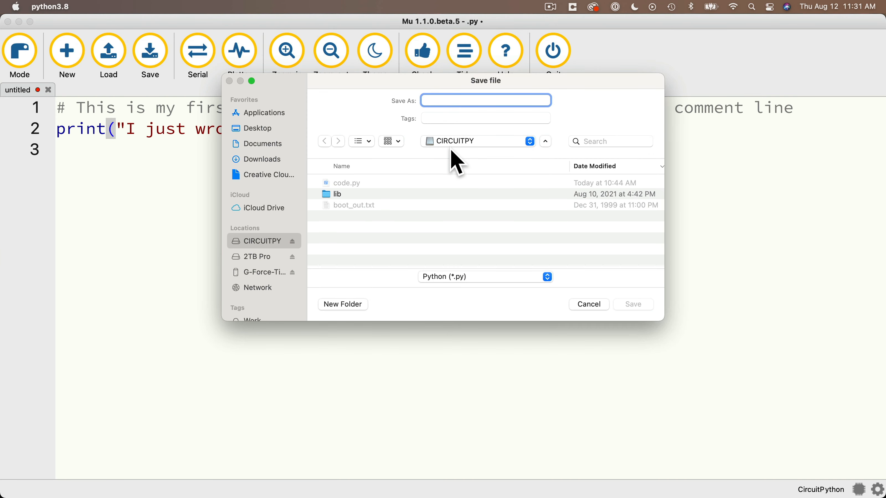
{"action": "type", "text": "code."}
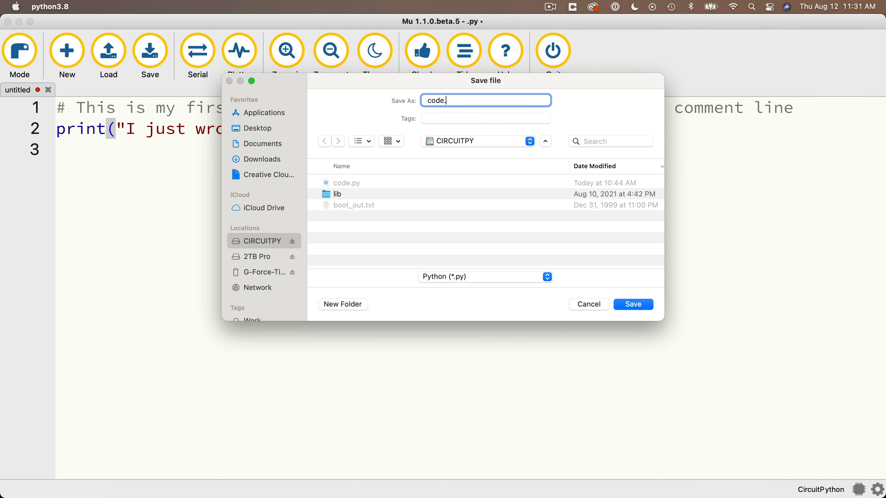
{"action": "type", "text": "py"}
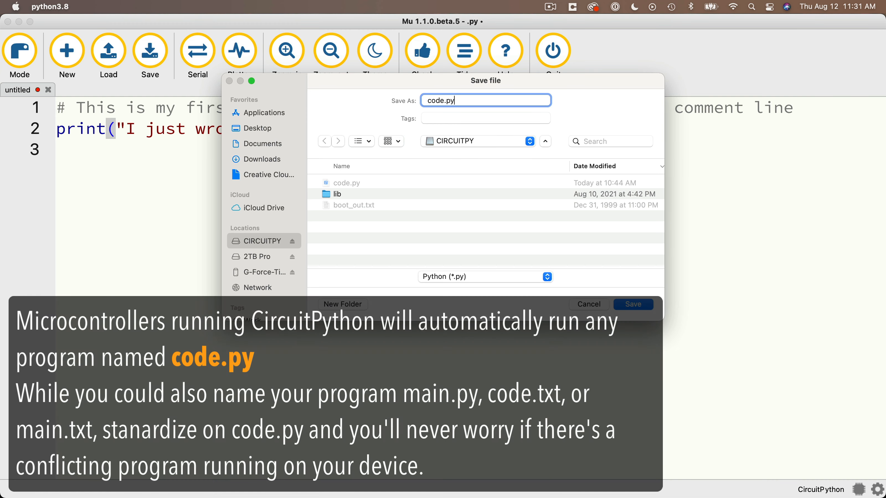
{"action": "mouse_move", "coordinate": [628, 274]}
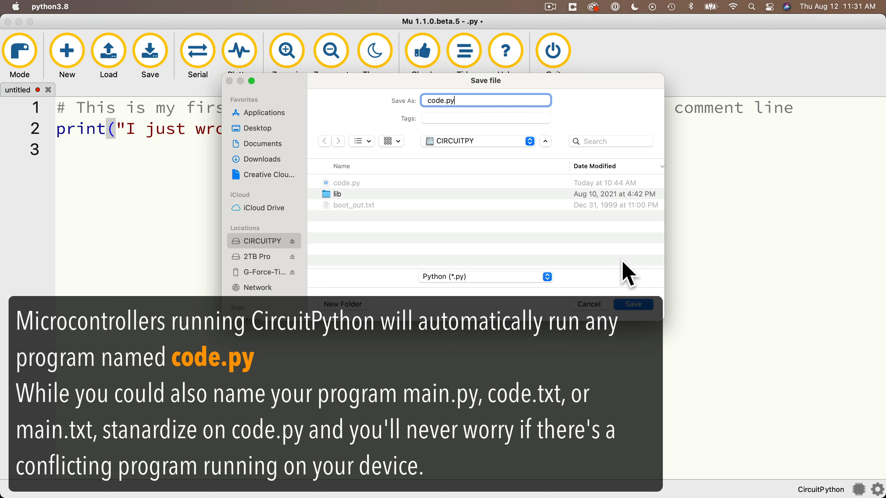
{"action": "mouse_move", "coordinate": [652, 320]}
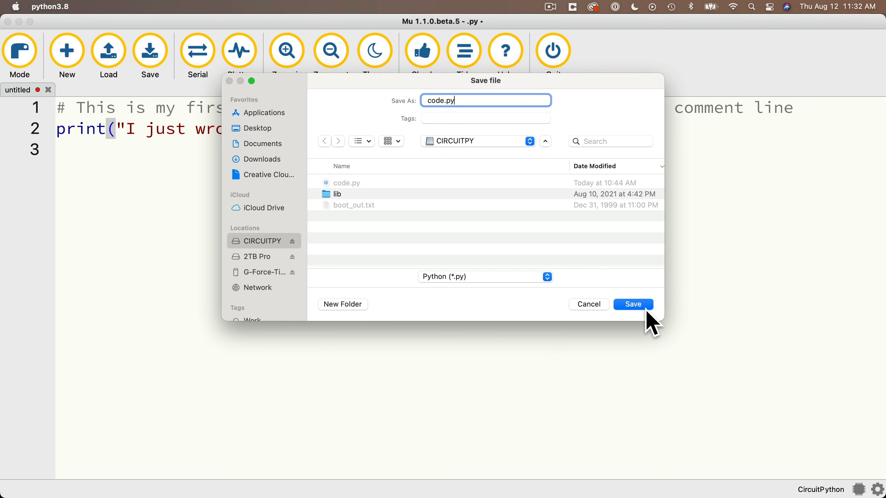
{"action": "left_click", "coordinate": [632, 304]}
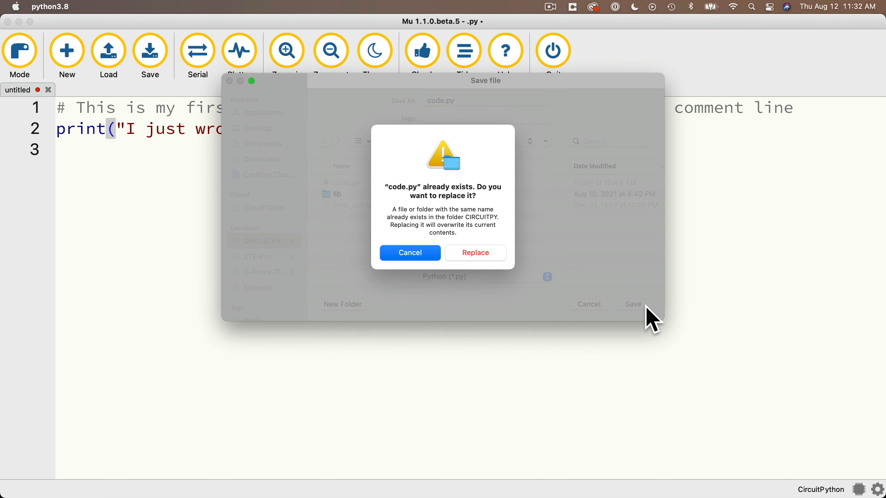
{"action": "mouse_move", "coordinate": [543, 274]}
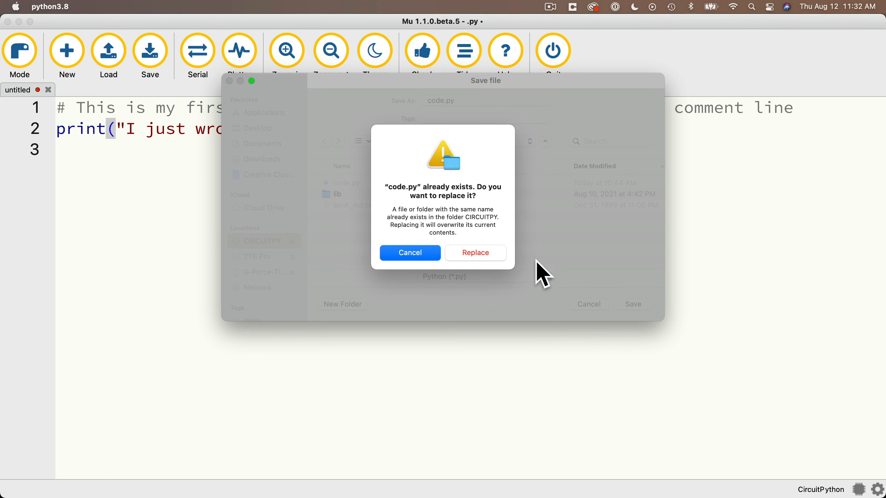
{"action": "left_click", "coordinate": [475, 252]}
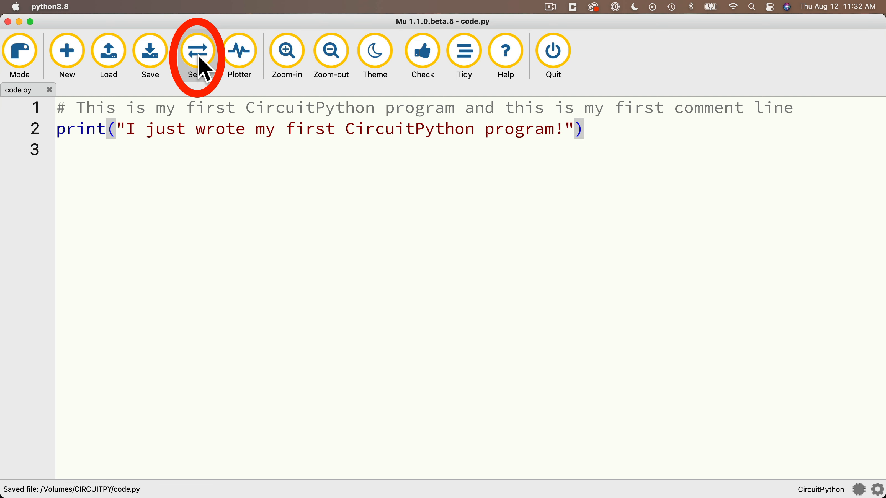
Show the board's serial REPL pane and re-save so the printed message appears
{"action": "left_click", "coordinate": [197, 50]}
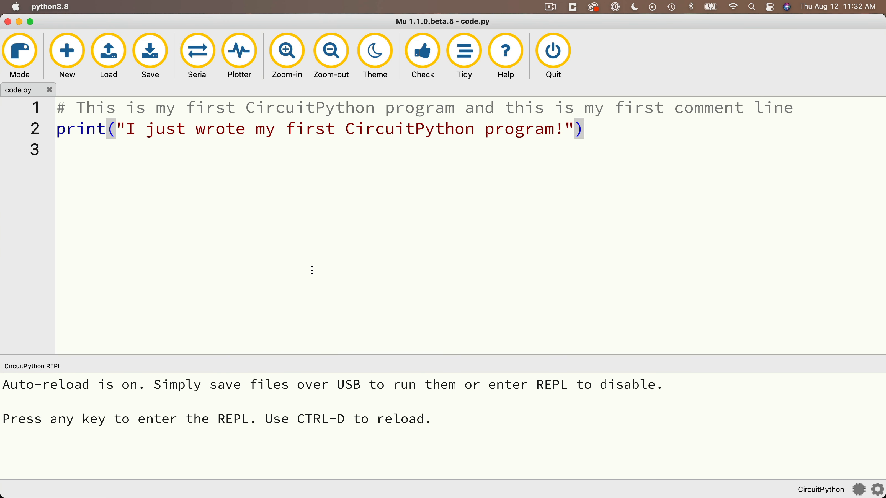
{"action": "left_click", "coordinate": [149, 51]}
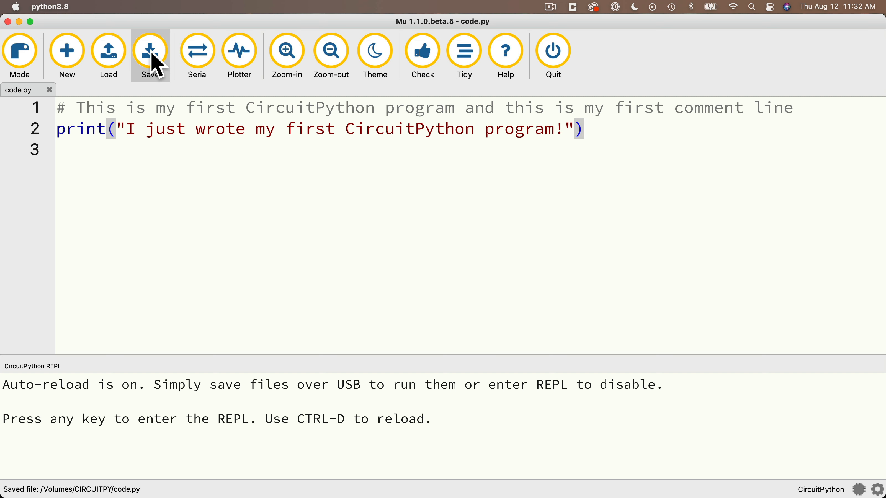
{"action": "left_click", "coordinate": [149, 51]}
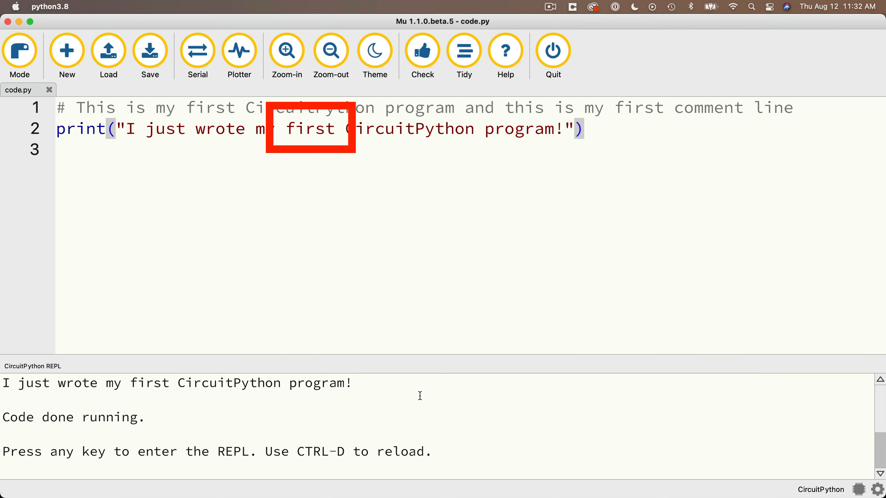
Change 'first' to 'second' in the message and save so the board reruns it
{"action": "double_click", "coordinate": [310, 129]}
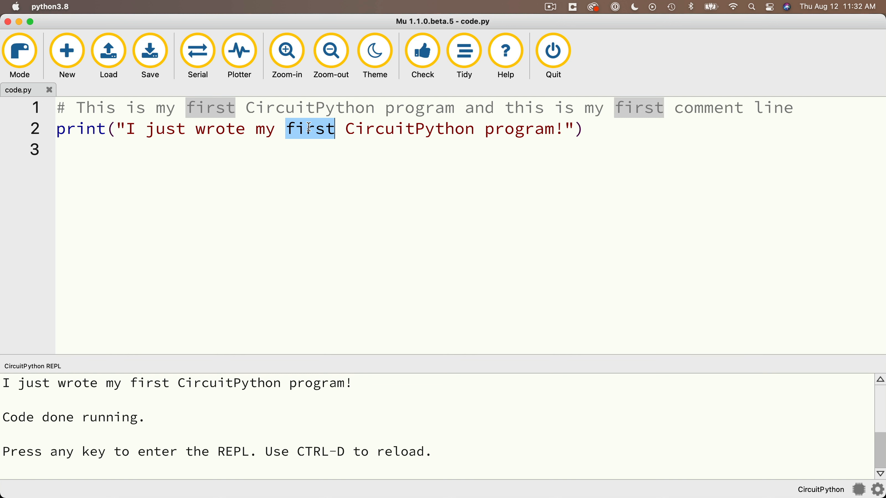
{"action": "type", "text": "second"}
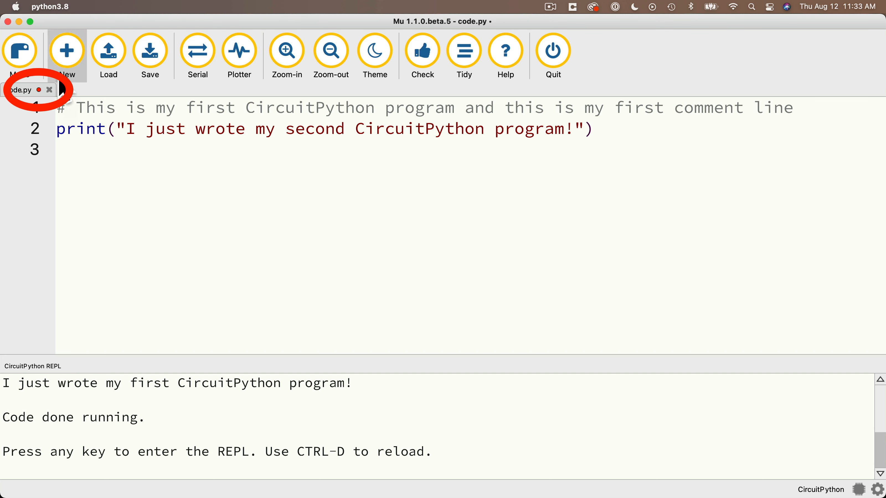
{"action": "mouse_move", "coordinate": [105, 108]}
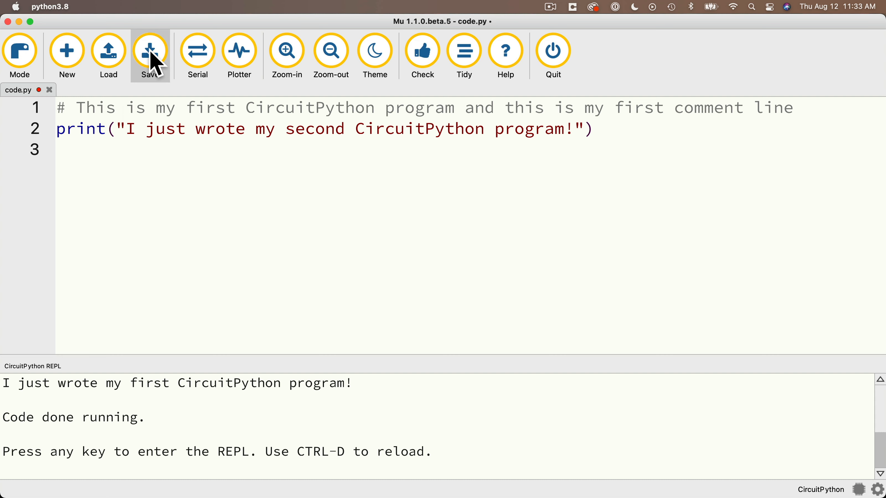
{"action": "left_click", "coordinate": [149, 51]}
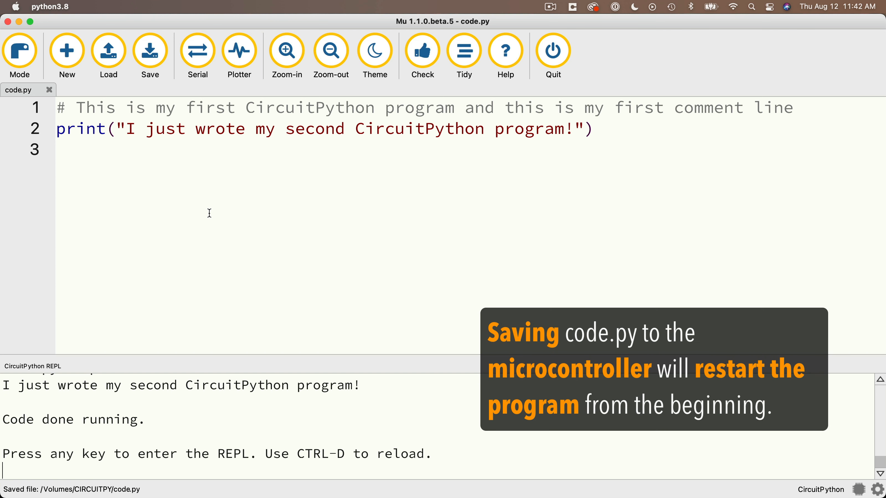
{"action": "mouse_move", "coordinate": [149, 51]}
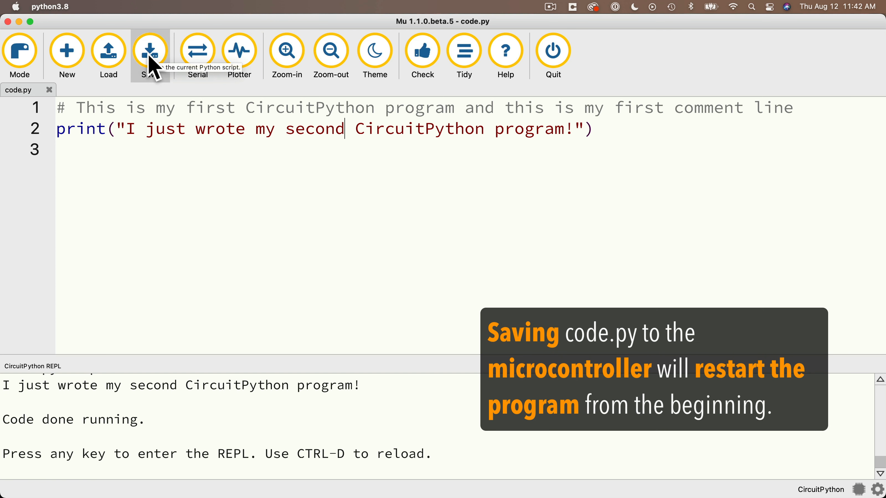
{"action": "left_click", "coordinate": [150, 50]}
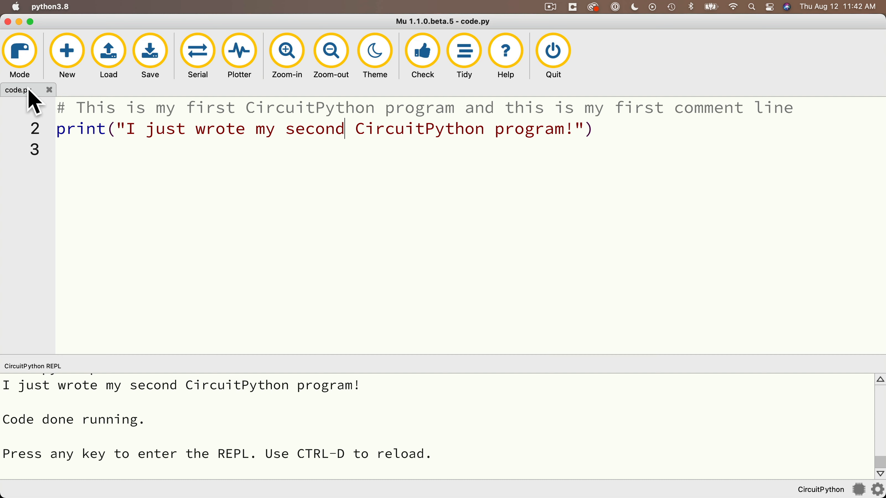
Create a new CircuitPython School folder on the Desktop from the Save dialog
{"action": "double_click", "coordinate": [22, 90]}
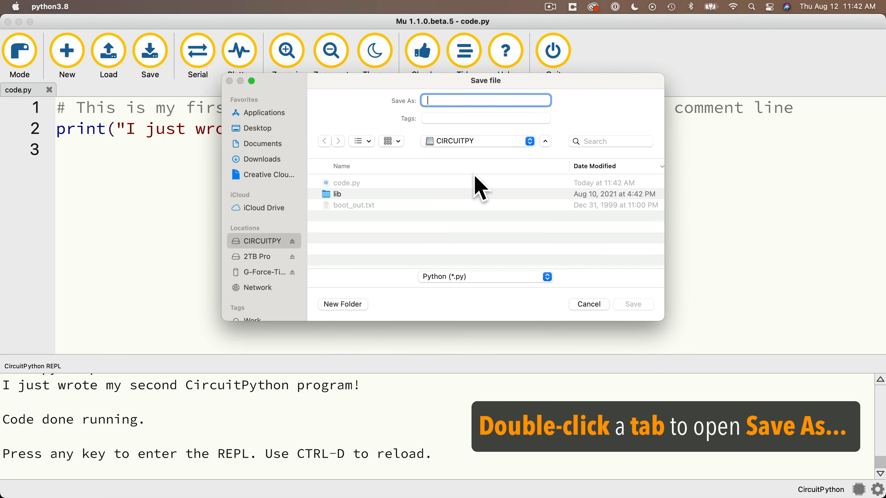
{"action": "mouse_move", "coordinate": [277, 220]}
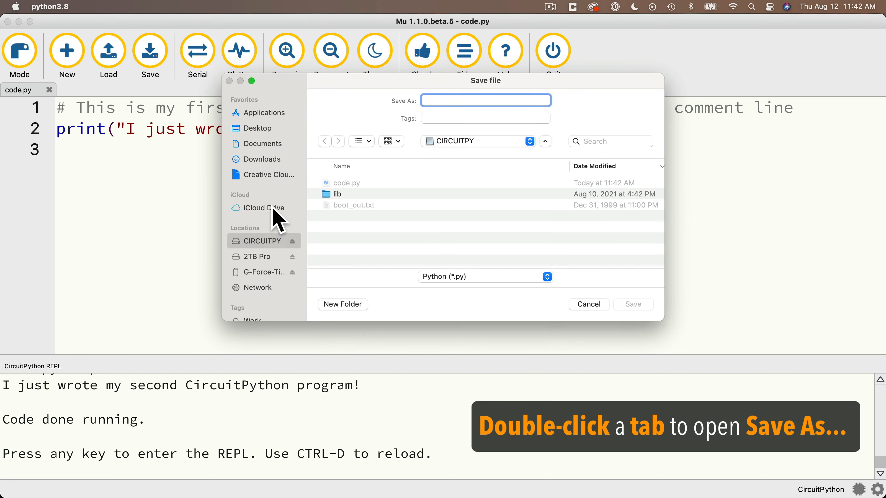
{"action": "mouse_move", "coordinate": [286, 191]}
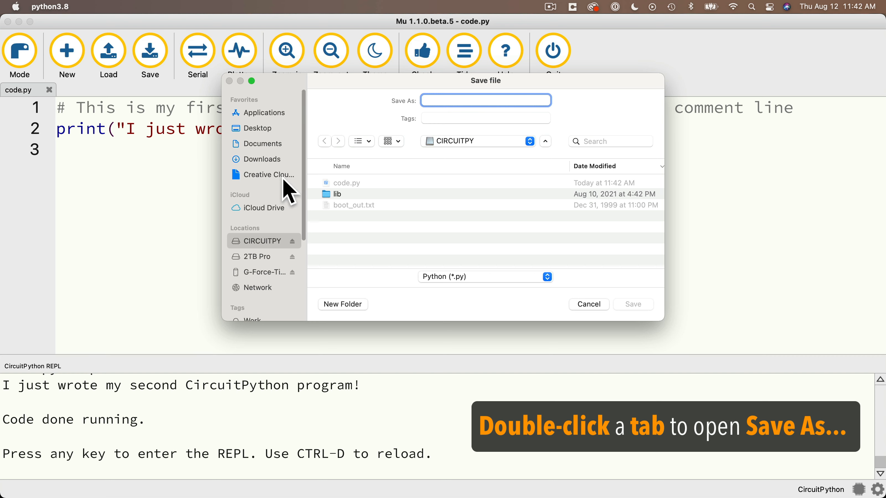
{"action": "left_click", "coordinate": [259, 128]}
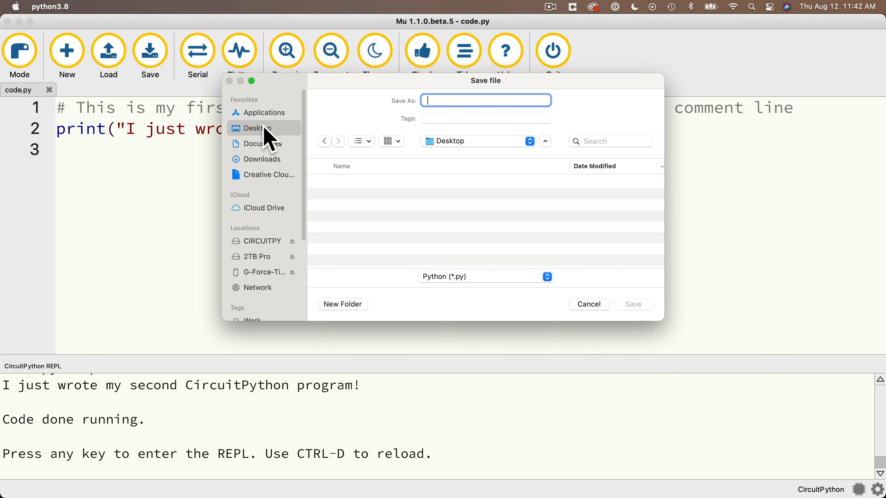
{"action": "left_click", "coordinate": [342, 304]}
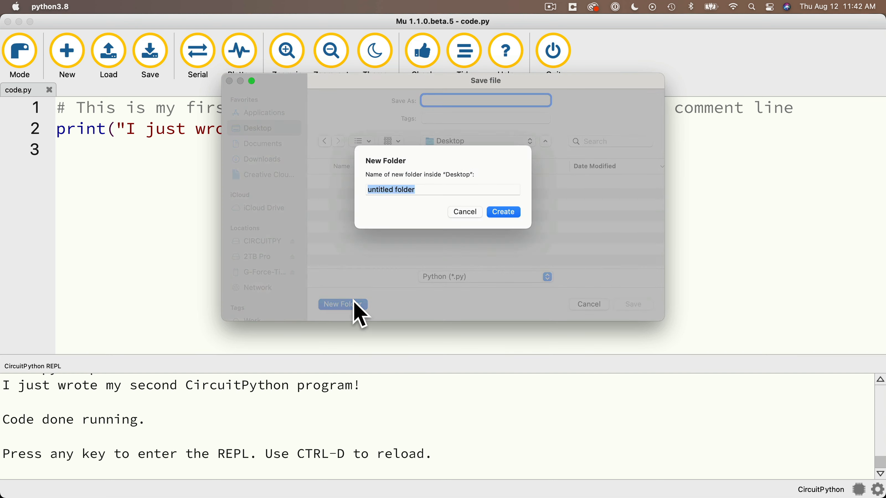
{"action": "type", "text": "CircuitP"}
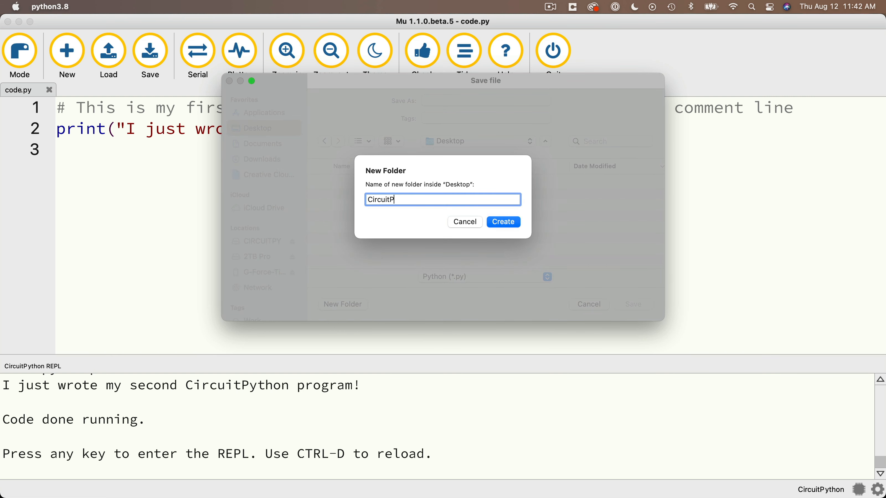
{"action": "type", "text": "ython School"}
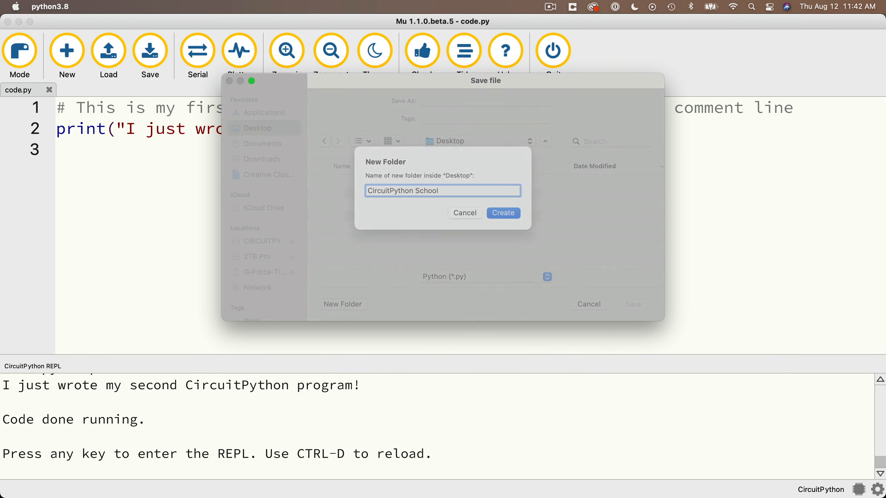
{"action": "left_click", "coordinate": [502, 213]}
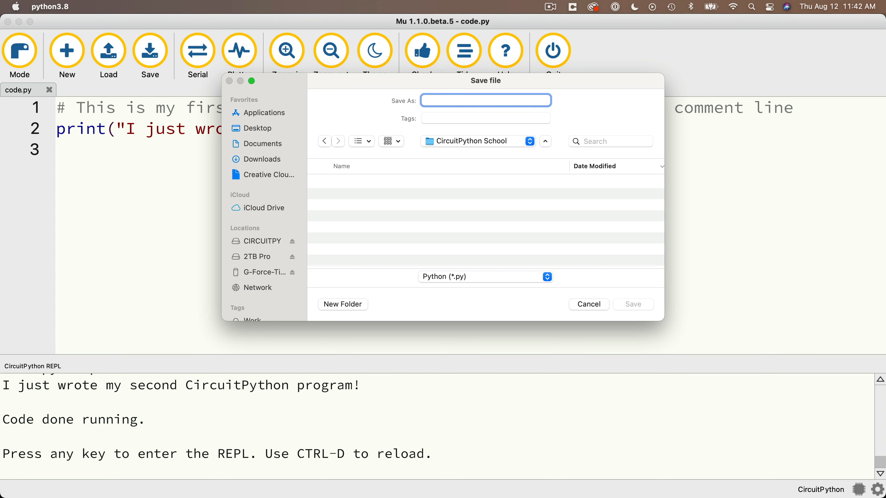
Save the script there as simple-print.py, check it in Finder, and return to Mu
{"action": "type", "text": "simple-"}
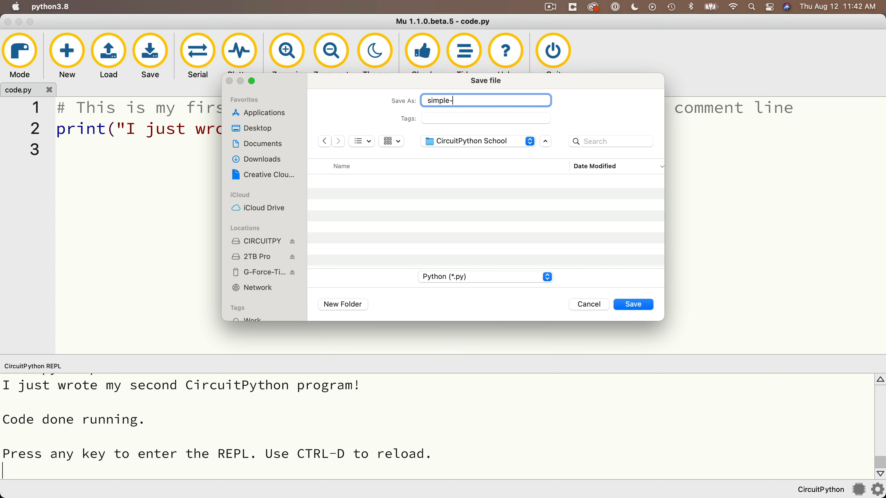
{"action": "left_click", "coordinate": [632, 304]}
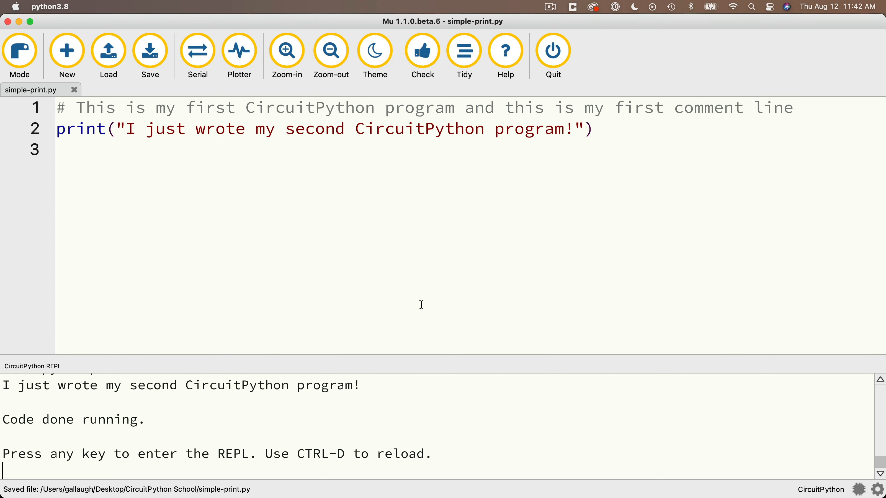
{"action": "mouse_move", "coordinate": [157, 146]}
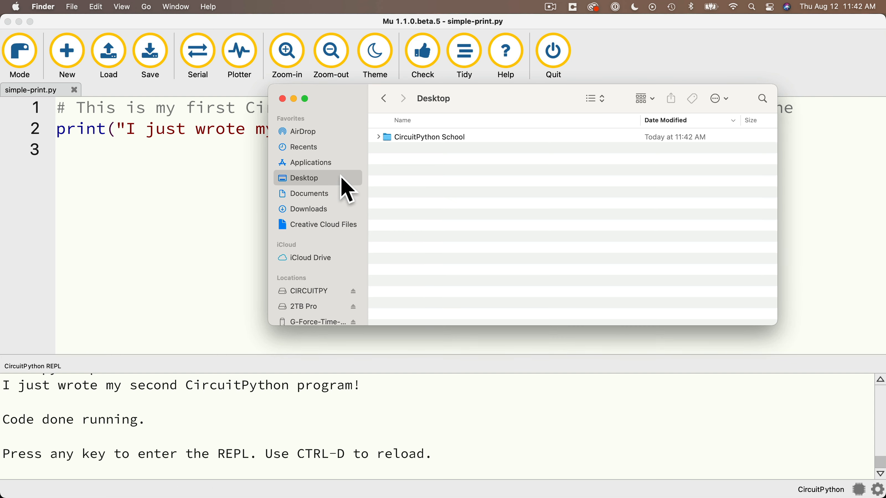
{"action": "double_click", "coordinate": [441, 136]}
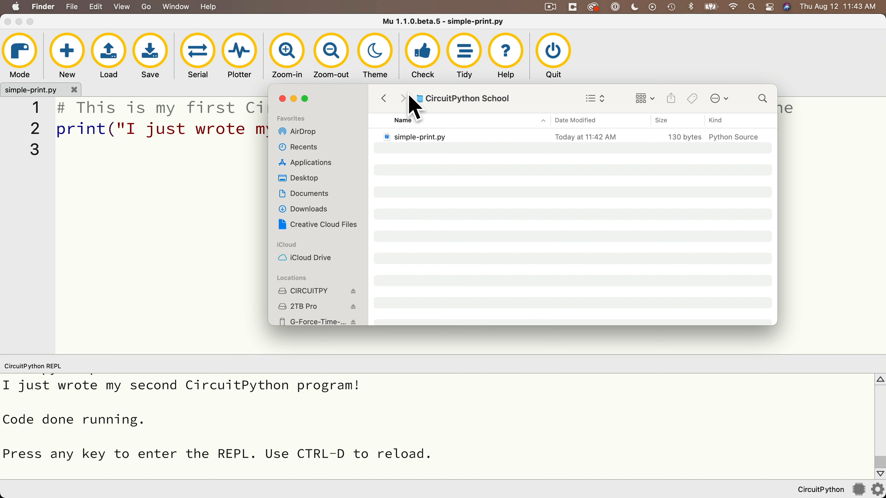
{"action": "left_click", "coordinate": [384, 99]}
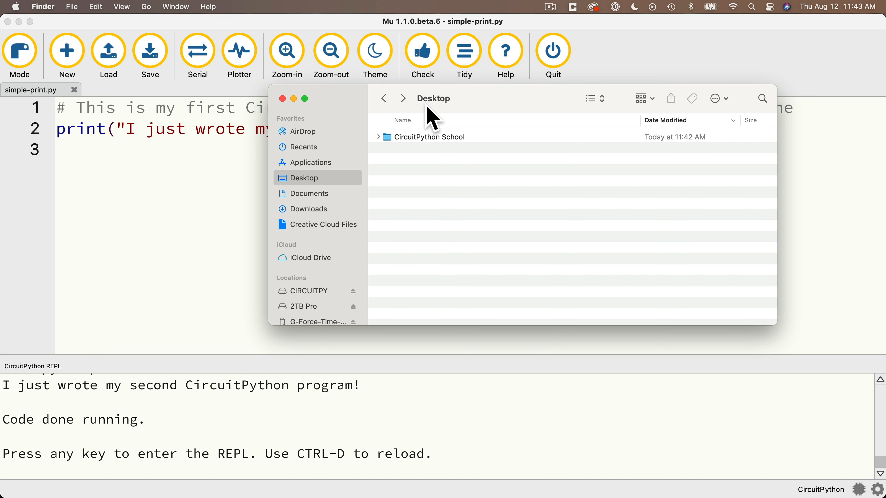
{"action": "double_click", "coordinate": [438, 137]}
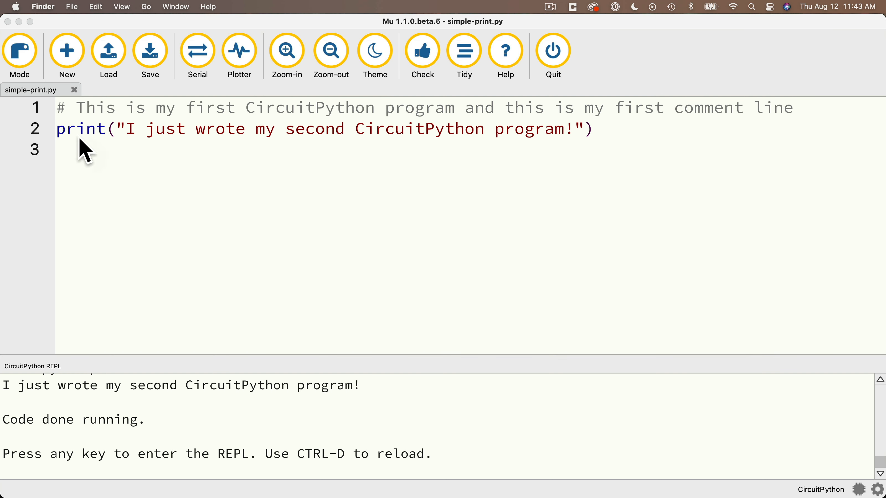
{"action": "mouse_move", "coordinate": [67, 108]}
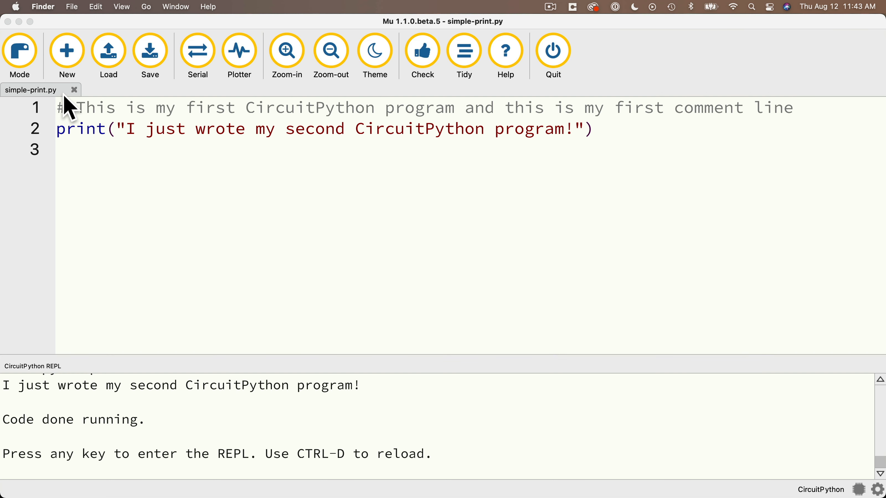
{"action": "mouse_move", "coordinate": [134, 181]}
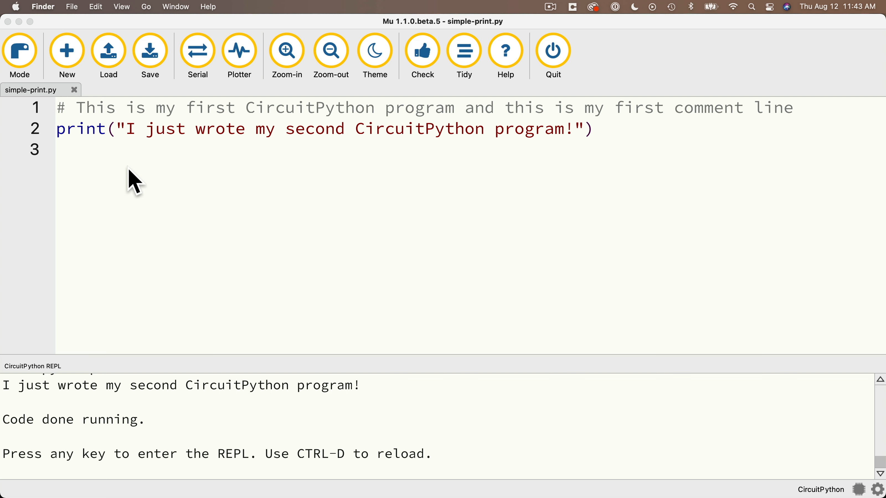
{"action": "mouse_move", "coordinate": [71, 99]}
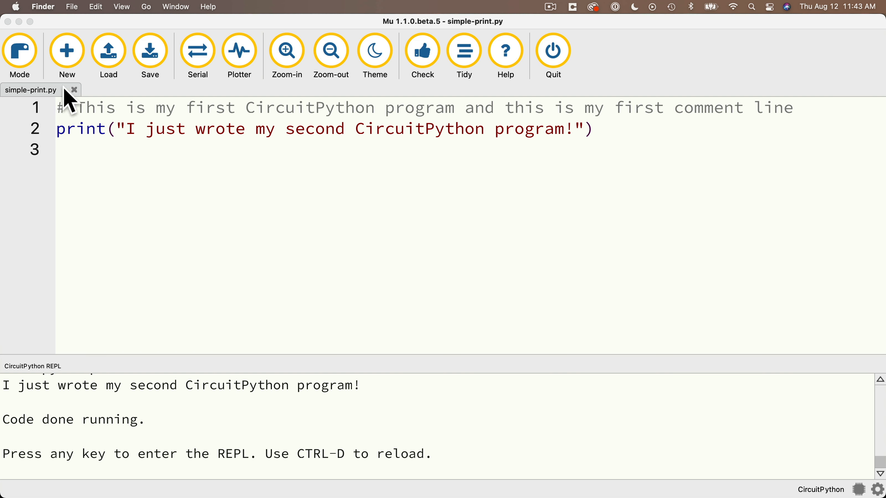
{"action": "mouse_move", "coordinate": [111, 147]}
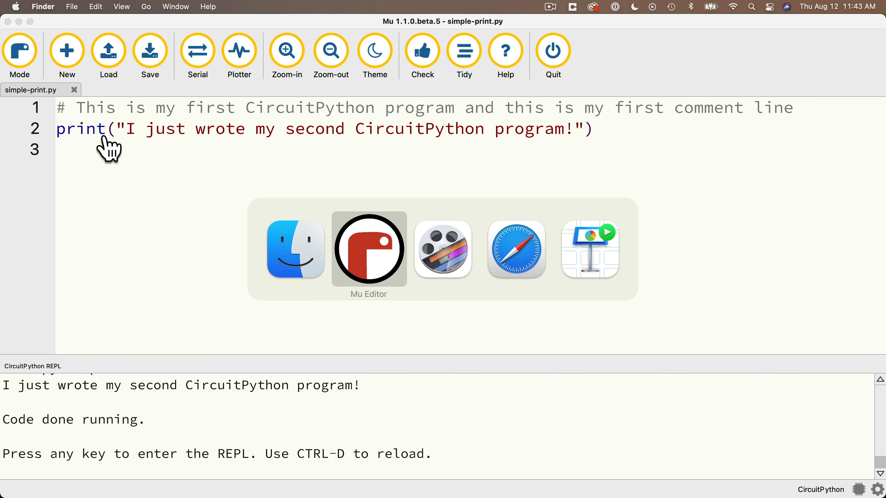
{"action": "left_click", "coordinate": [294, 248]}
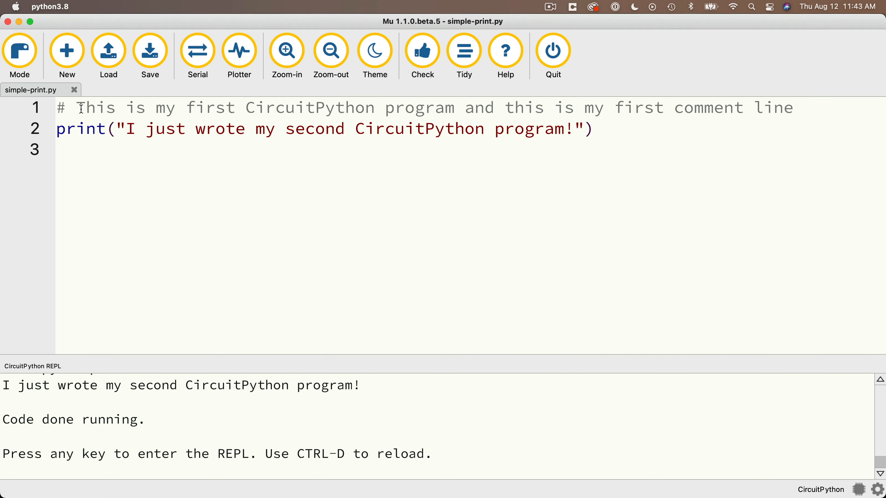
{"action": "mouse_move", "coordinate": [54, 113]}
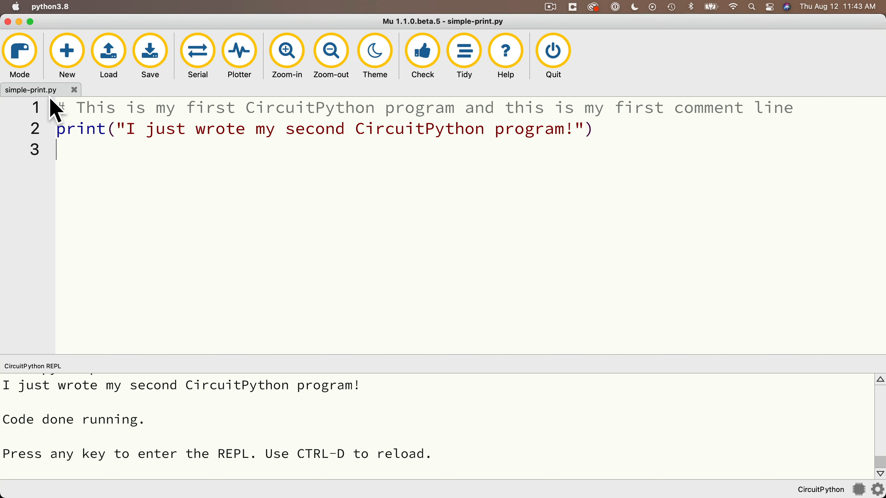
Save the script back to the CIRCUITPY drive as code.py, overwriting the existing file
{"action": "left_click", "coordinate": [148, 51]}
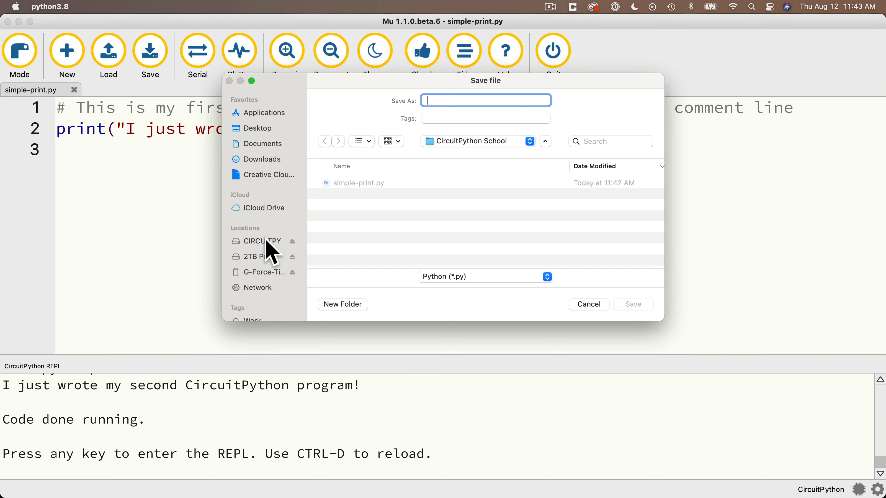
{"action": "left_click", "coordinate": [261, 241]}
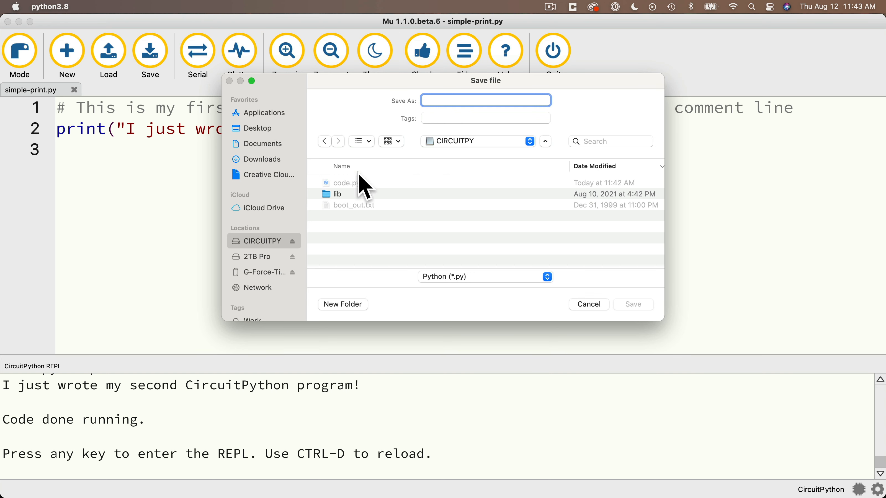
{"action": "mouse_move", "coordinate": [353, 195]}
{"action": "type", "text": "code"}
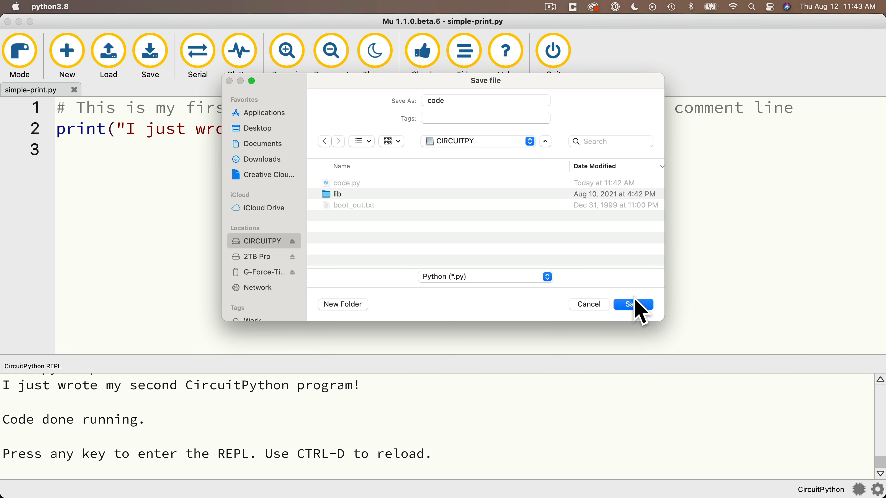
{"action": "left_click", "coordinate": [632, 304]}
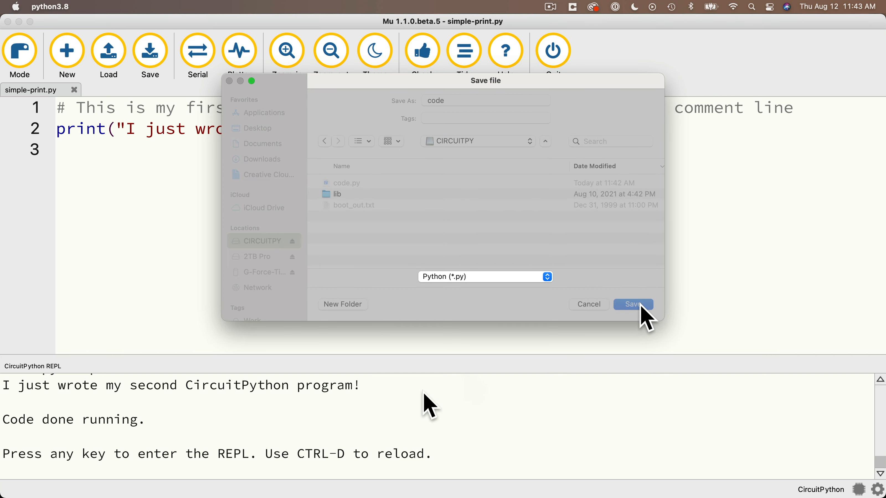
{"action": "left_click", "coordinate": [633, 304]}
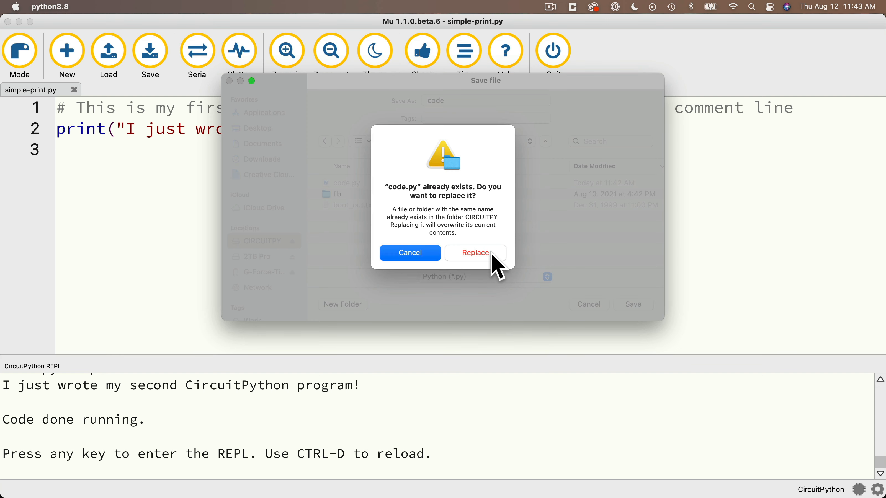
{"action": "left_click", "coordinate": [474, 252]}
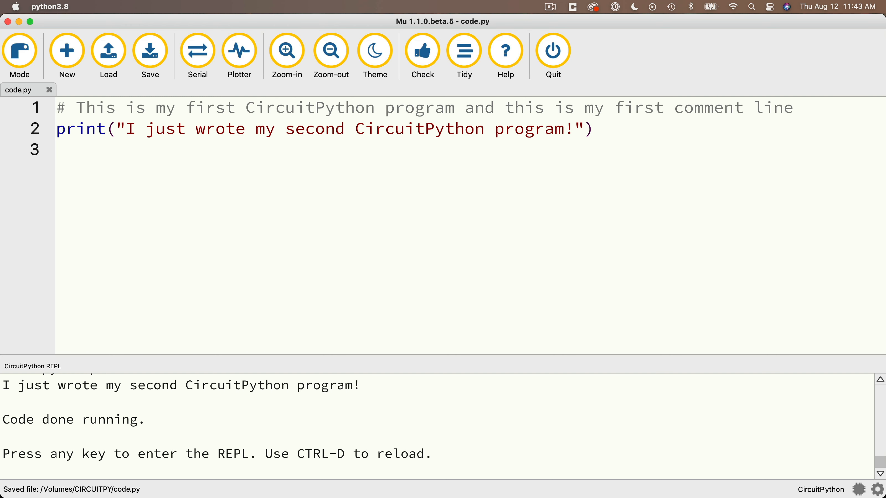
{"action": "mouse_move", "coordinate": [422, 402]}
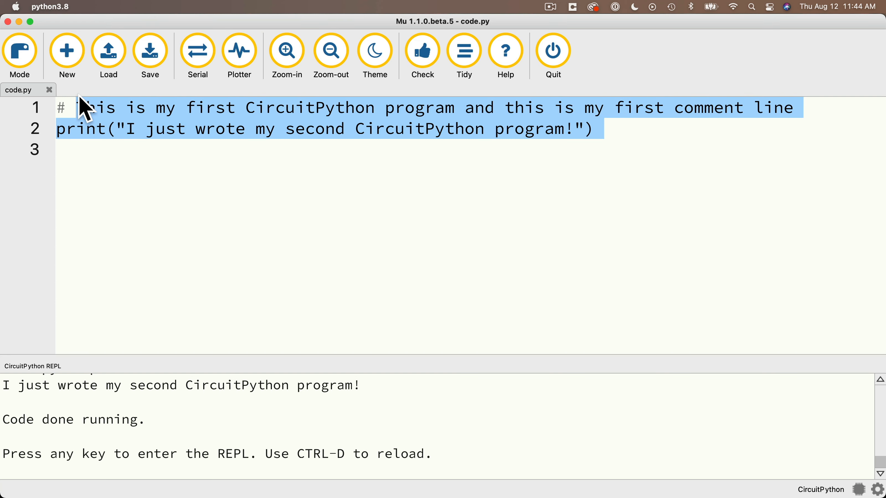
{"action": "type", "text": "right it u"}
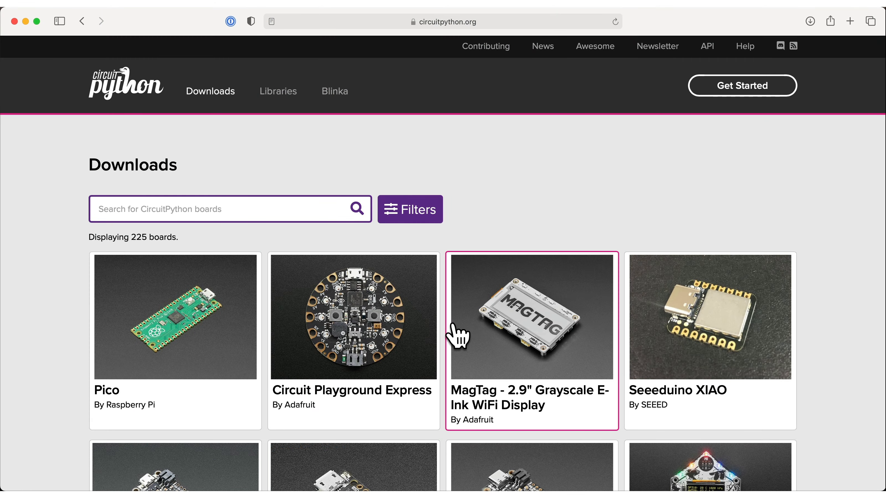
Scroll down the circuitpython.org Downloads board list to see more boards
{"action": "scroll", "scroll_direction": "down", "scroll_amount": 3}
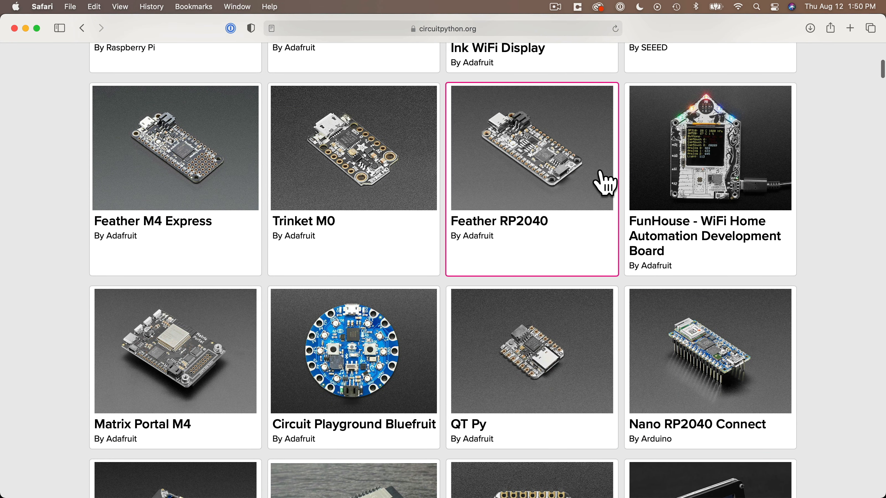
{"action": "mouse_move", "coordinate": [320, 377]}
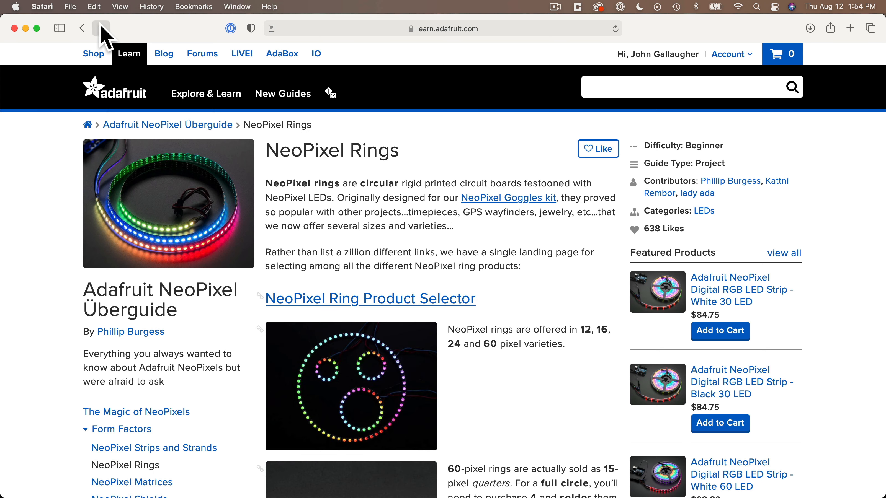
Navigate back to the Circuit Playground Bluefruit Guided Tour page
{"action": "left_click", "coordinate": [81, 28]}
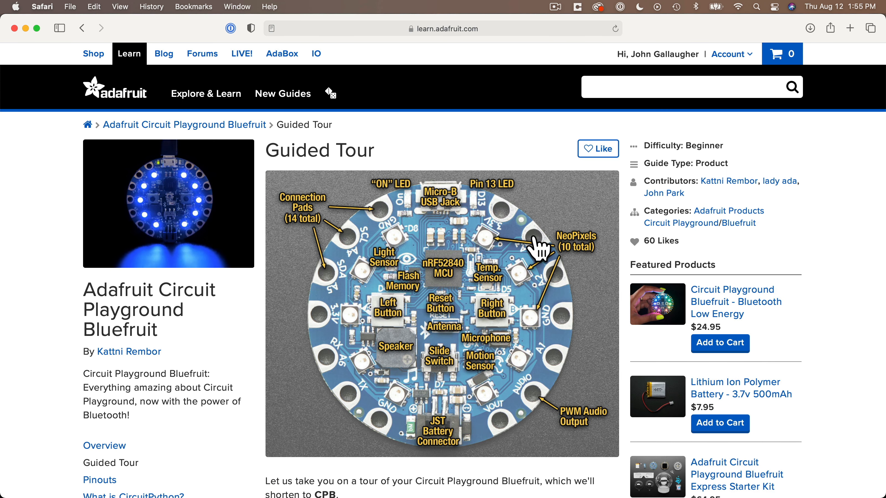
{"action": "mouse_move", "coordinate": [367, 229]}
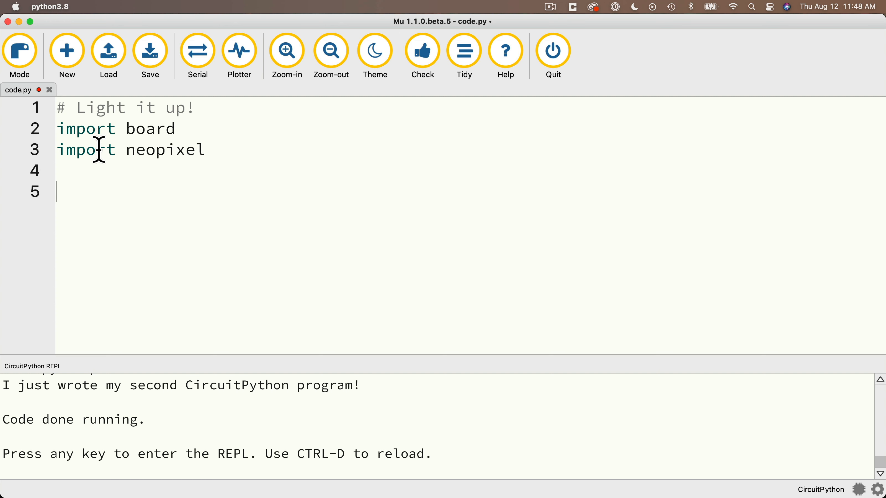
Write pixels = neopixel.NeoPixel(board.NEOPIXEL, 10, brightness = 0.5, auto_write = True) on line 5
{"action": "type", "text": "pixels"}
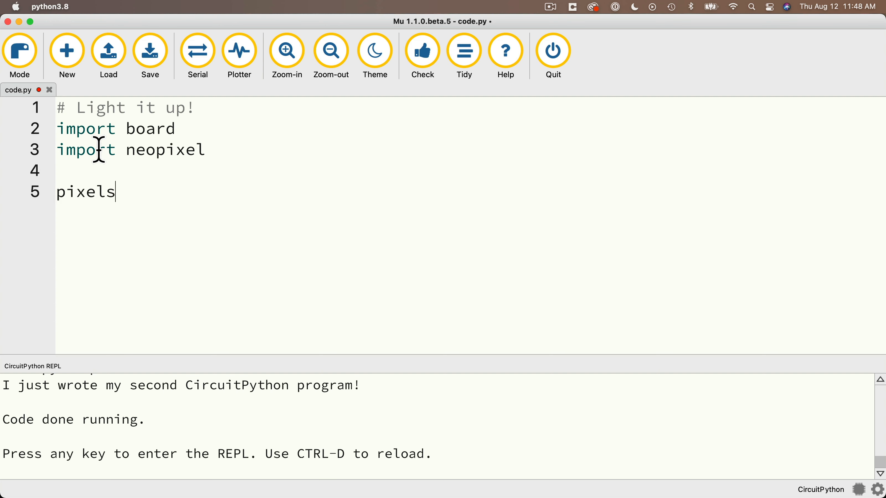
{"action": "type", "text": "= neopixel"}
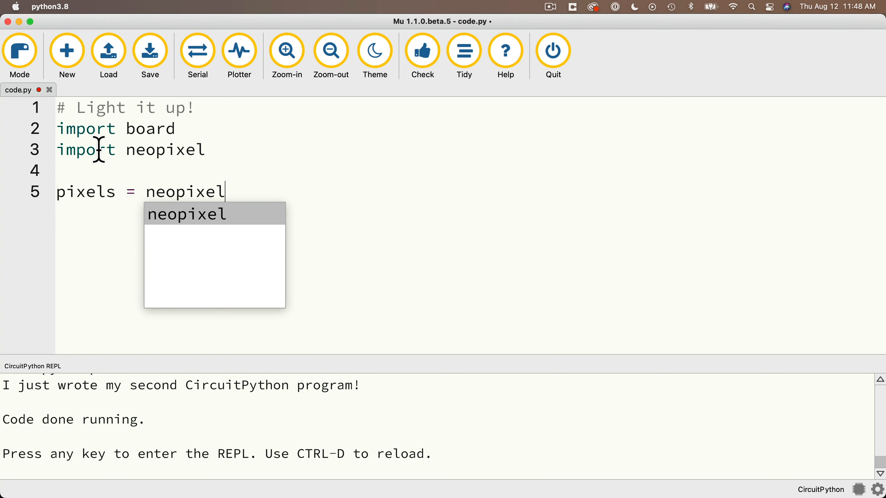
{"action": "type", "text": ".NeoPixel"}
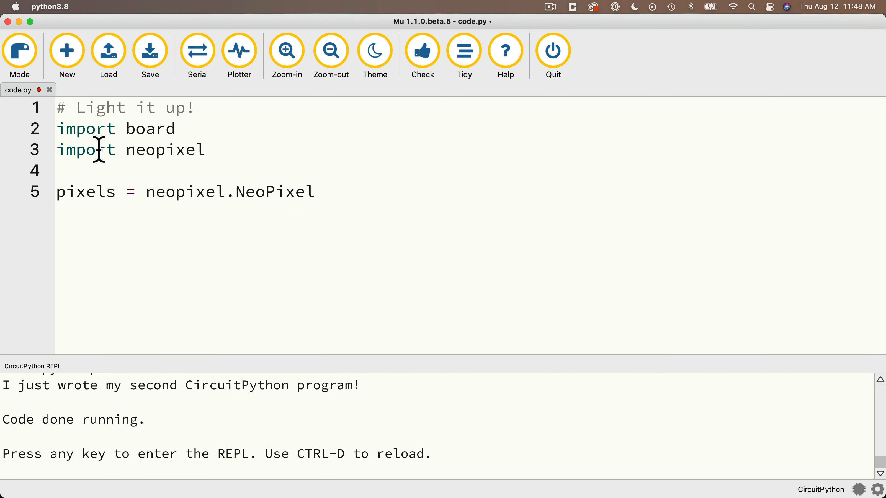
{"action": "type", "text": "("}
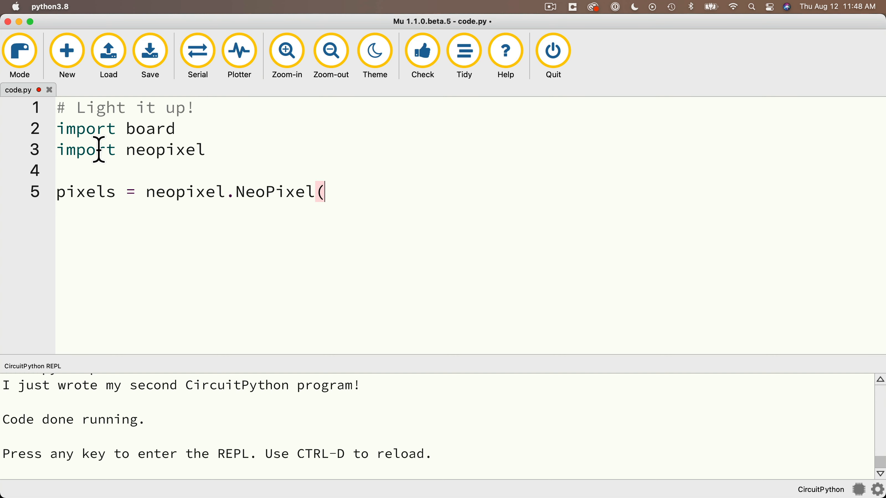
{"action": "type", "text": "board."}
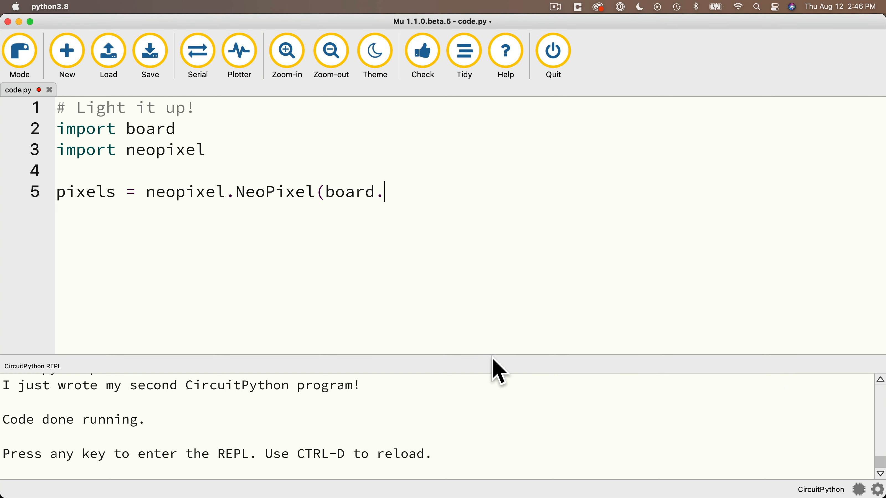
{"action": "type", "text": "NEOPIXEL, 1"}
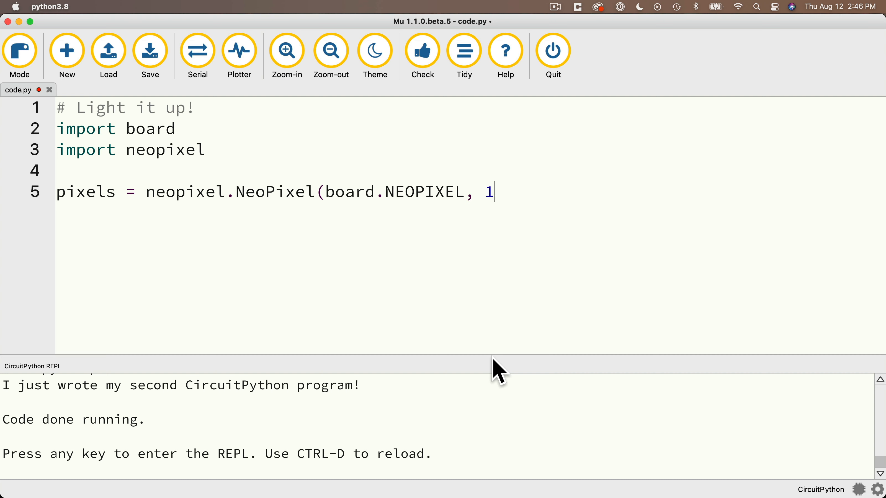
{"action": "type", "text": "0, brightness"}
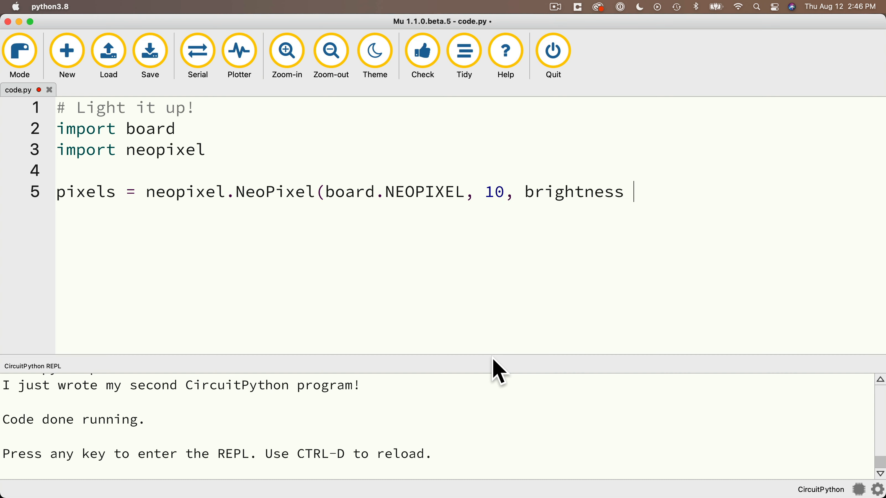
{"action": "type", "text": "= 0.5,"}
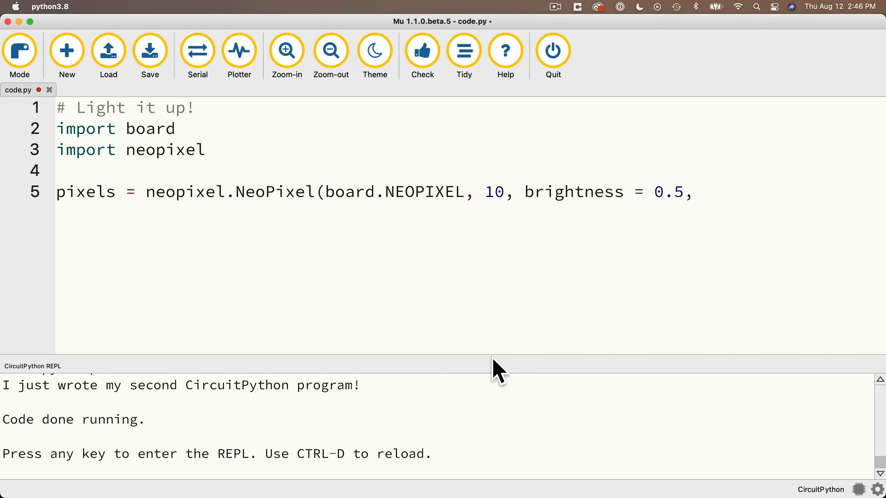
{"action": "type", "text": "auto_write = True"}
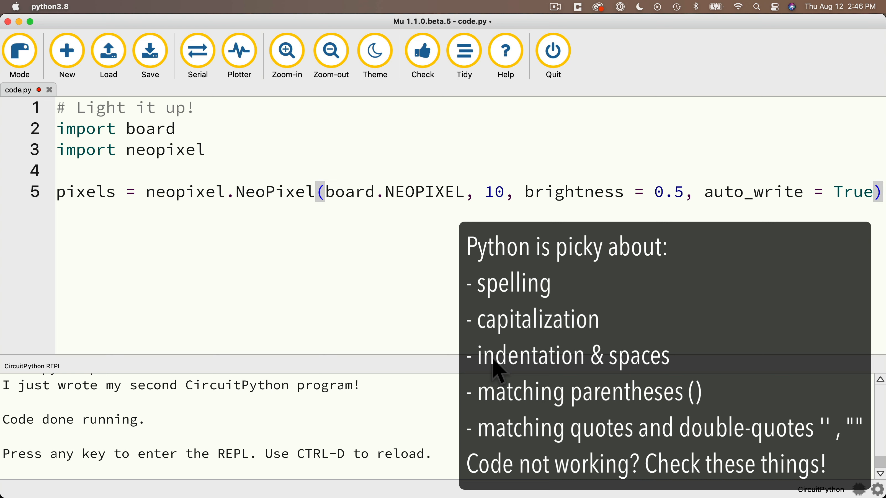
{"action": "mouse_move", "coordinate": [484, 219]}
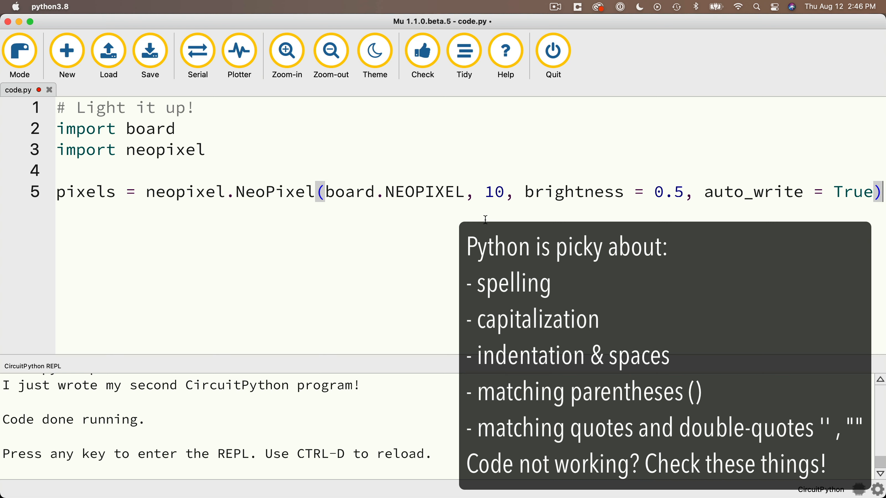
{"action": "mouse_move", "coordinate": [445, 274]}
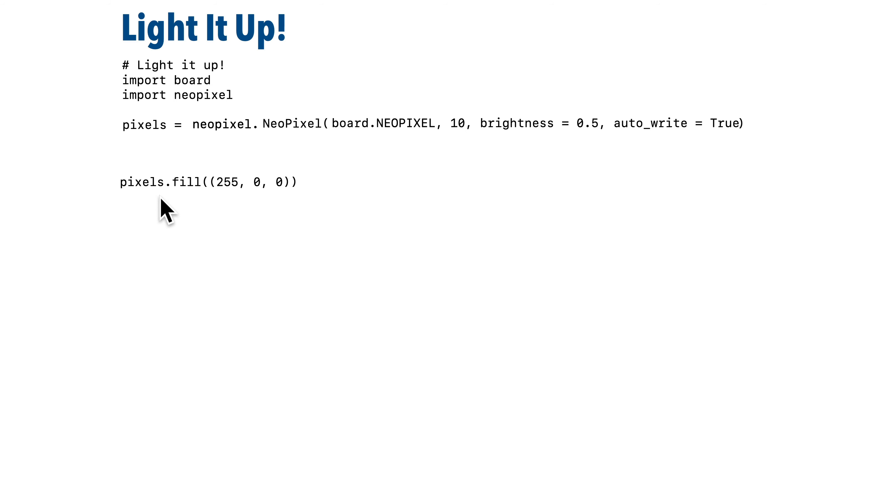
{"action": "mouse_move", "coordinate": [209, 206]}
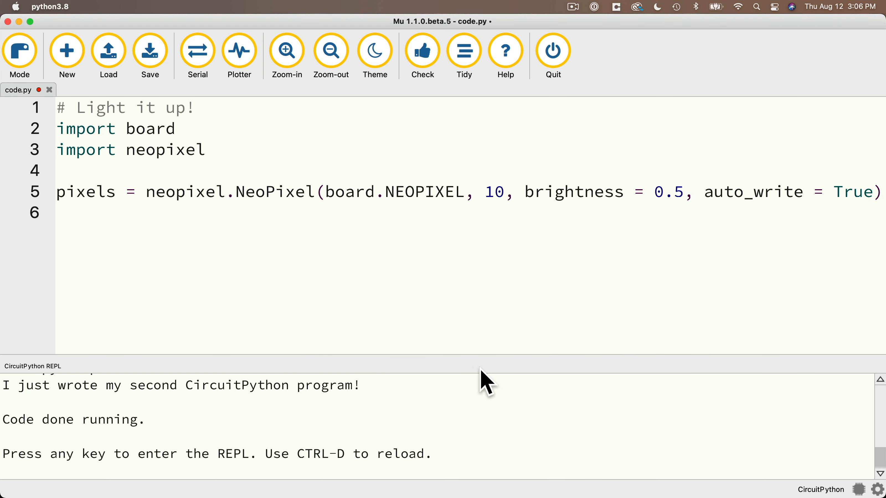
Write pixels.fill((255, 0, 0)) on line 6 to fill the pixels red
{"action": "type", "text": "p"}
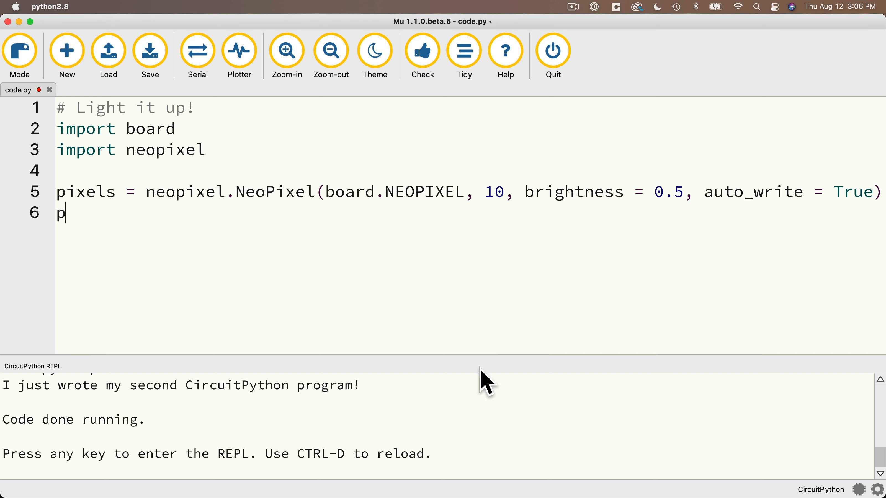
{"action": "type", "text": "ixels.fill"}
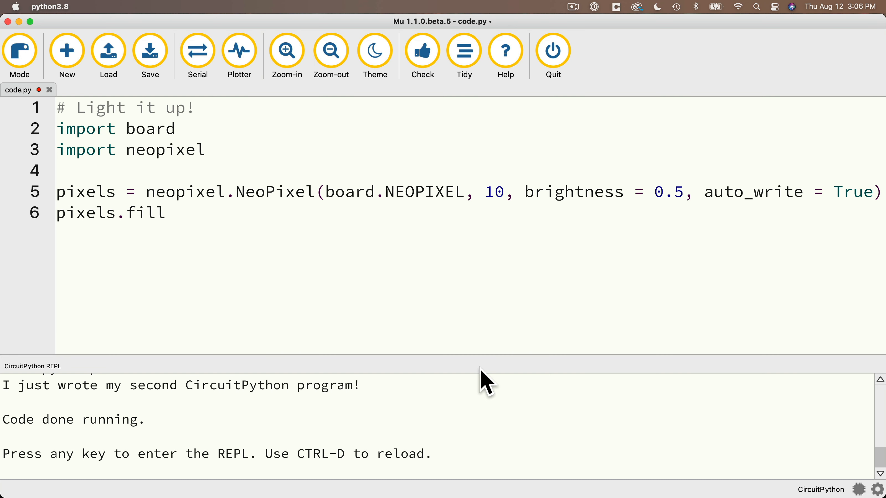
{"action": "type", "text": "()"}
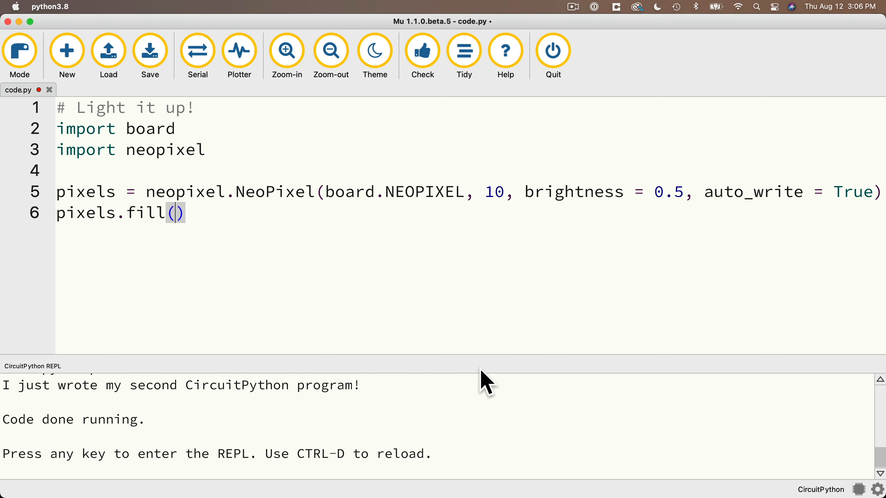
{"action": "type", "text": "()"}
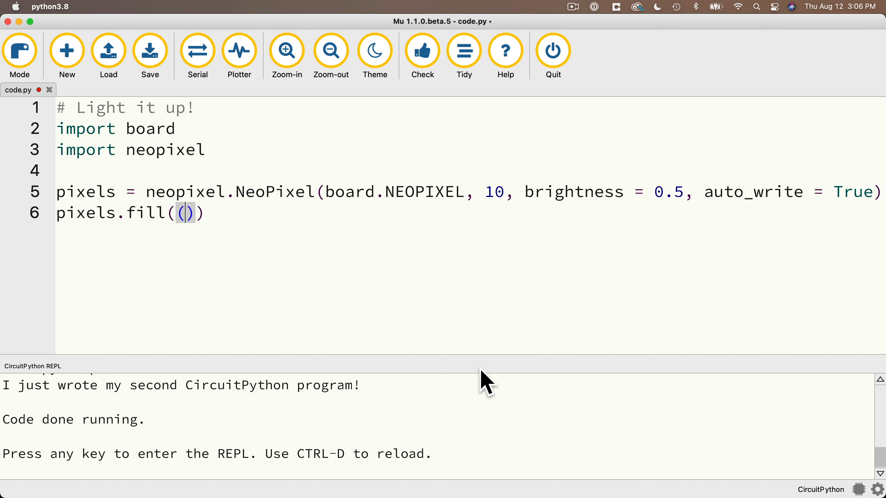
{"action": "type", "text": "255,"}
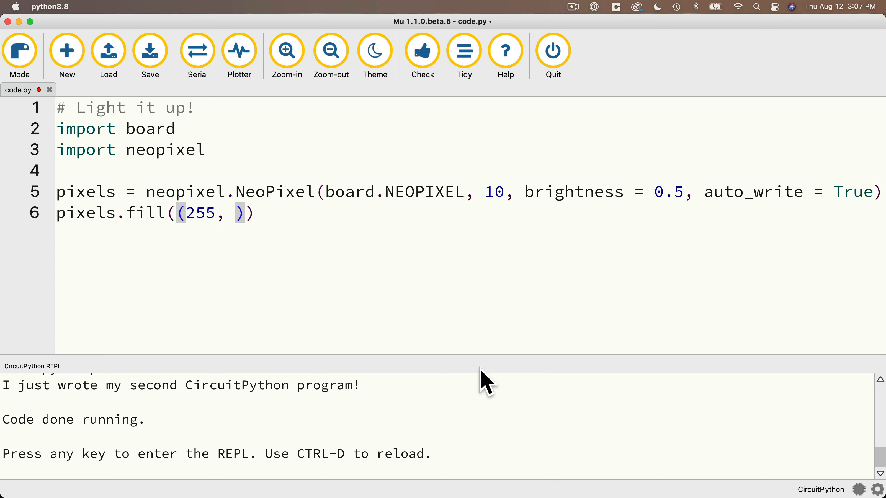
{"action": "type", "text": "0, 0"}
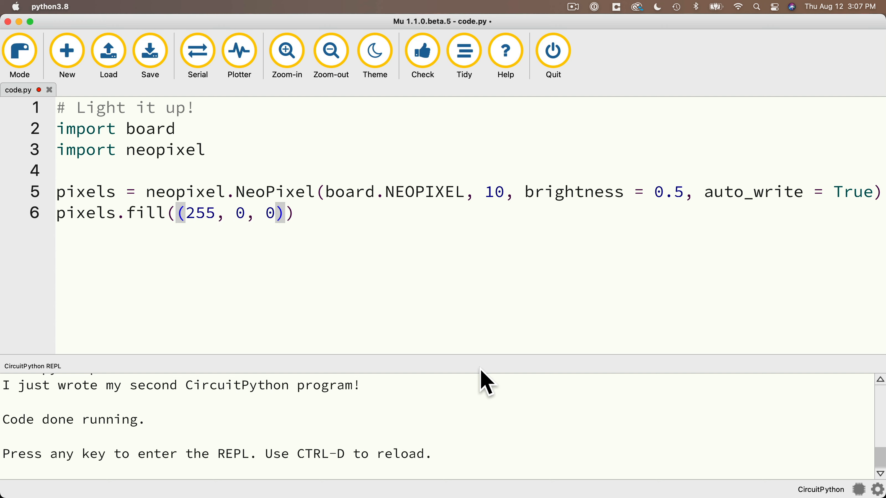
Save code.py to the board so the red fill program runs
{"action": "left_click", "coordinate": [149, 51]}
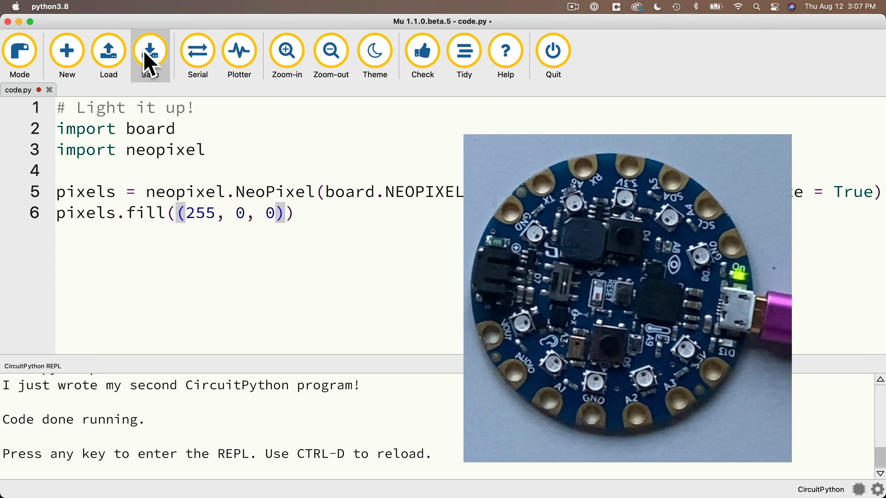
{"action": "left_click", "coordinate": [149, 51]}
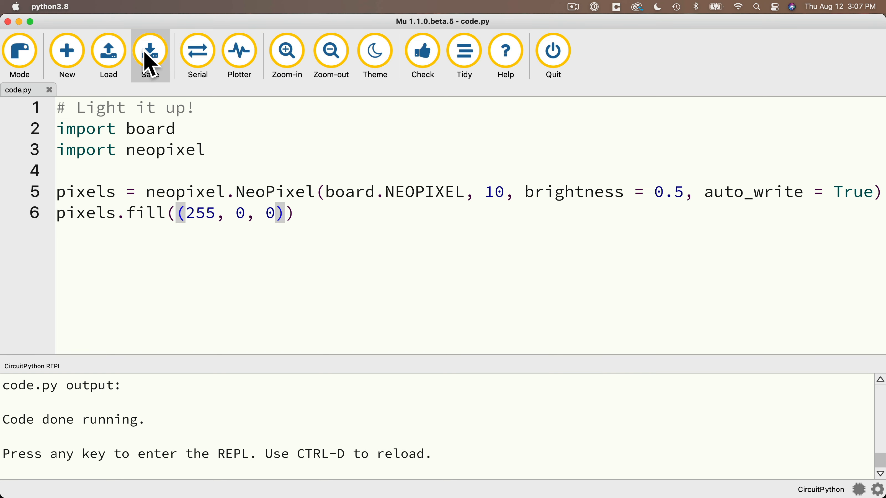
{"action": "mouse_move", "coordinate": [88, 101]}
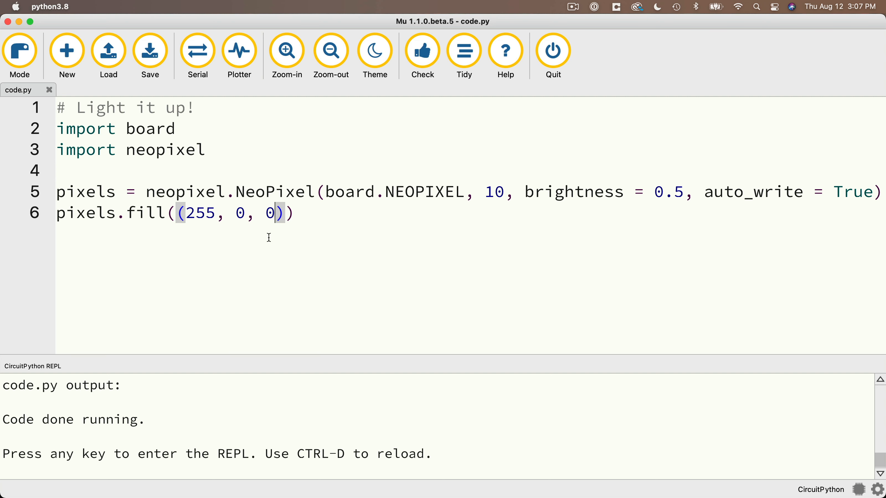
{"action": "mouse_move", "coordinate": [260, 291]}
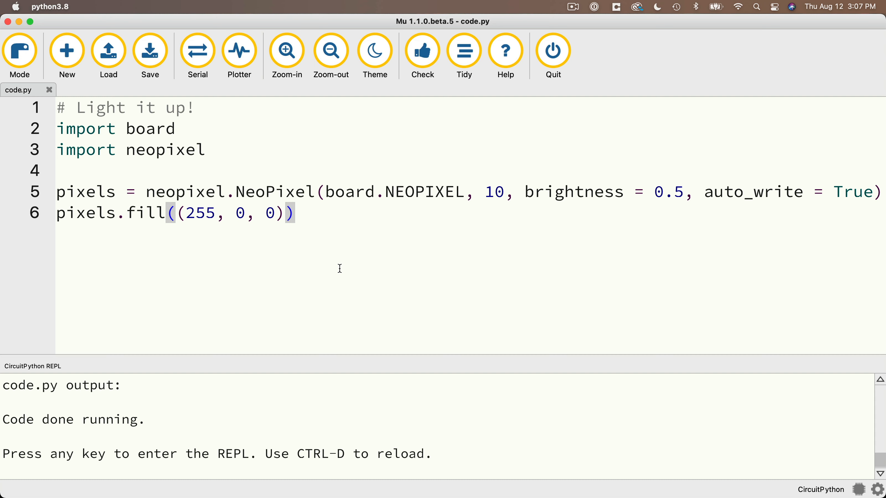
{"action": "mouse_move", "coordinate": [390, 253]}
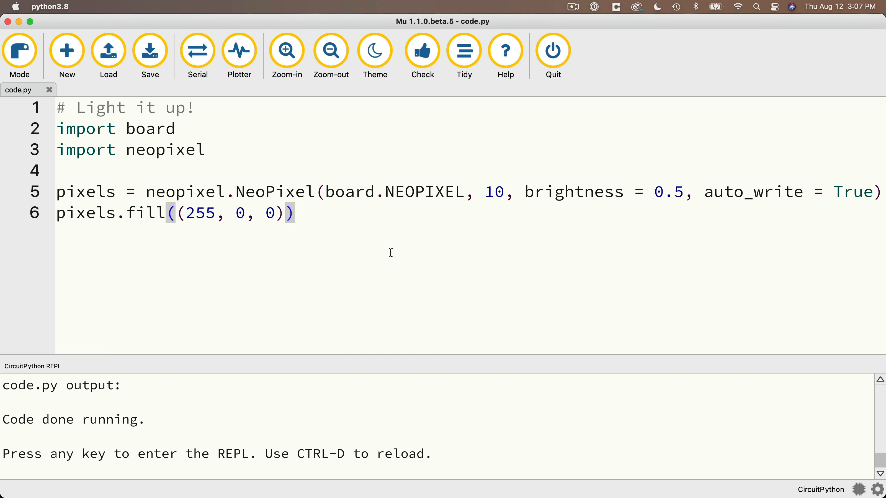
{"action": "mouse_move", "coordinate": [370, 301]}
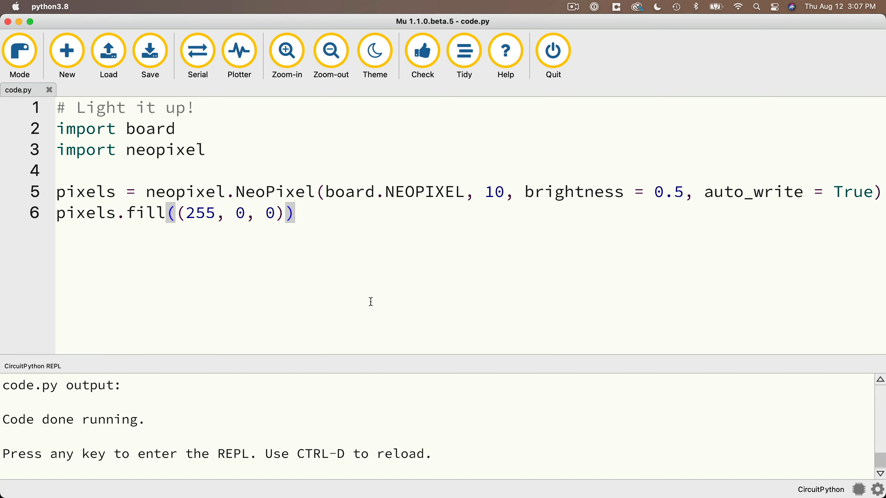
{"action": "mouse_move", "coordinate": [348, 289]}
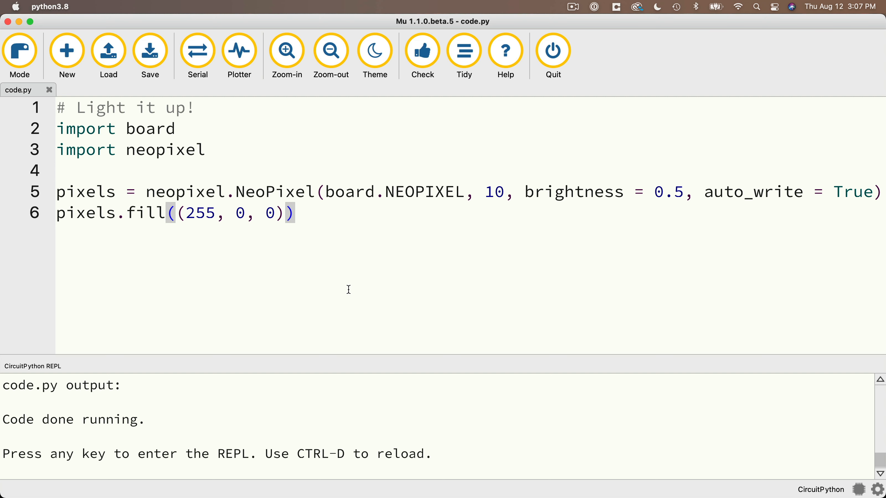
Write an '#infinite loop' comment on line 8 and 'while True:' on line 9
{"action": "type", "text": "#"}
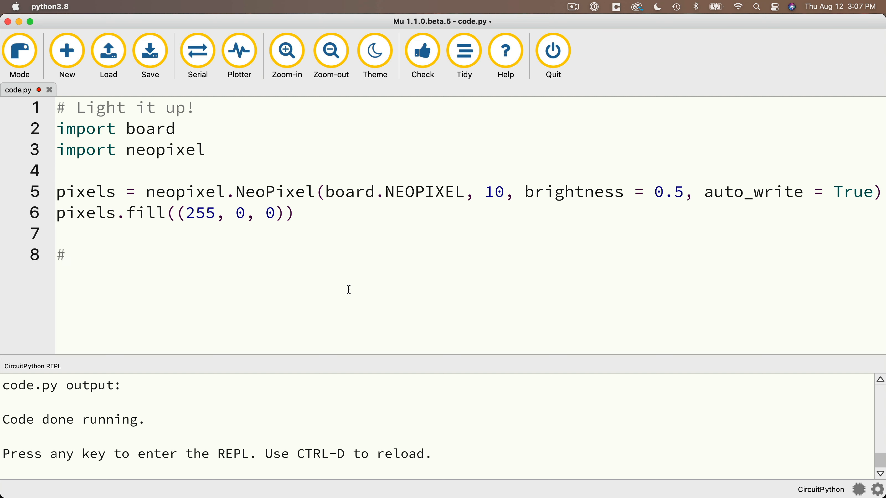
{"action": "type", "text": "infinite l"}
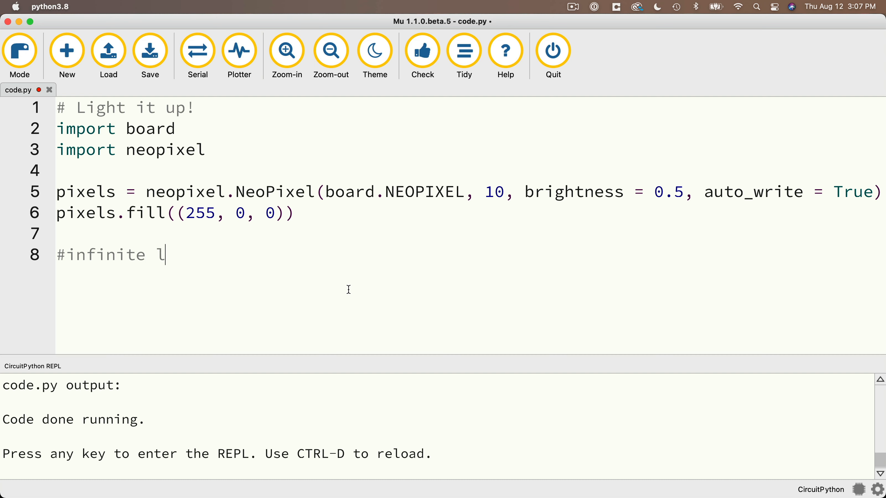
{"action": "type", "text": "oop"}
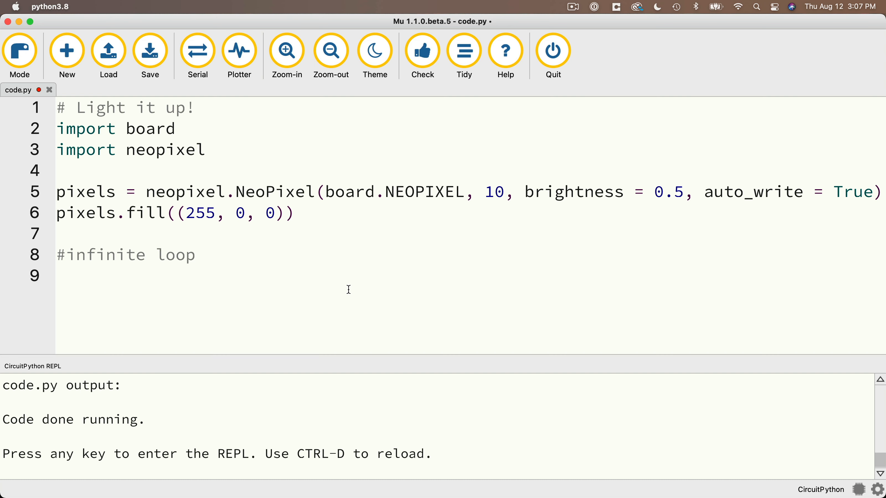
{"action": "type", "text": "while"}
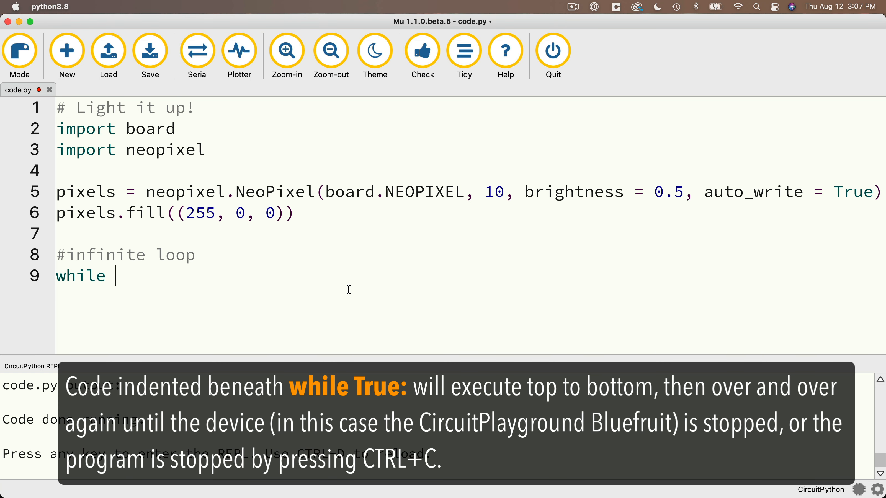
{"action": "type", "text": "True"}
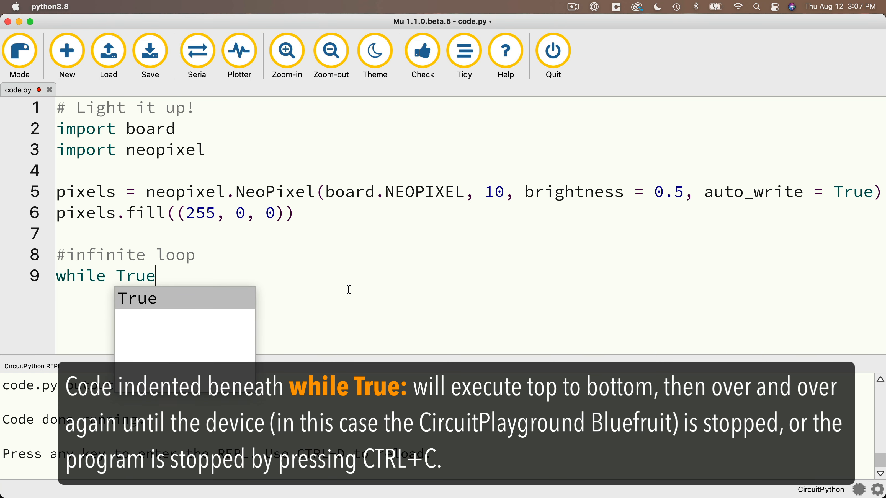
{"action": "type", "text": ":"}
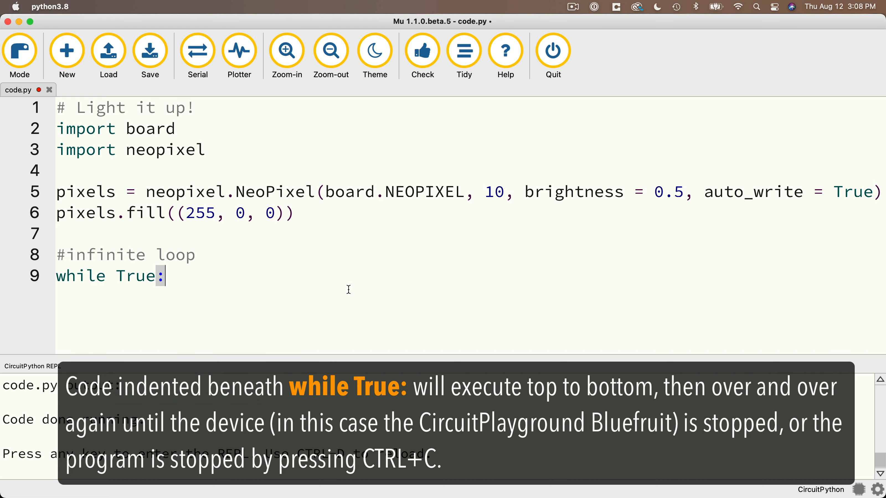
{"action": "mouse_move", "coordinate": [106, 280]}
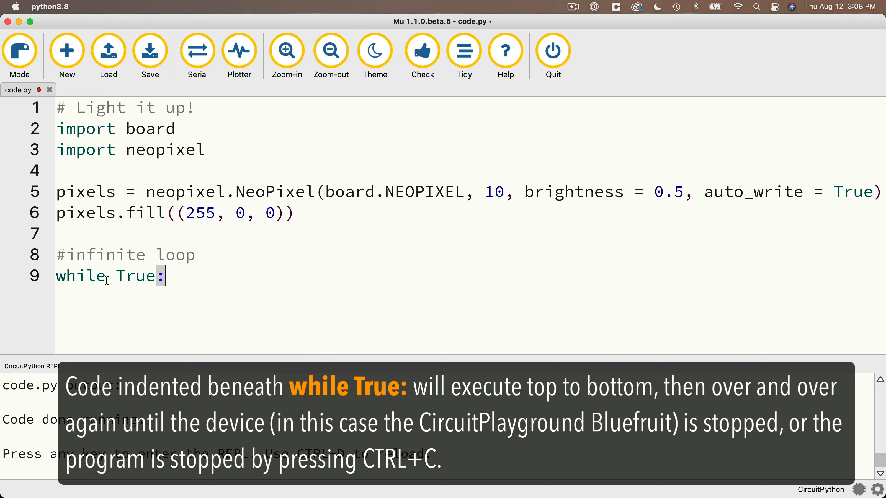
{"action": "double_click", "coordinate": [135, 276]}
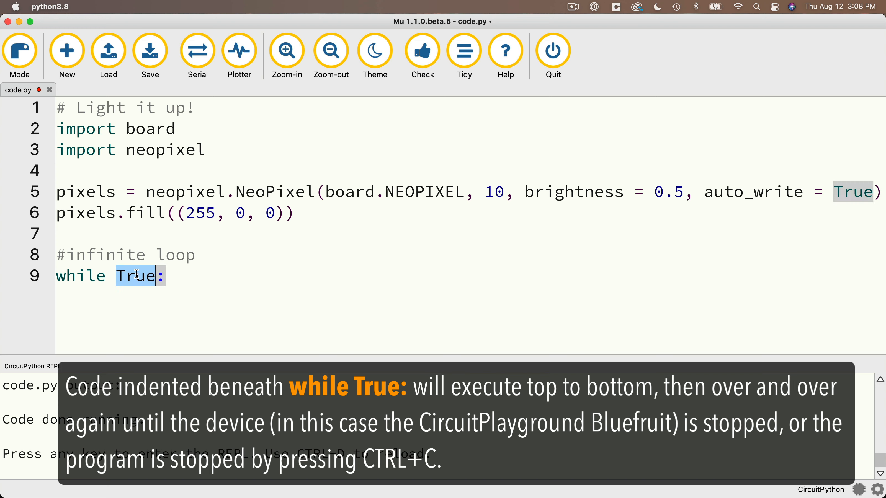
{"action": "mouse_move", "coordinate": [130, 297]}
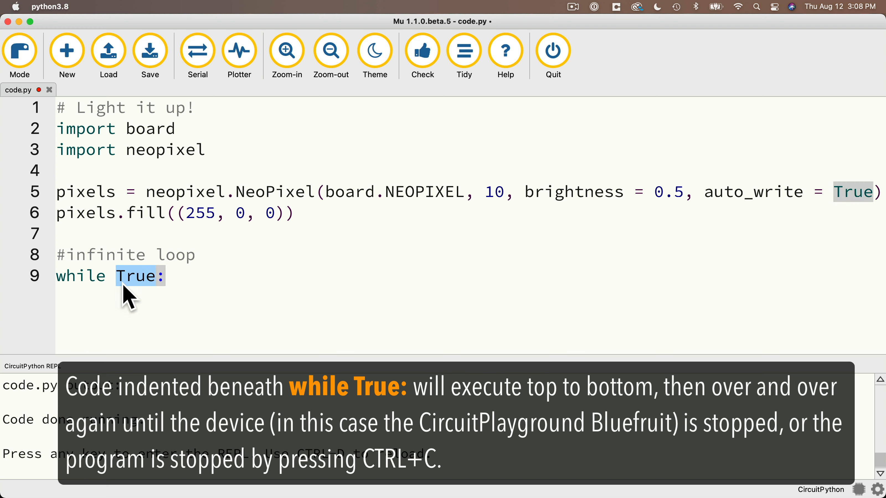
{"action": "mouse_move", "coordinate": [151, 303]}
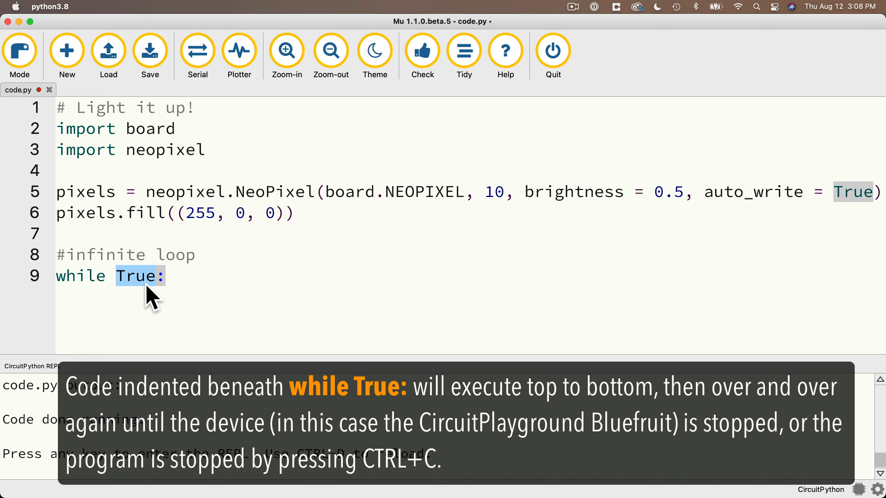
{"action": "mouse_move", "coordinate": [94, 263]}
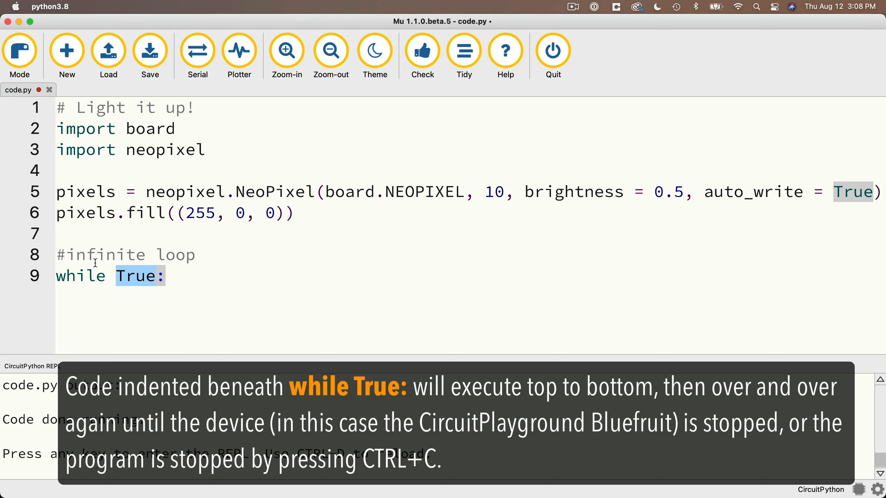
{"action": "mouse_move", "coordinate": [140, 317]}
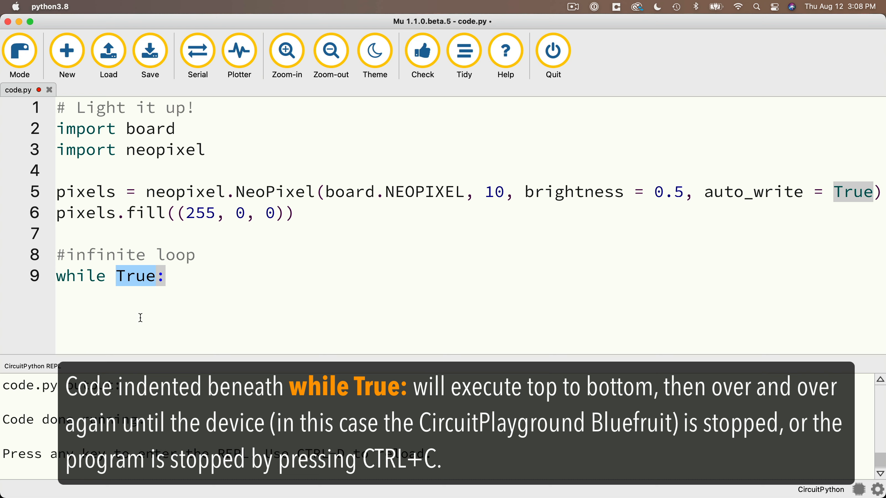
{"action": "mouse_move", "coordinate": [121, 303]}
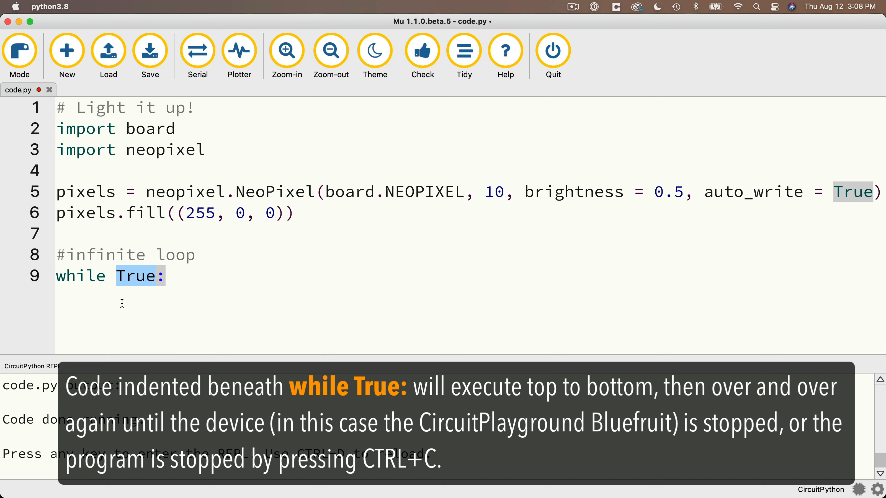
{"action": "mouse_move", "coordinate": [123, 296]}
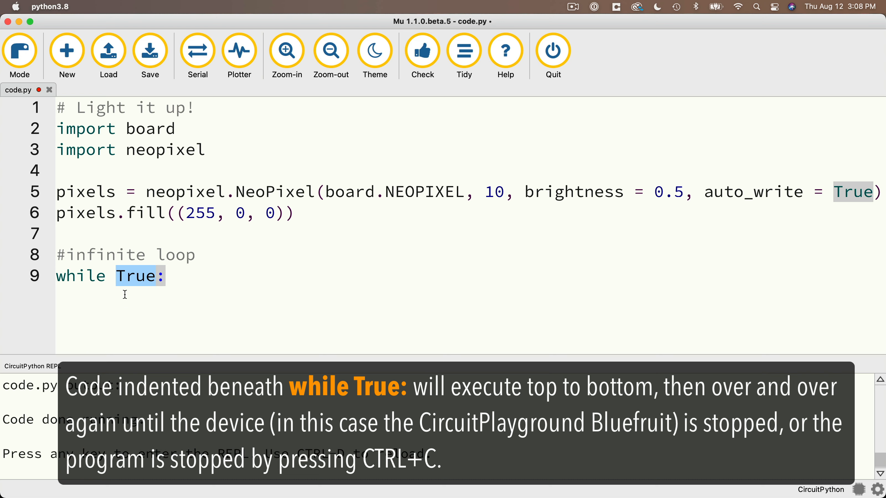
{"action": "mouse_move", "coordinate": [140, 296]}
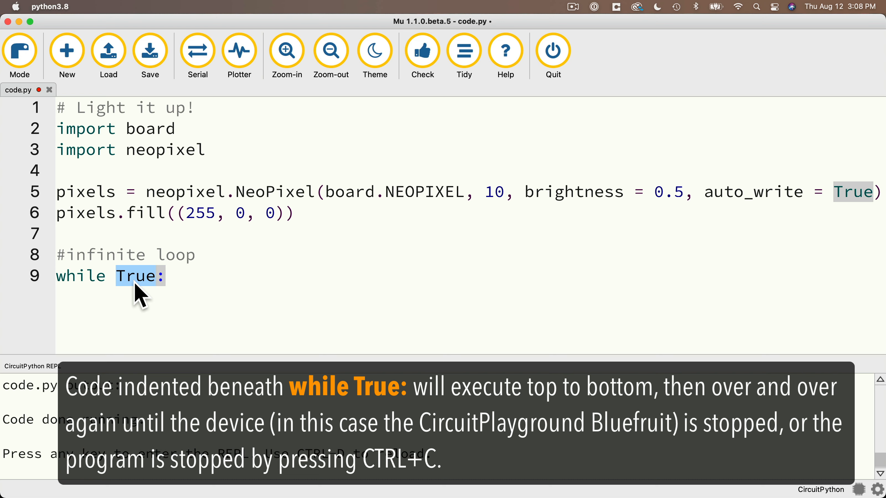
{"action": "left_click", "coordinate": [175, 275]}
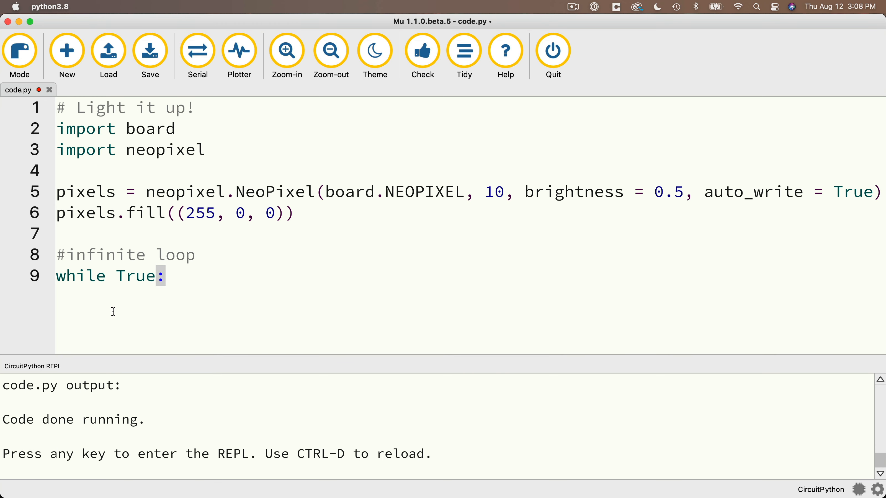
Add an indented 'pass' on line 10 as the while True: loop body
{"action": "key", "text": "Return"}
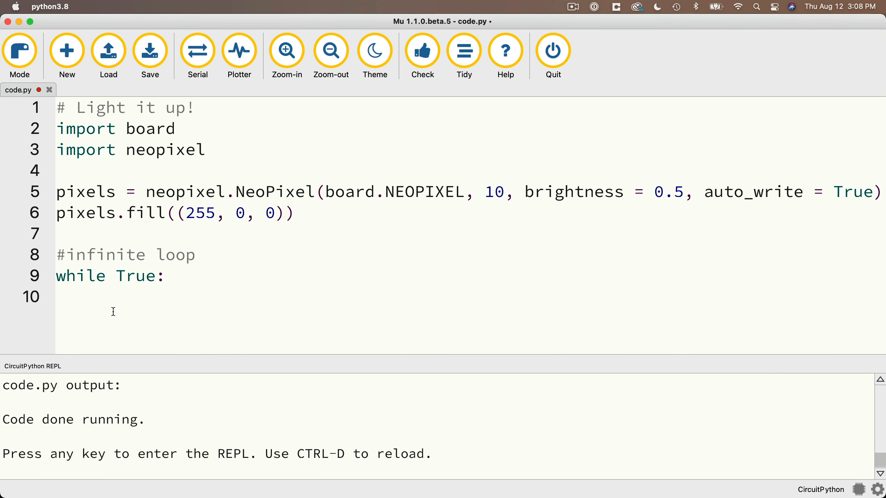
{"action": "left_click", "coordinate": [96, 298]}
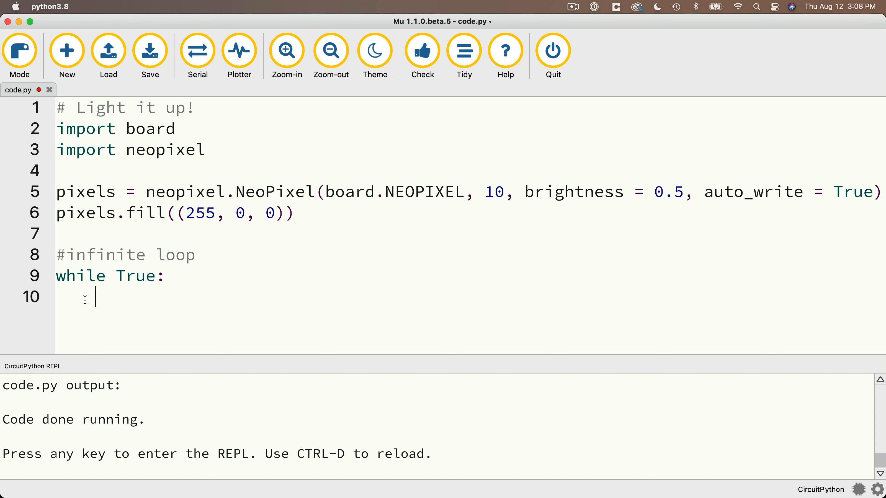
{"action": "mouse_move", "coordinate": [157, 302]}
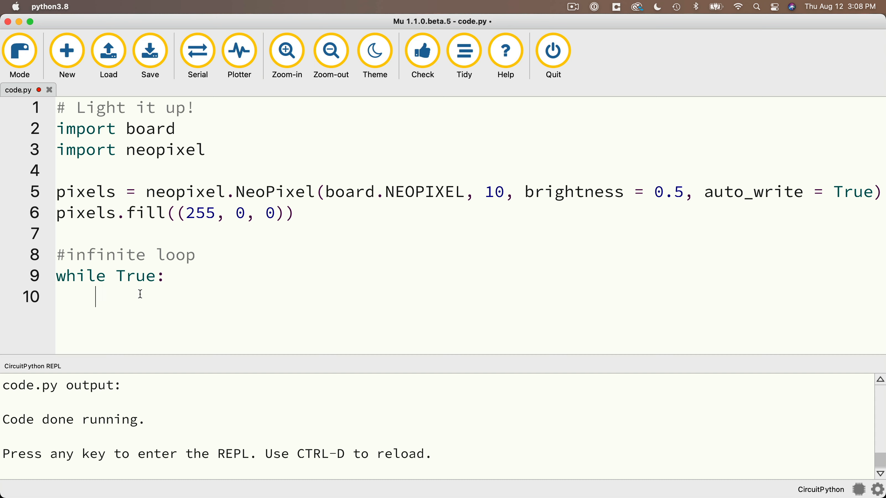
{"action": "mouse_move", "coordinate": [137, 296]}
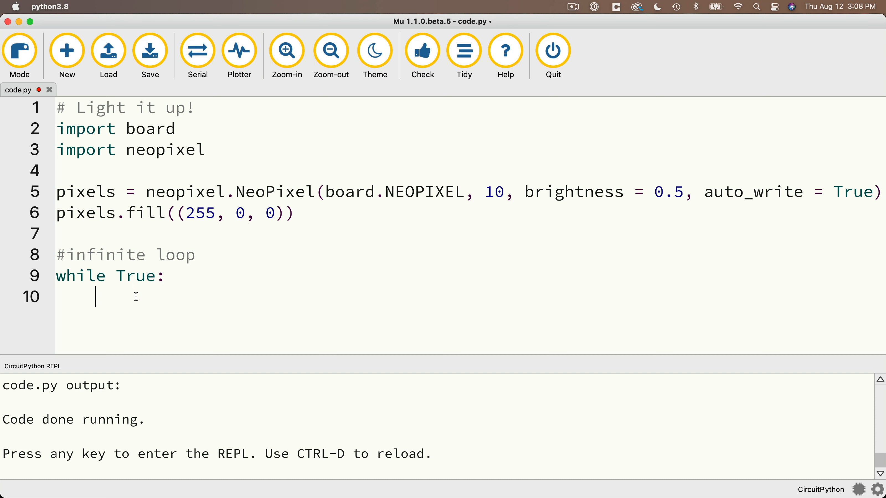
{"action": "mouse_move", "coordinate": [102, 293]}
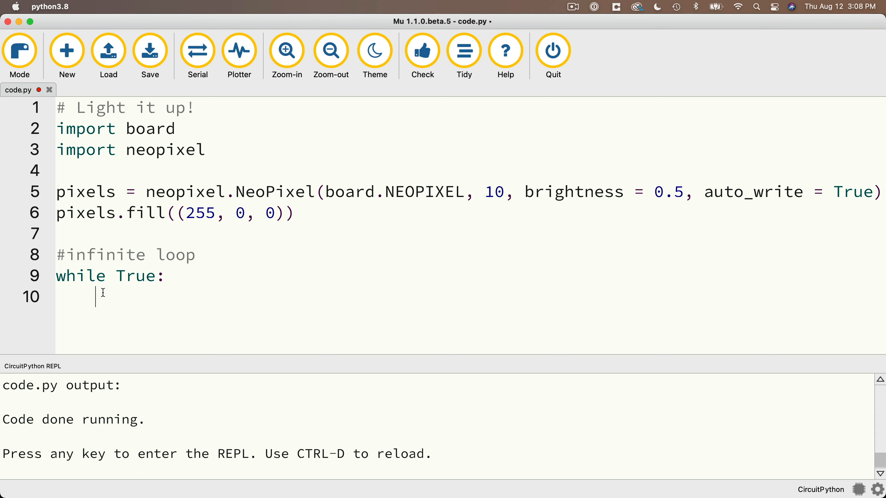
{"action": "mouse_move", "coordinate": [121, 300]}
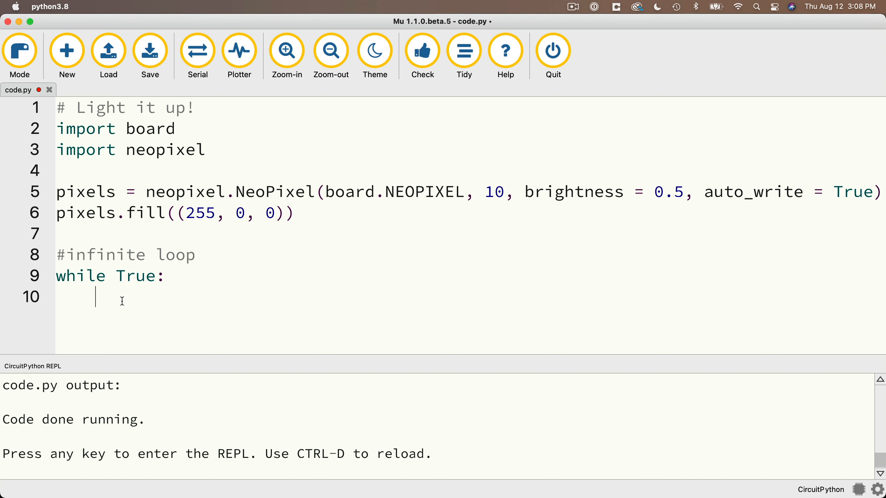
{"action": "mouse_move", "coordinate": [162, 301]}
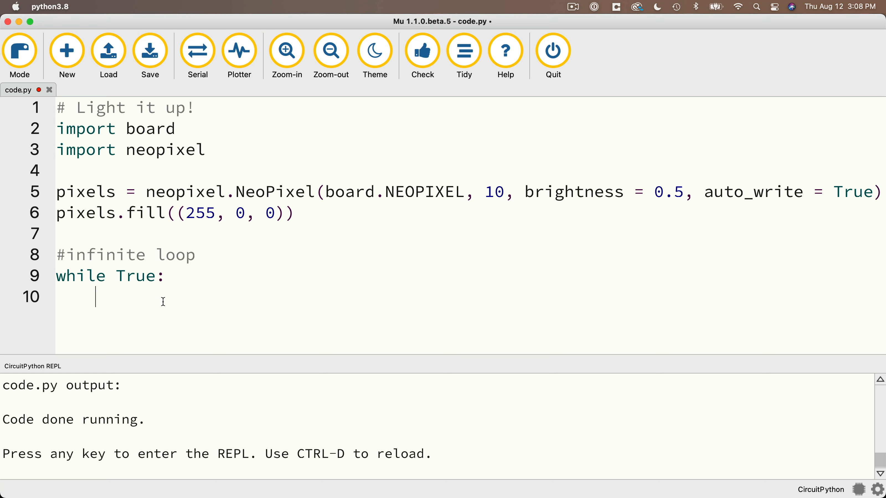
{"action": "type", "text": "pass"}
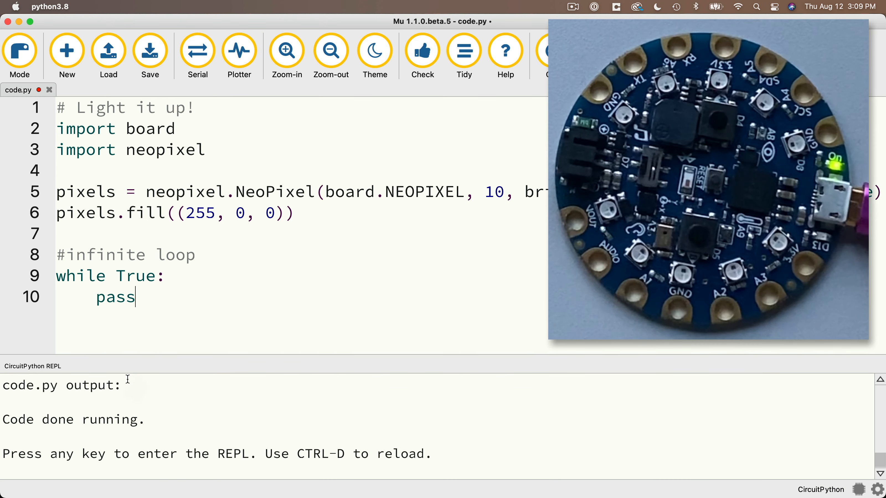
Save code.py so all ten pixels glow red, then stop it with Ctrl+C in the REPL
{"action": "left_click", "coordinate": [150, 51]}
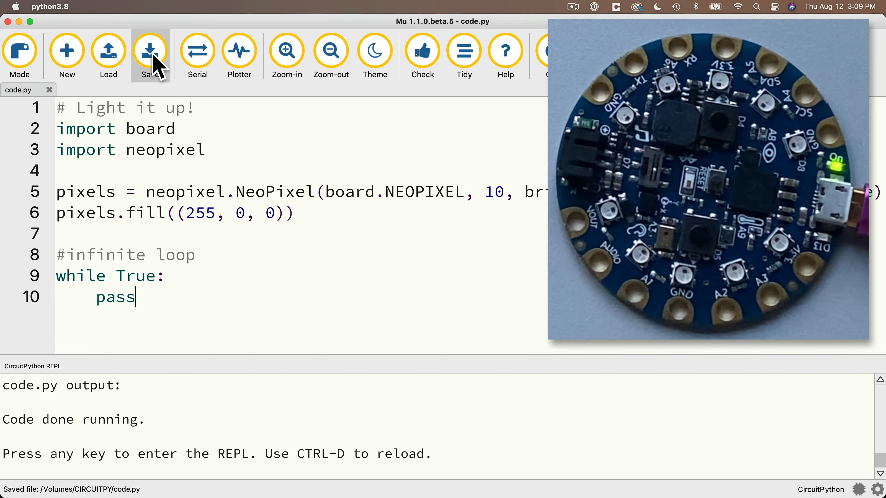
{"action": "left_click", "coordinate": [150, 51]}
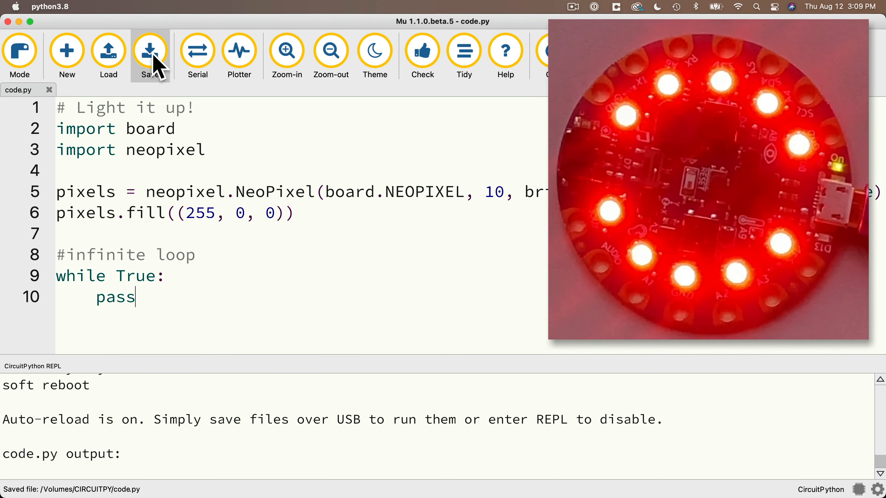
{"action": "mouse_move", "coordinate": [245, 284]}
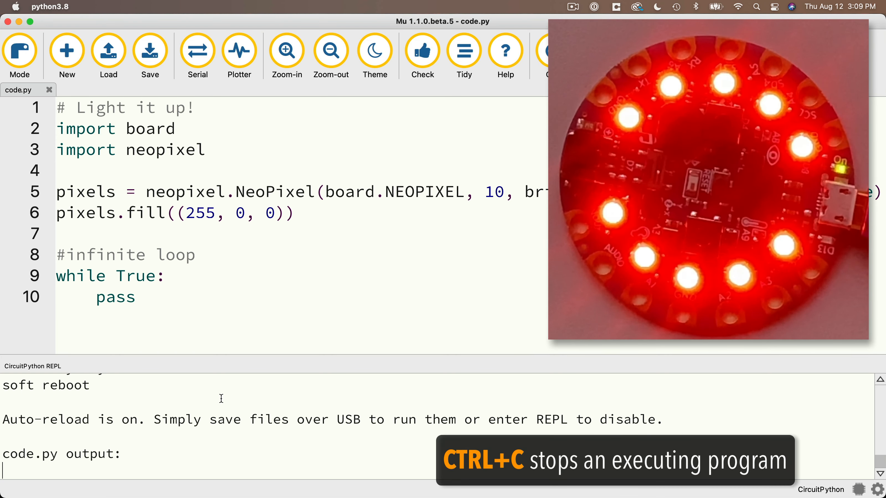
{"action": "key", "text": "ctrl+c"}
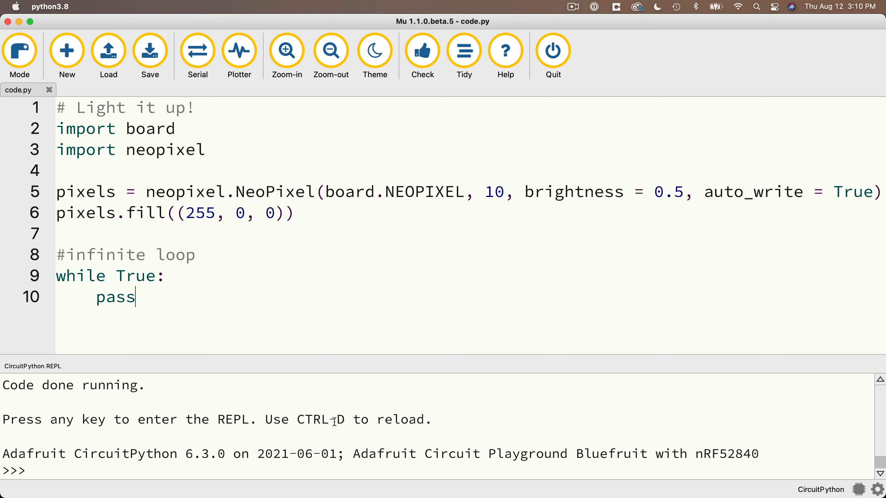
{"action": "mouse_move", "coordinate": [326, 265]}
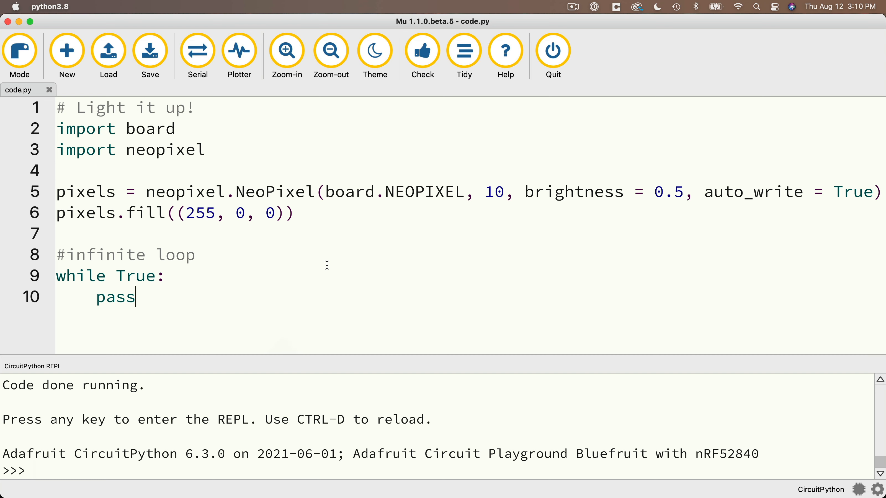
{"action": "mouse_move", "coordinate": [275, 261]}
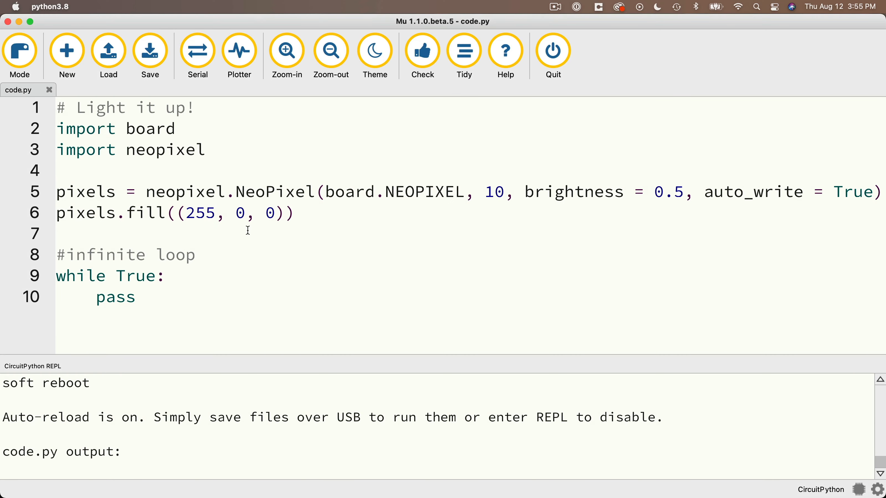
Change the fill colour to blue (0, 0, 255) and save code.py to the board
{"action": "double_click", "coordinate": [199, 213]}
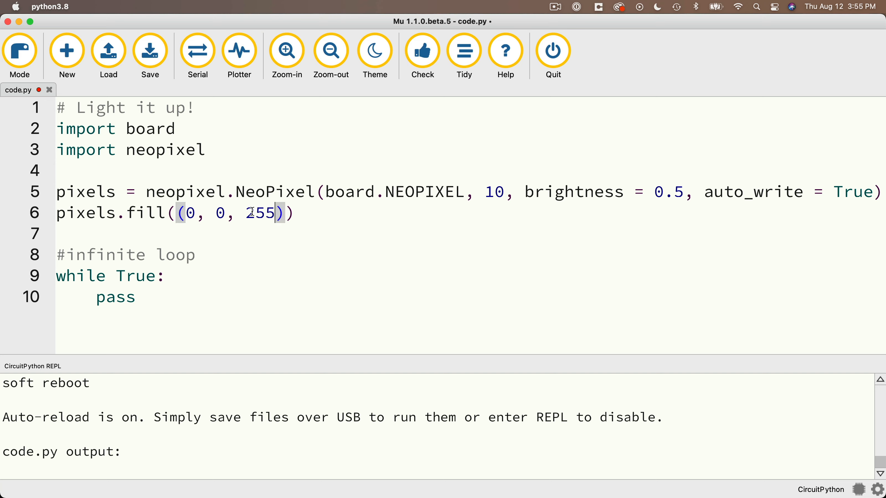
{"action": "left_click", "coordinate": [150, 51]}
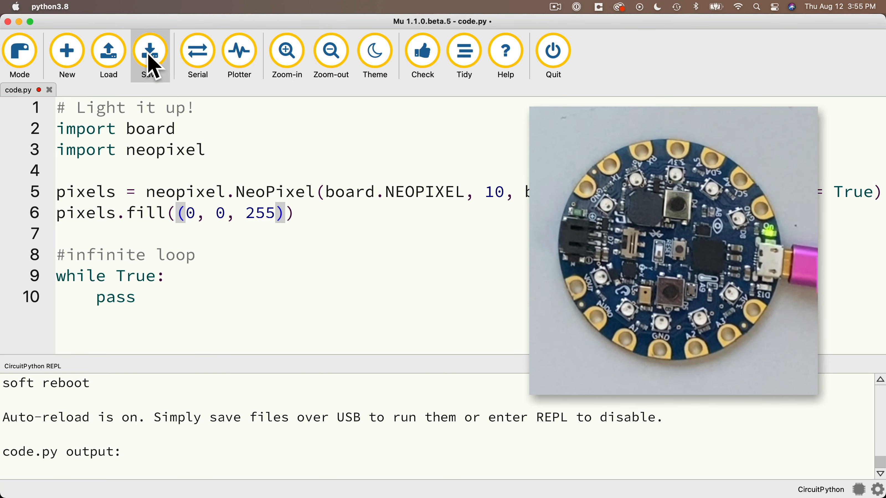
{"action": "left_click", "coordinate": [149, 51]}
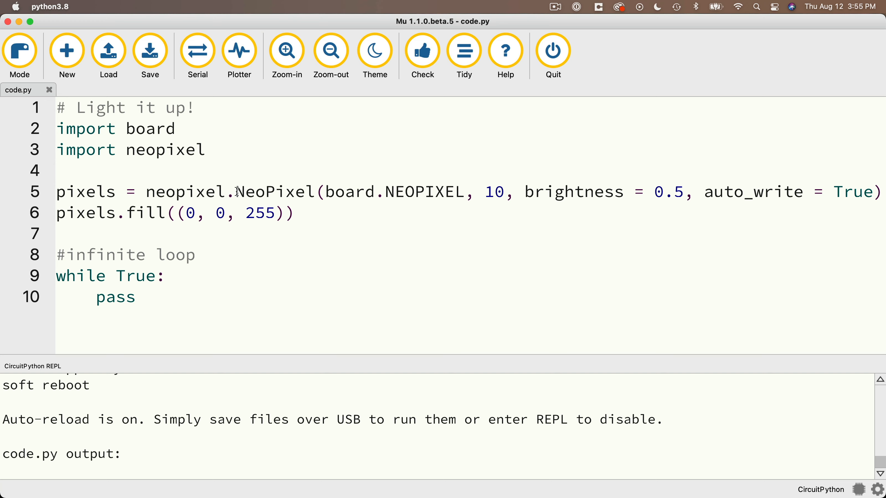
Change the fill to purple (255, 0, 255) and save code.py to the board
{"action": "type", "text": "25"}
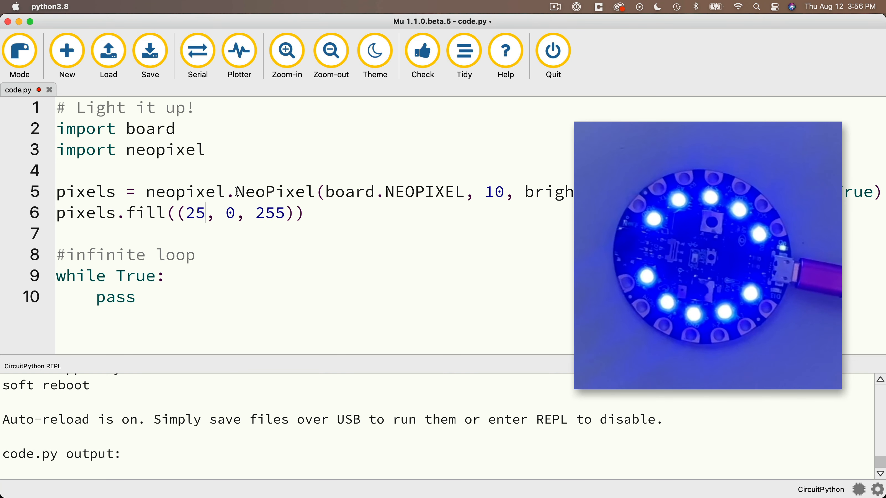
{"action": "left_click", "coordinate": [149, 51]}
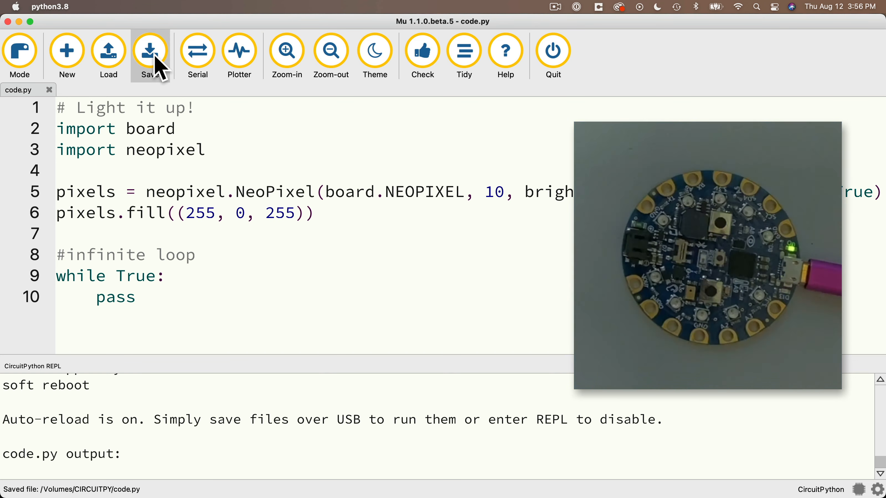
{"action": "left_click", "coordinate": [149, 51]}
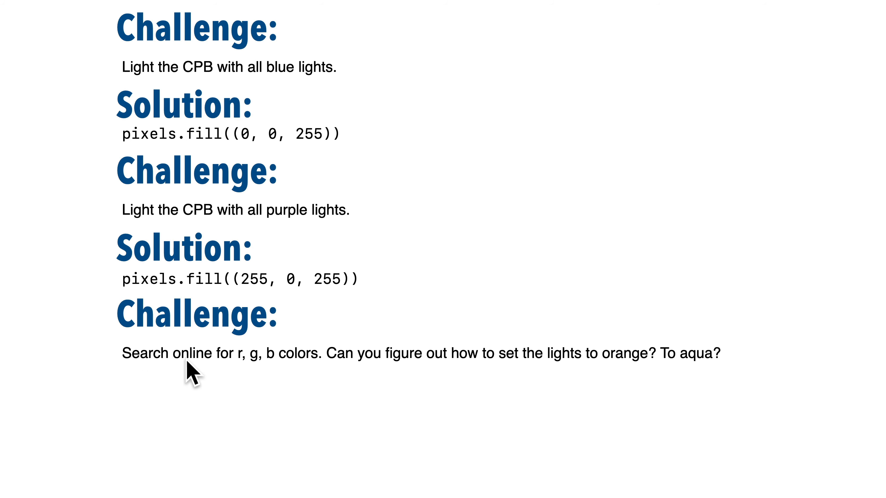
{"action": "mouse_move", "coordinate": [579, 376]}
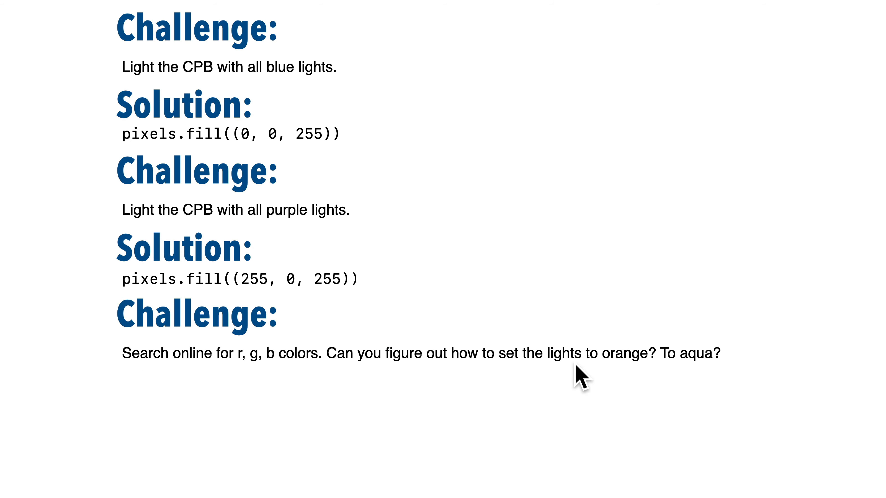
{"action": "mouse_move", "coordinate": [684, 384]}
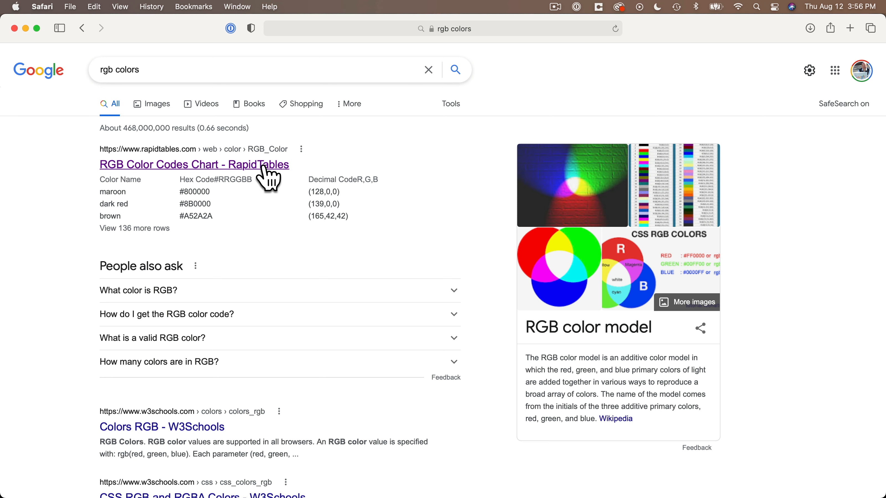
View the RapidTables RGB chart and find orange as (255, 128, 0)
{"action": "left_click", "coordinate": [194, 165]}
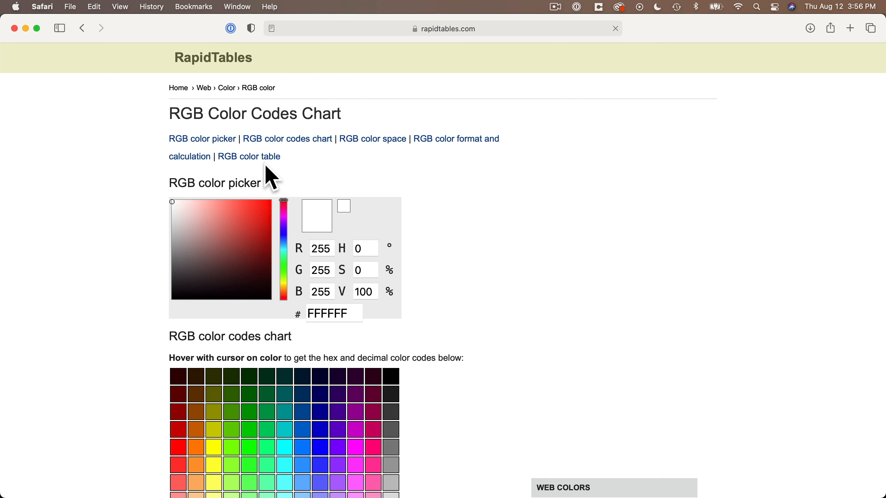
{"action": "scroll", "scroll_direction": "down", "scroll_amount": 3}
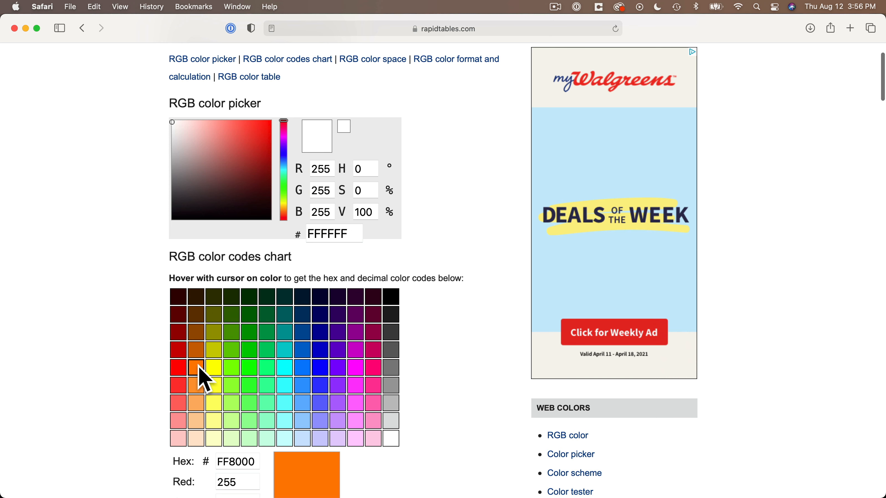
{"action": "scroll", "scroll_direction": "down", "scroll_amount": 3}
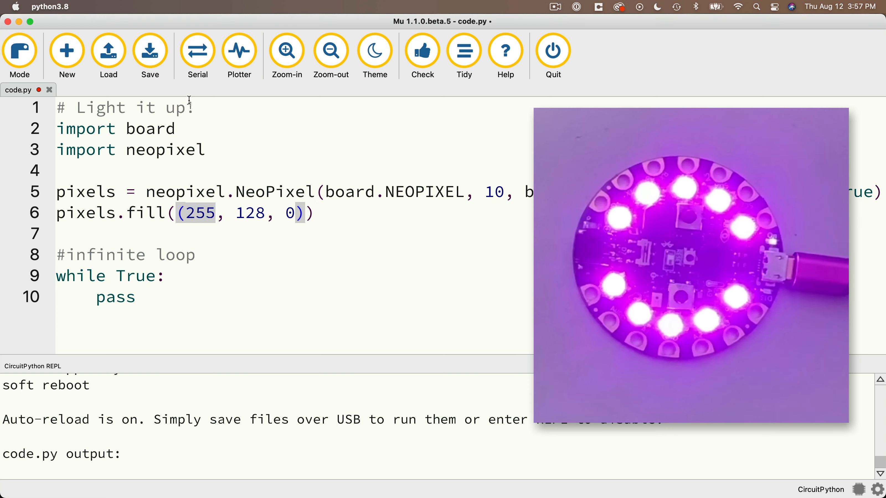
Save the orange fill, then change green 128 to 64 for (255, 64, 0) and save again
{"action": "left_click", "coordinate": [148, 50]}
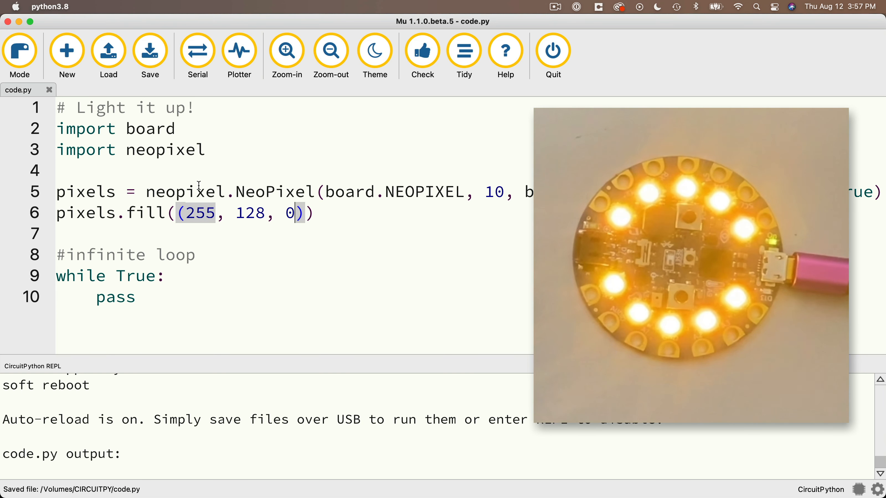
{"action": "double_click", "coordinate": [249, 213]}
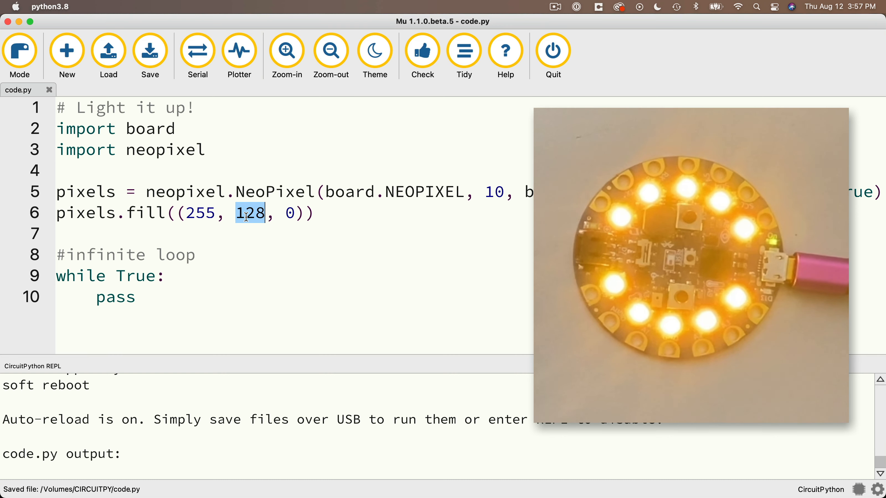
{"action": "type", "text": "64"}
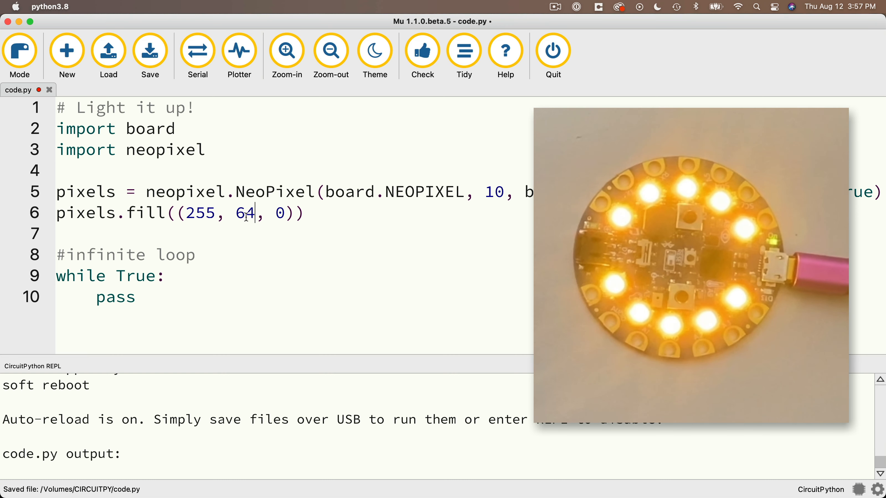
{"action": "left_click", "coordinate": [149, 51]}
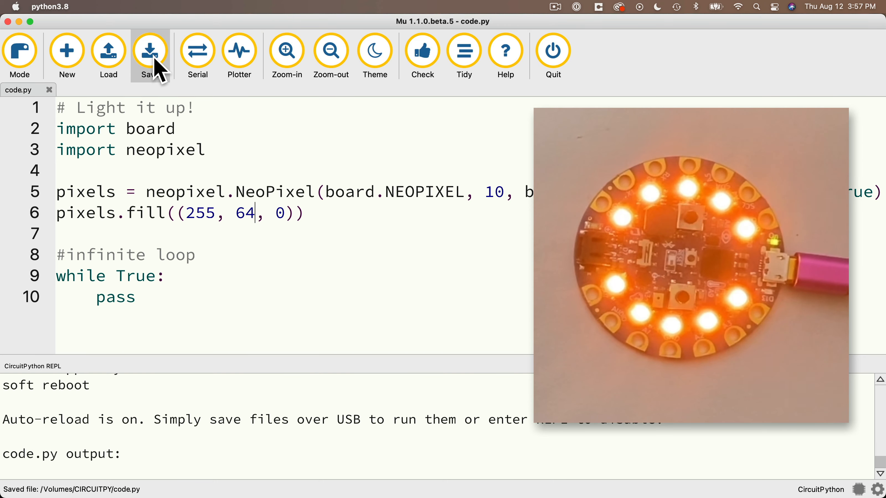
{"action": "left_click", "coordinate": [331, 50]}
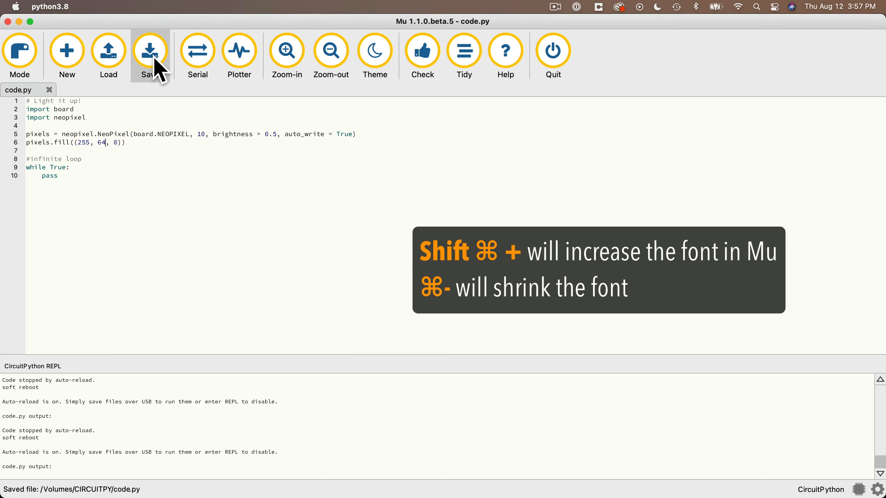
{"action": "key", "text": "cmd+shift+="}
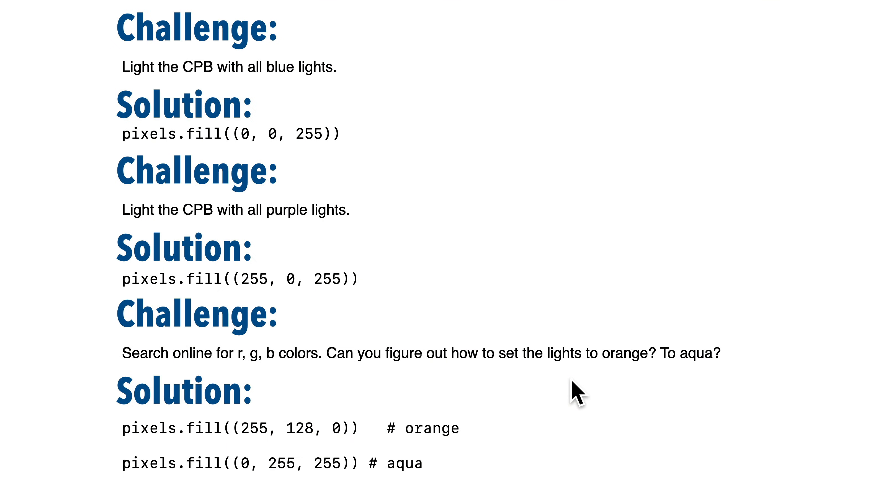
{"action": "mouse_move", "coordinate": [405, 492]}
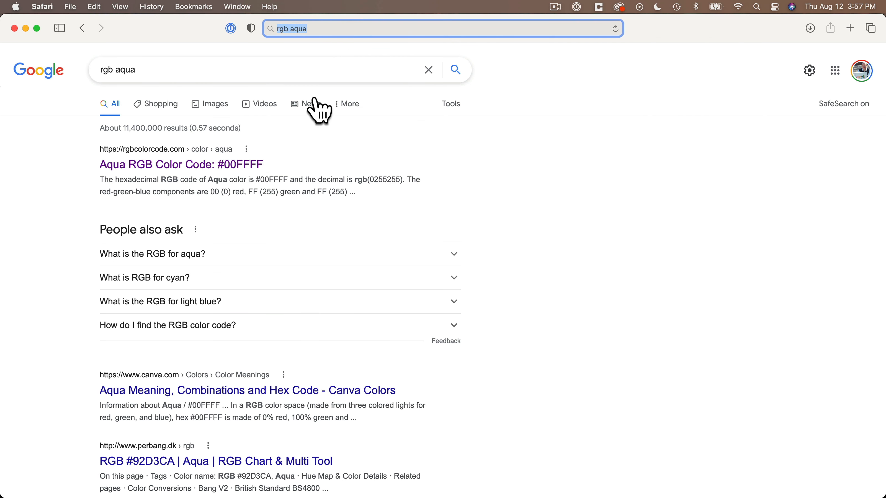
Look up rgb aqua, set pixels.fill to (0, 255, 255) and save to the board
{"action": "left_click", "coordinate": [182, 164]}
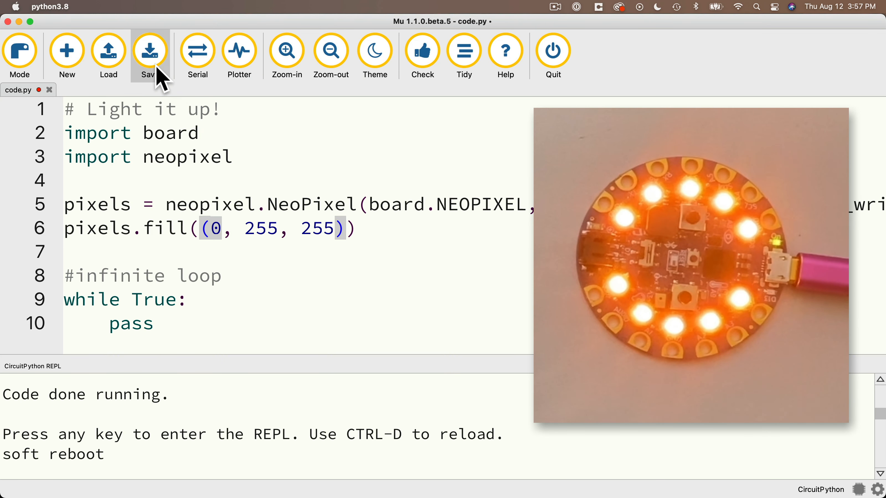
{"action": "left_click", "coordinate": [149, 51]}
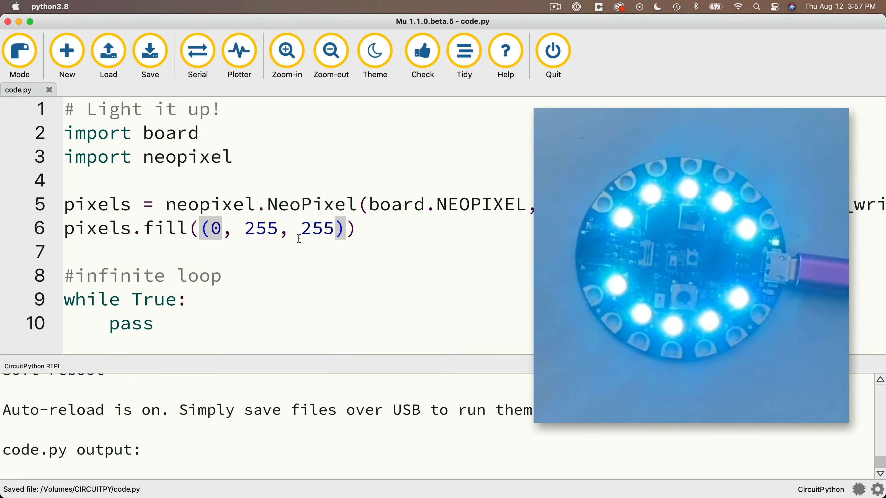